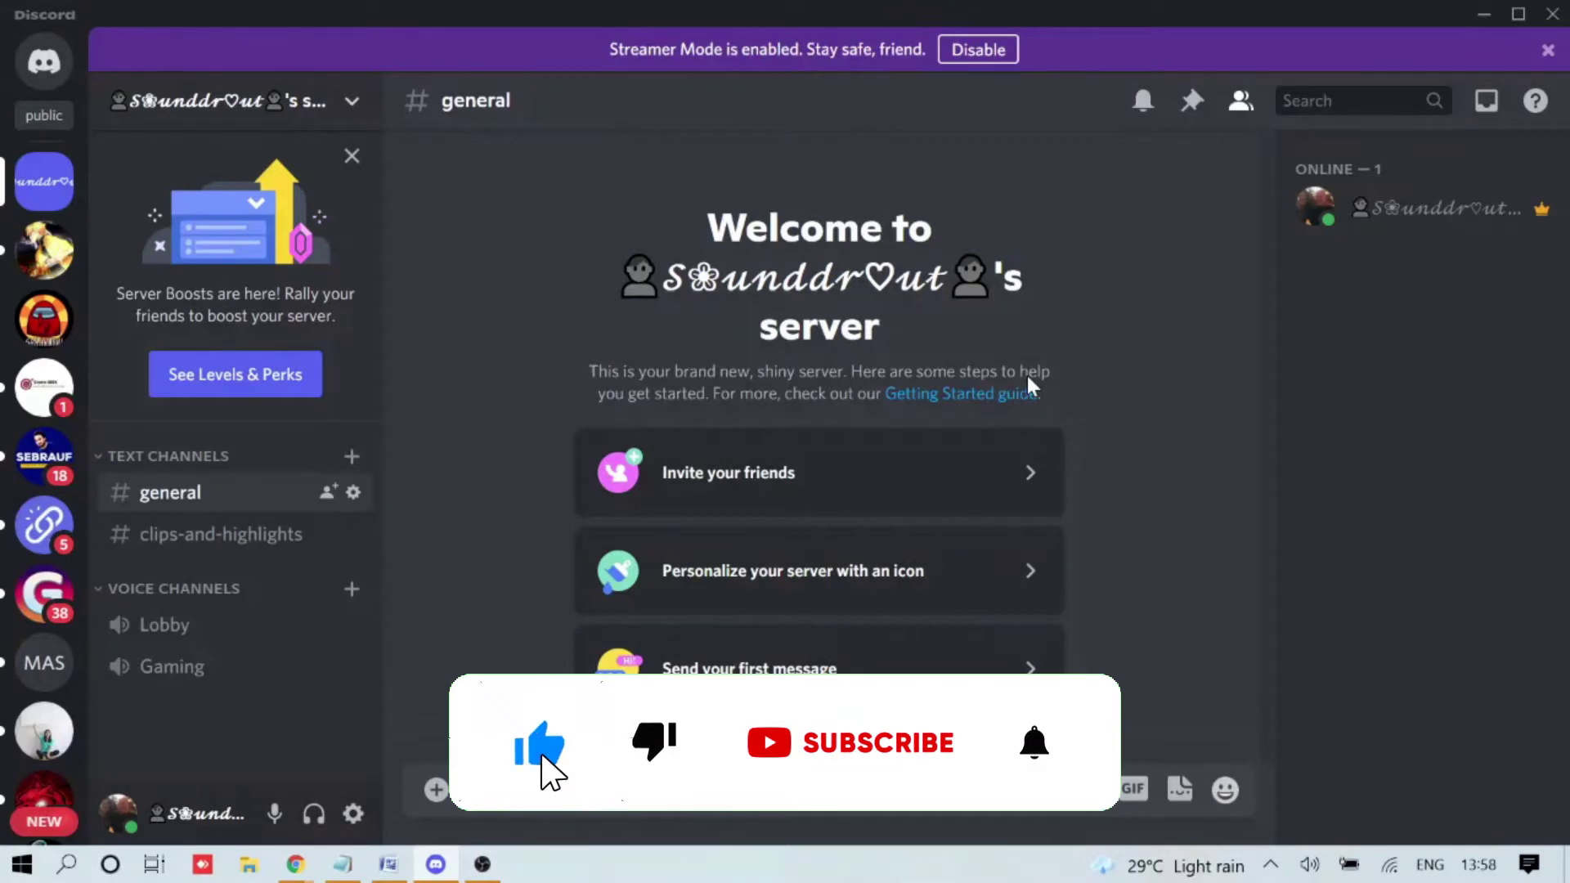
Open Server Settings from the server name dropdown
{"action": "left_click", "coordinate": [878, 743]}
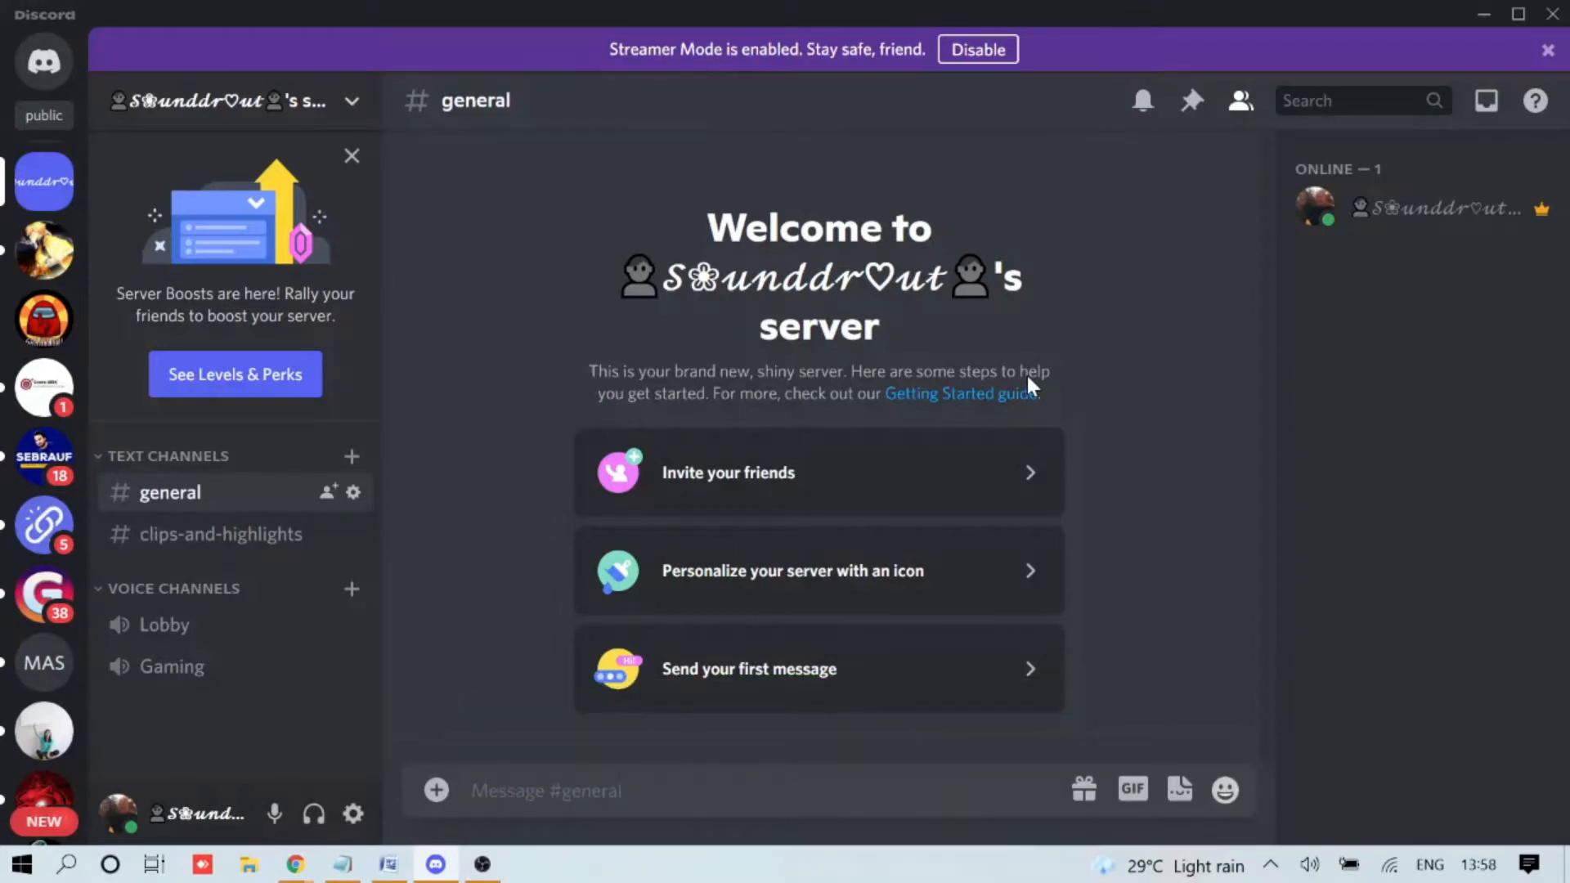
{"action": "mouse_move", "coordinate": [308, 211]}
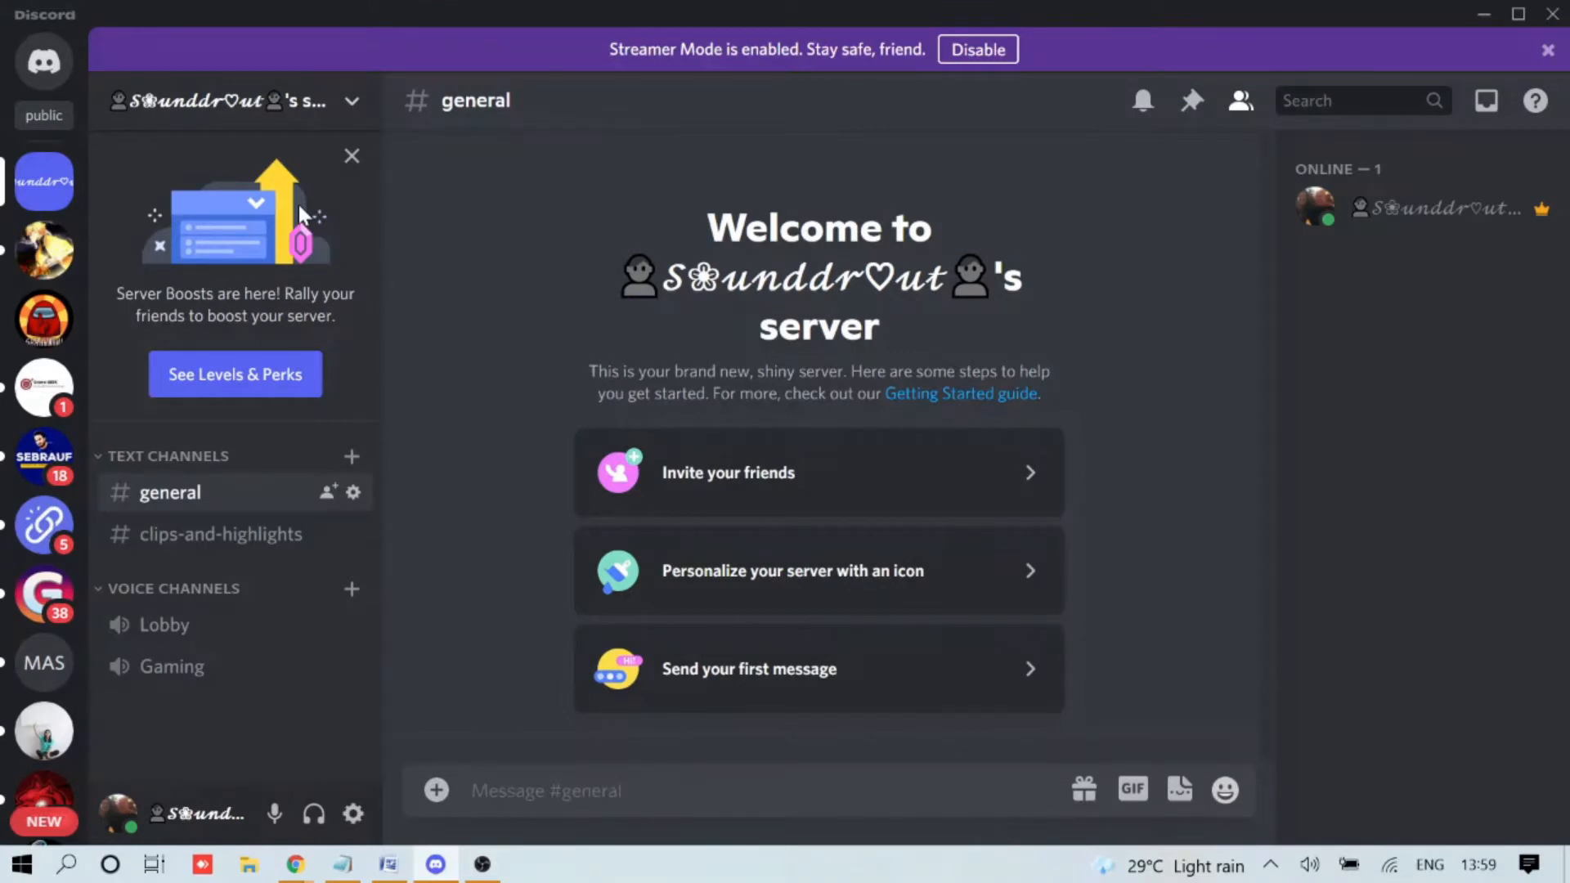
{"action": "mouse_move", "coordinate": [290, 105]}
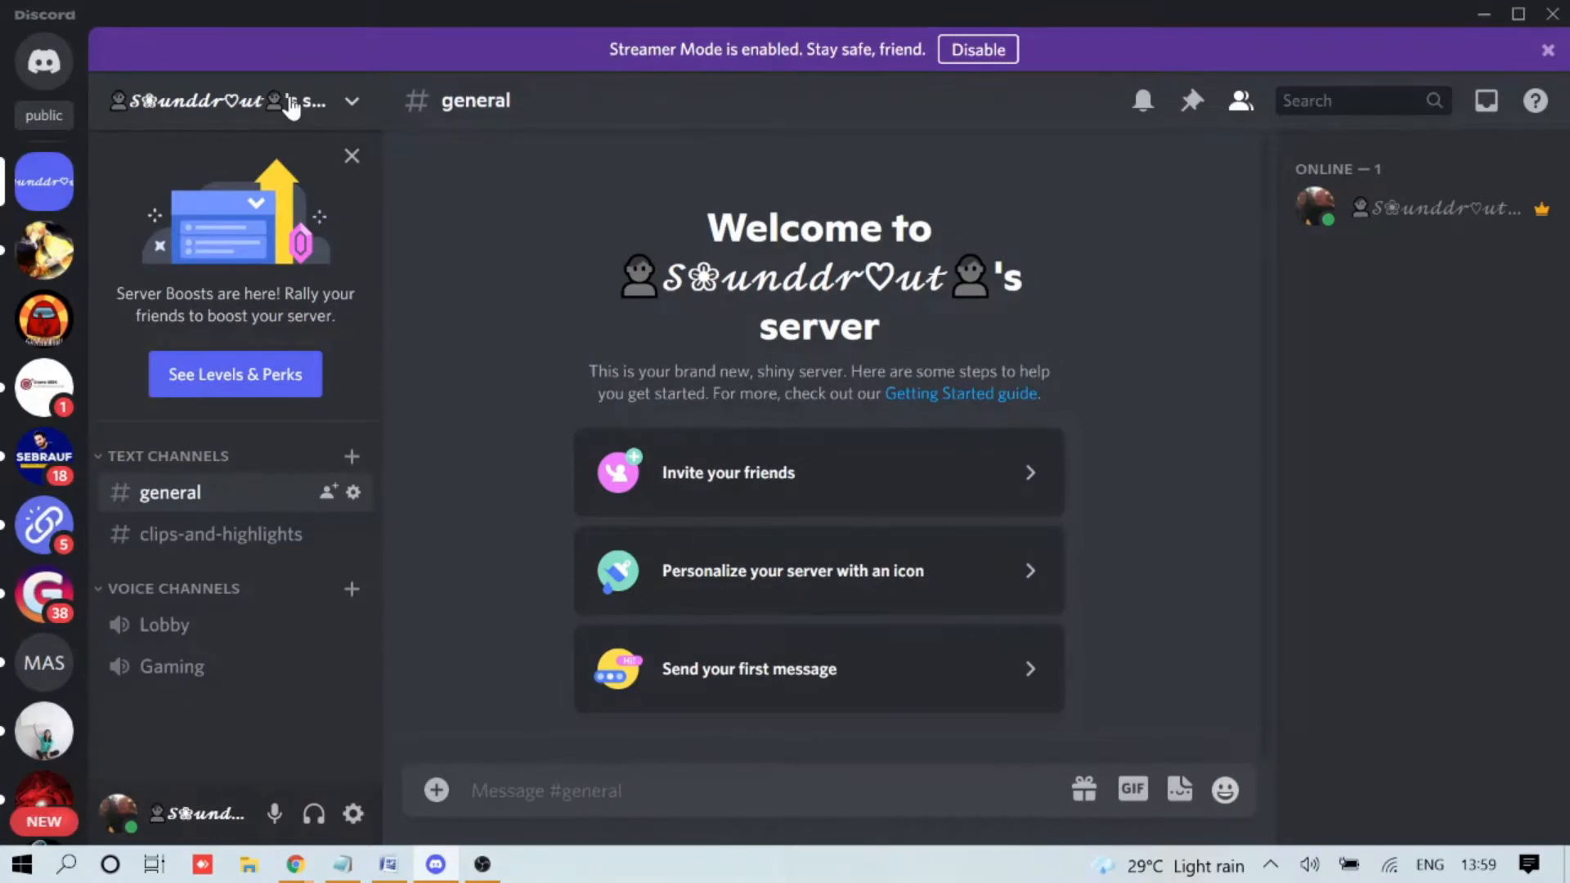
{"action": "mouse_move", "coordinate": [306, 119]}
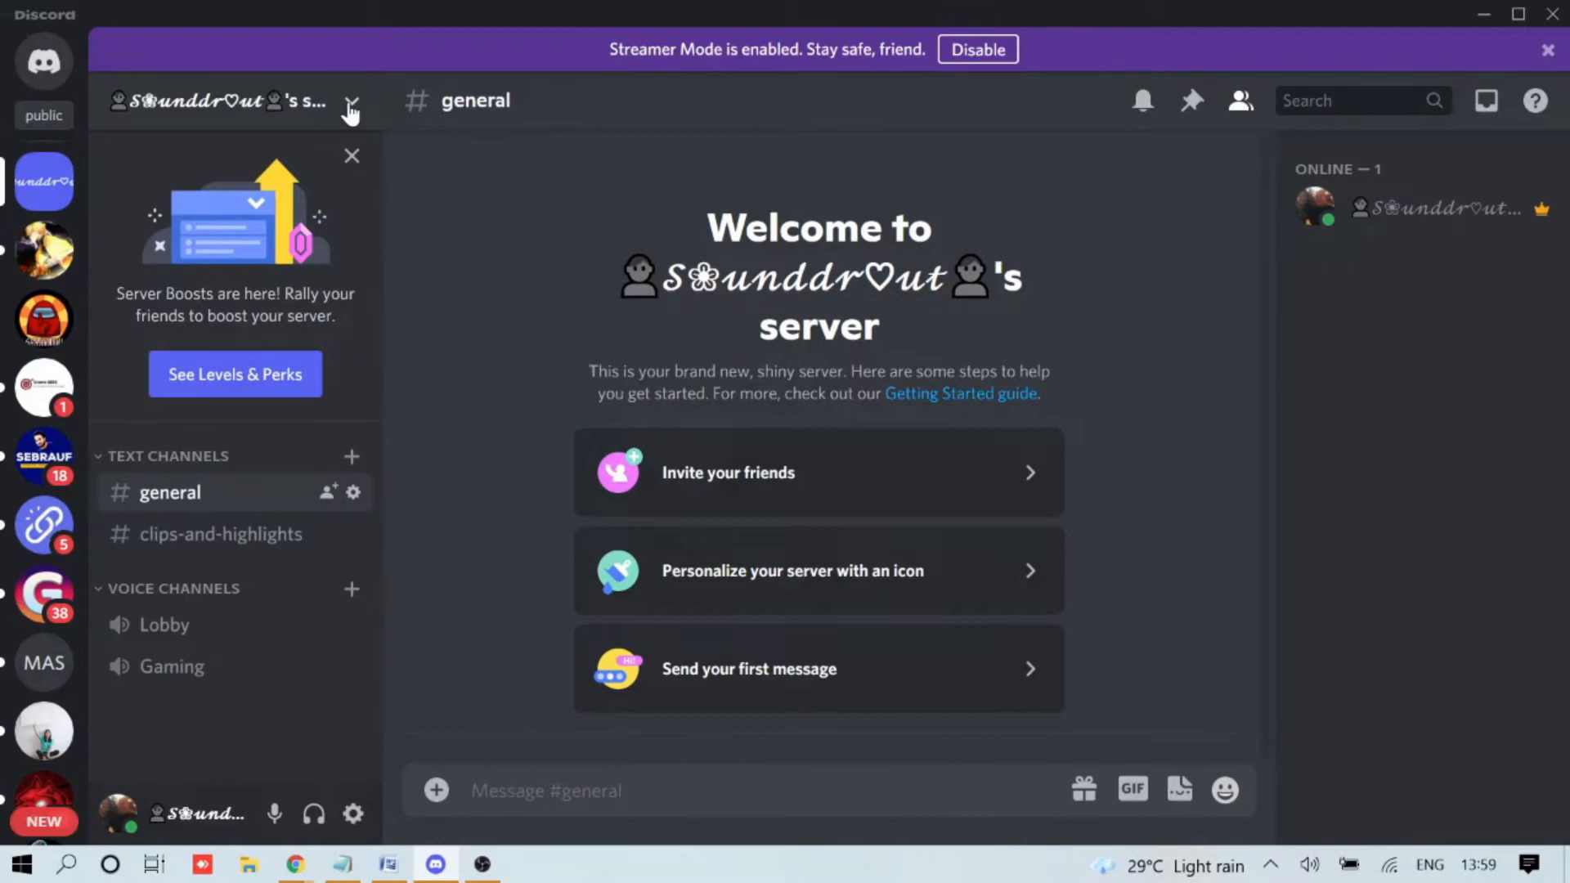
{"action": "left_click", "coordinate": [352, 106]}
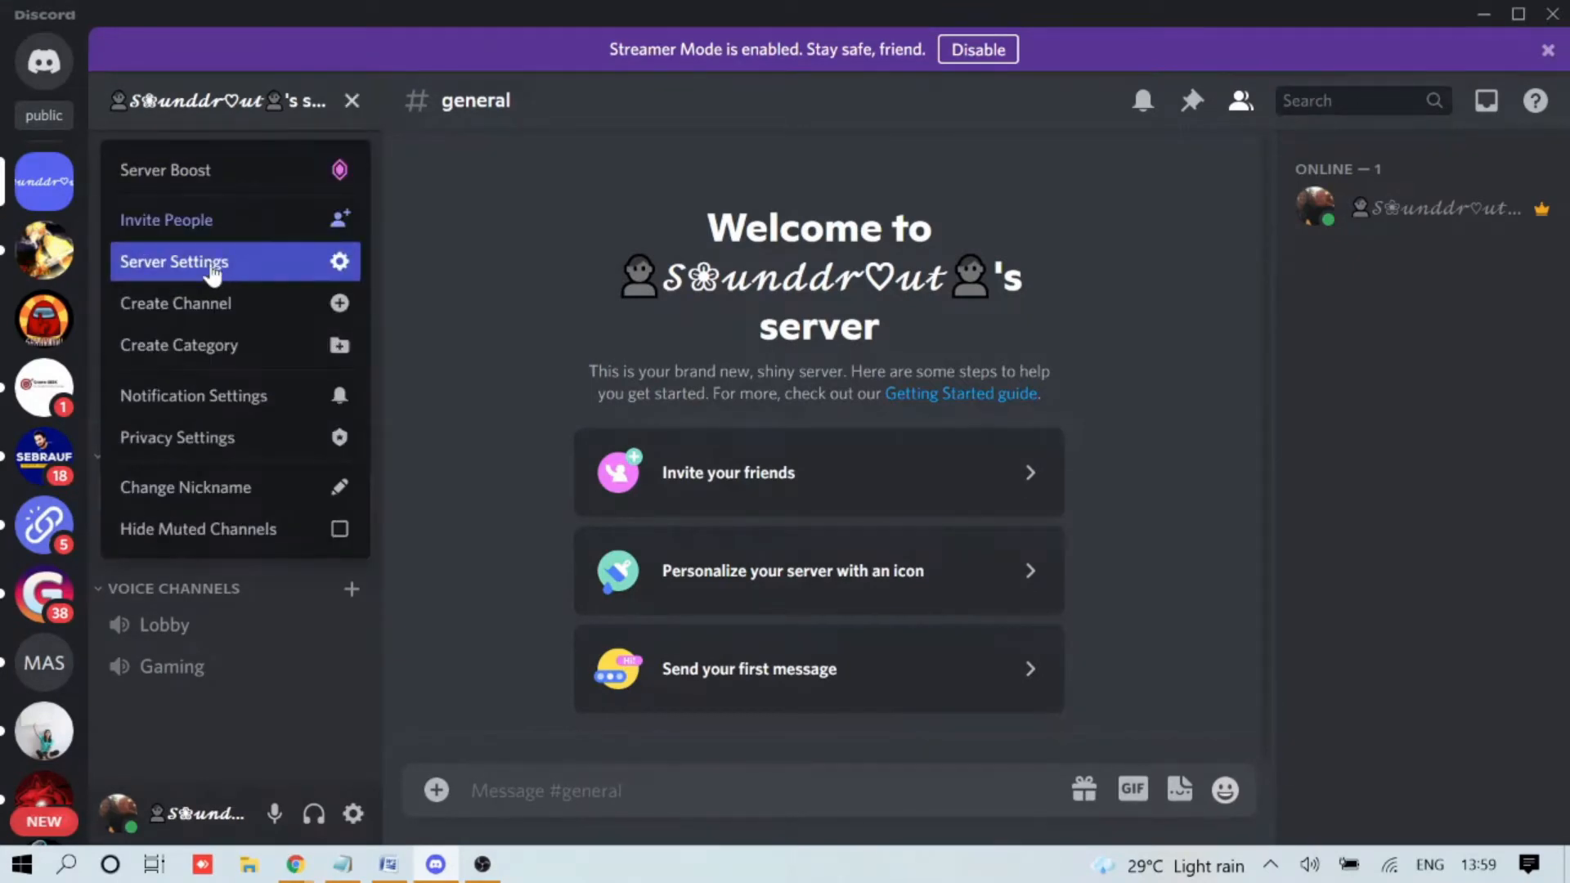
{"action": "left_click", "coordinate": [173, 262]}
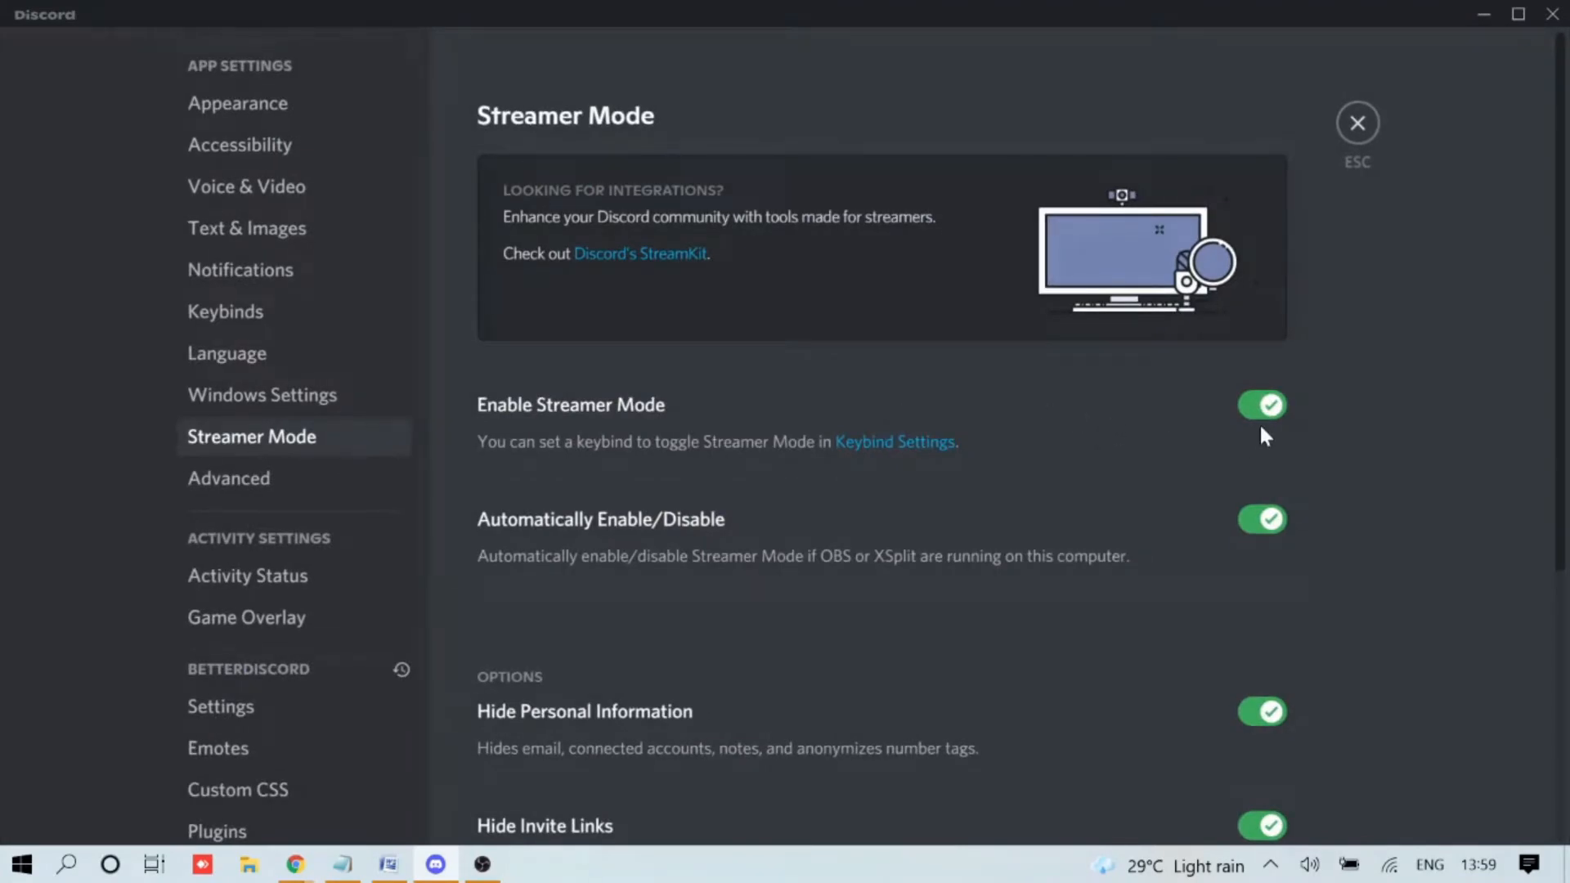
On the Widget tab, set Invite Channel to #general and enable Server Widget
{"action": "left_click", "coordinate": [1261, 405]}
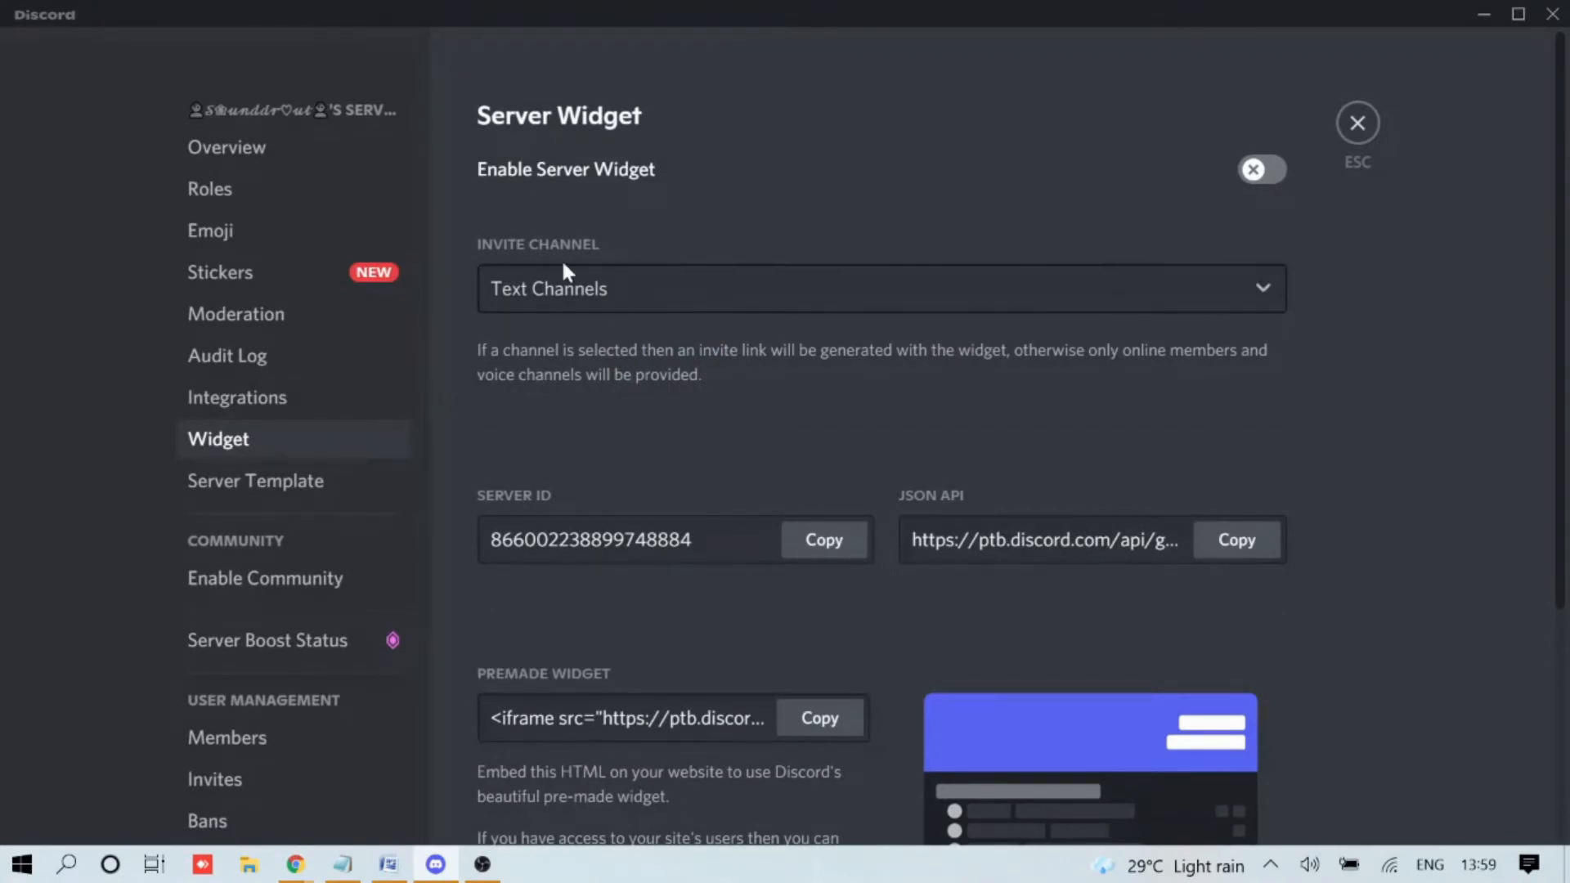
{"action": "mouse_move", "coordinate": [640, 293]}
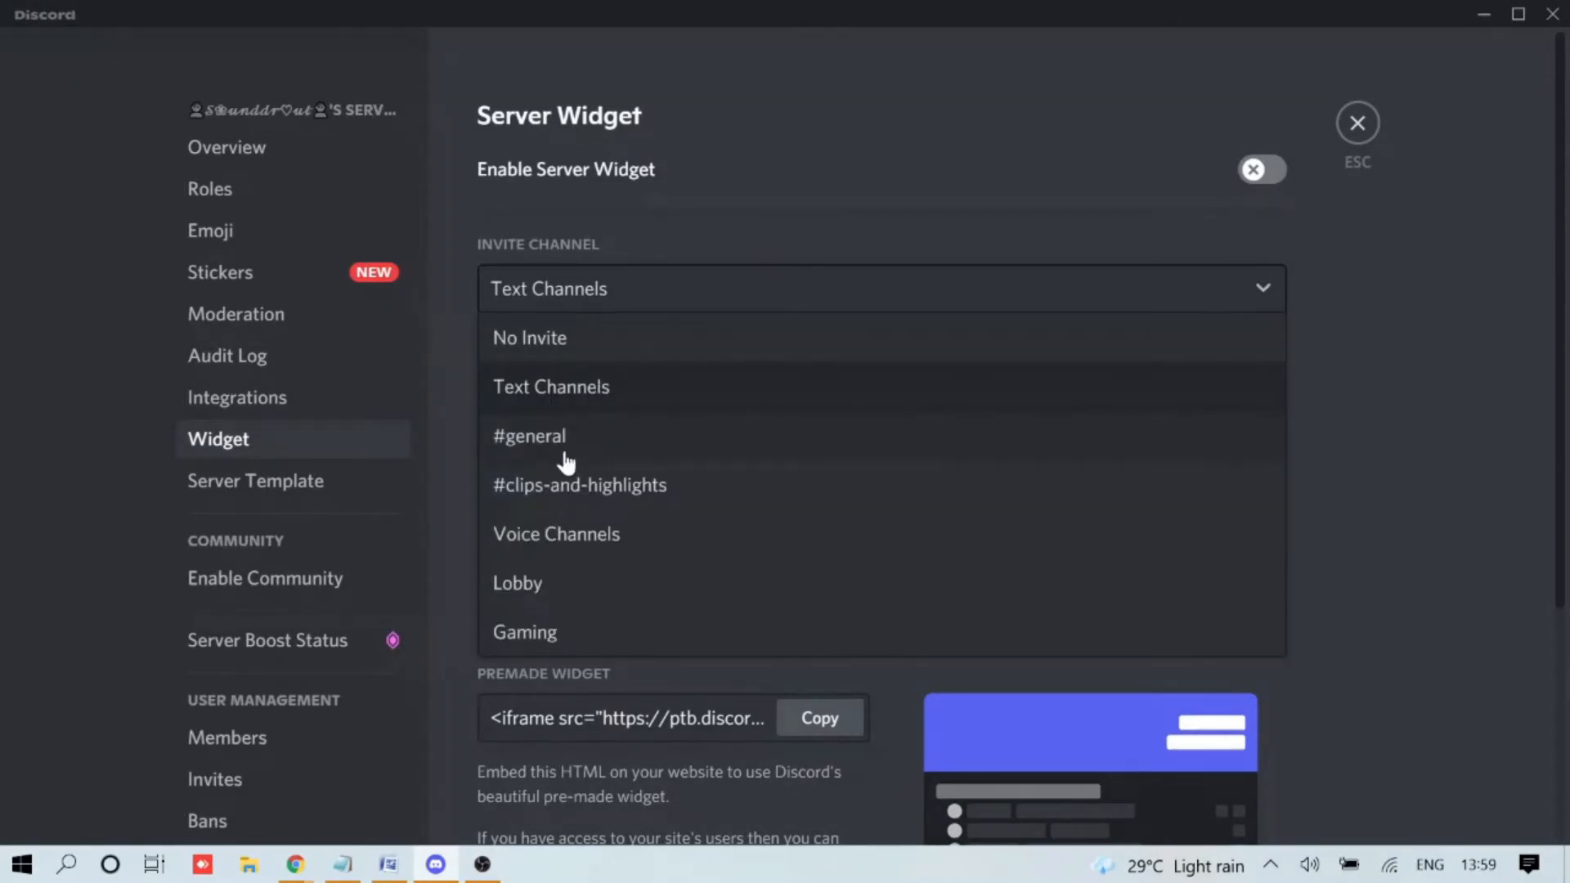
{"action": "mouse_move", "coordinate": [590, 450]}
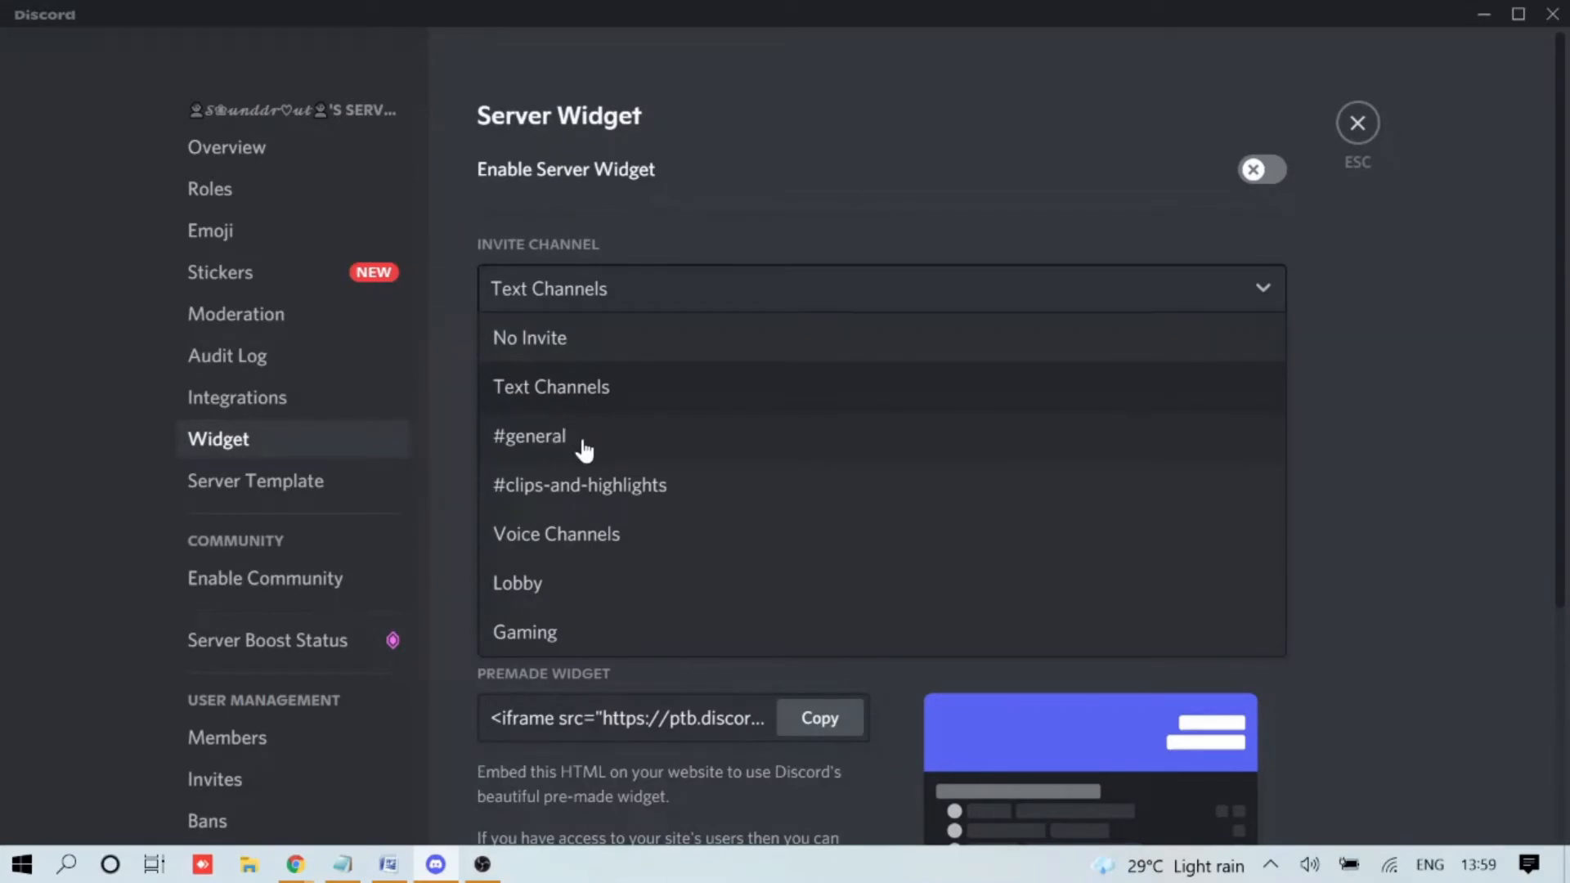
{"action": "left_click", "coordinate": [530, 436]}
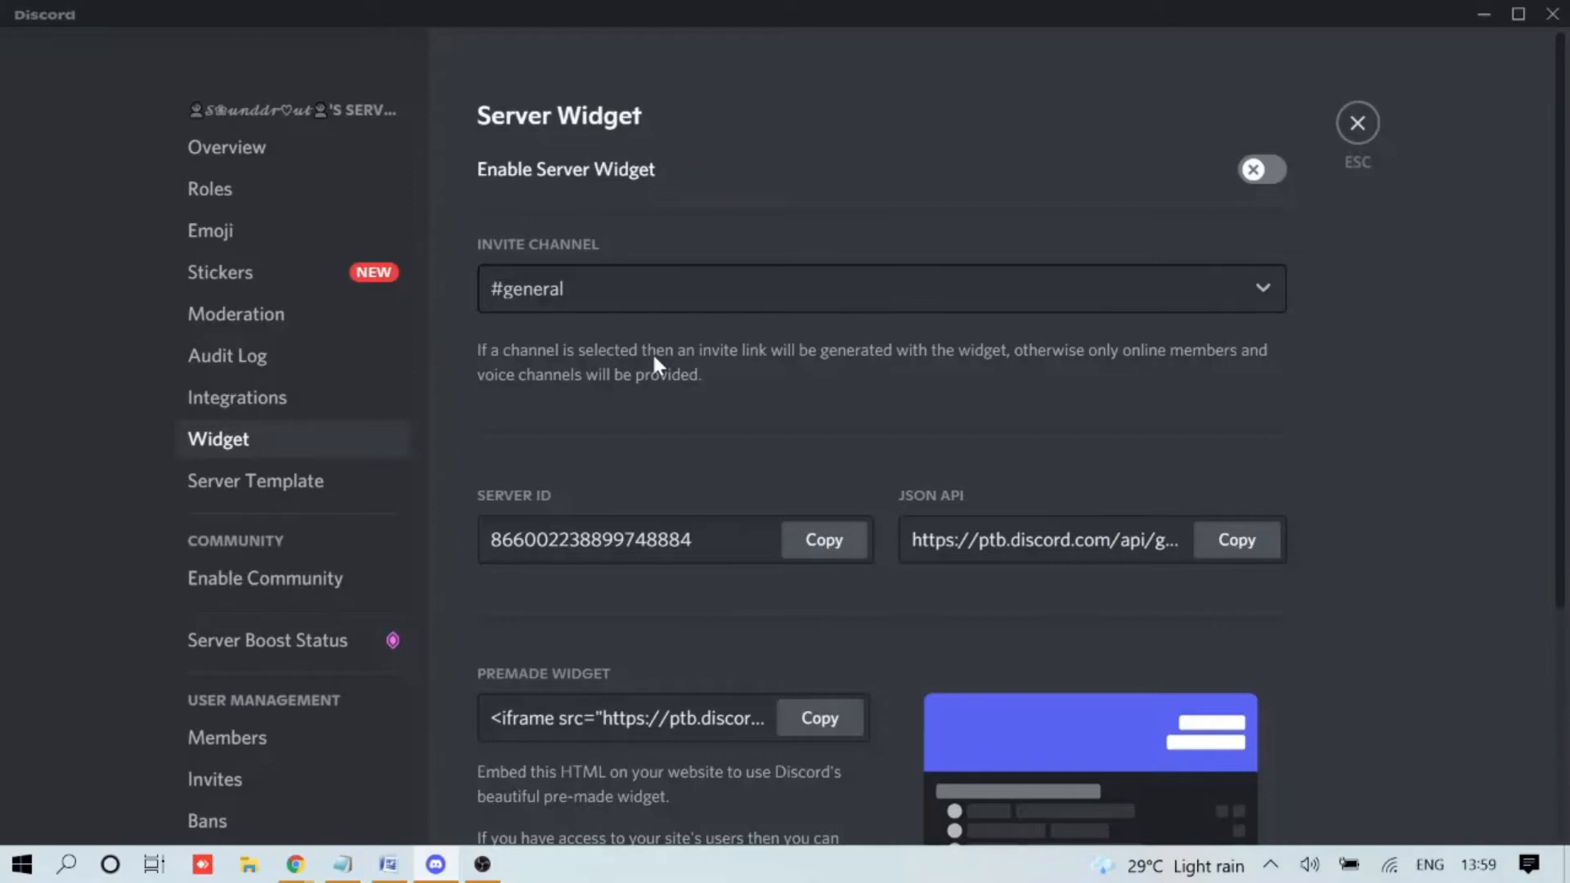
{"action": "mouse_move", "coordinate": [1227, 200]}
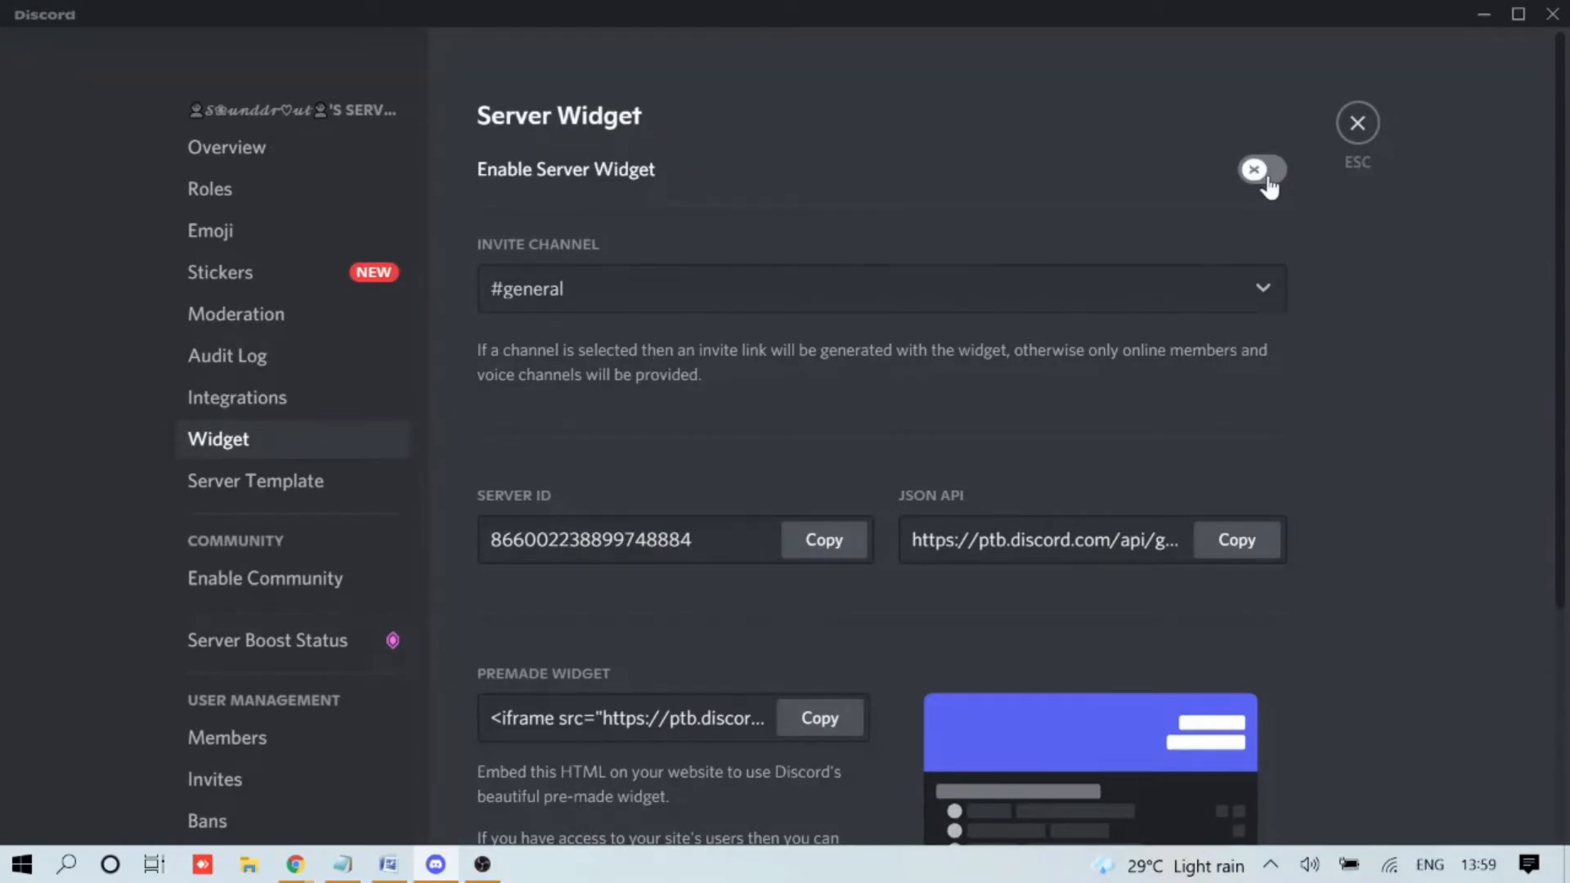
{"action": "left_click", "coordinate": [1261, 169]}
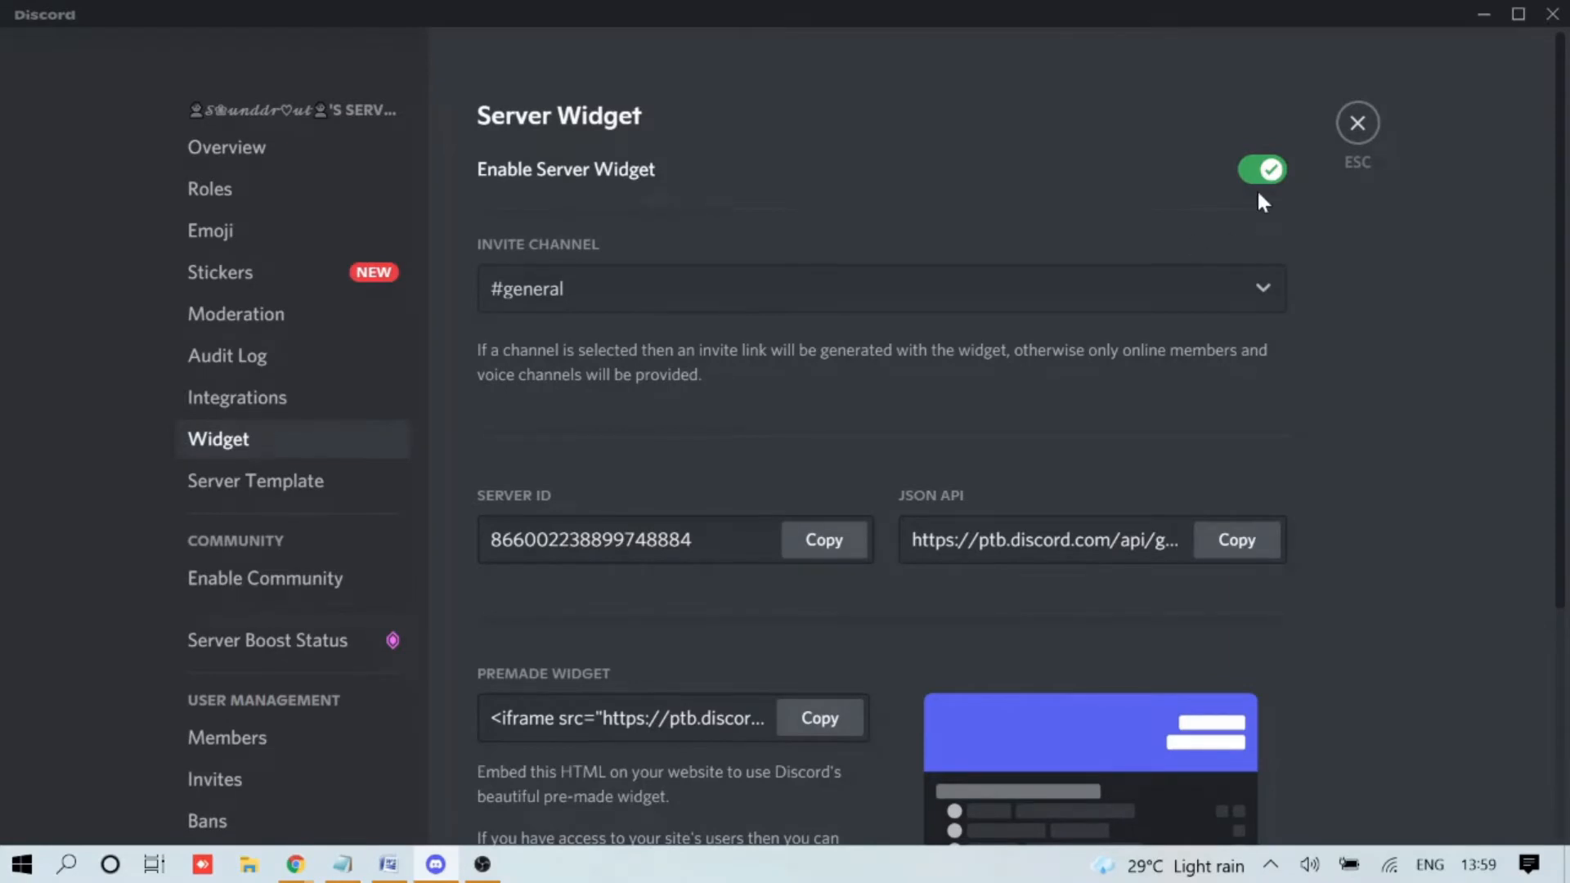
Scroll to Premade Widget and copy its iframe embed code
{"action": "scroll", "scroll_direction": "down", "scroll_amount": 3}
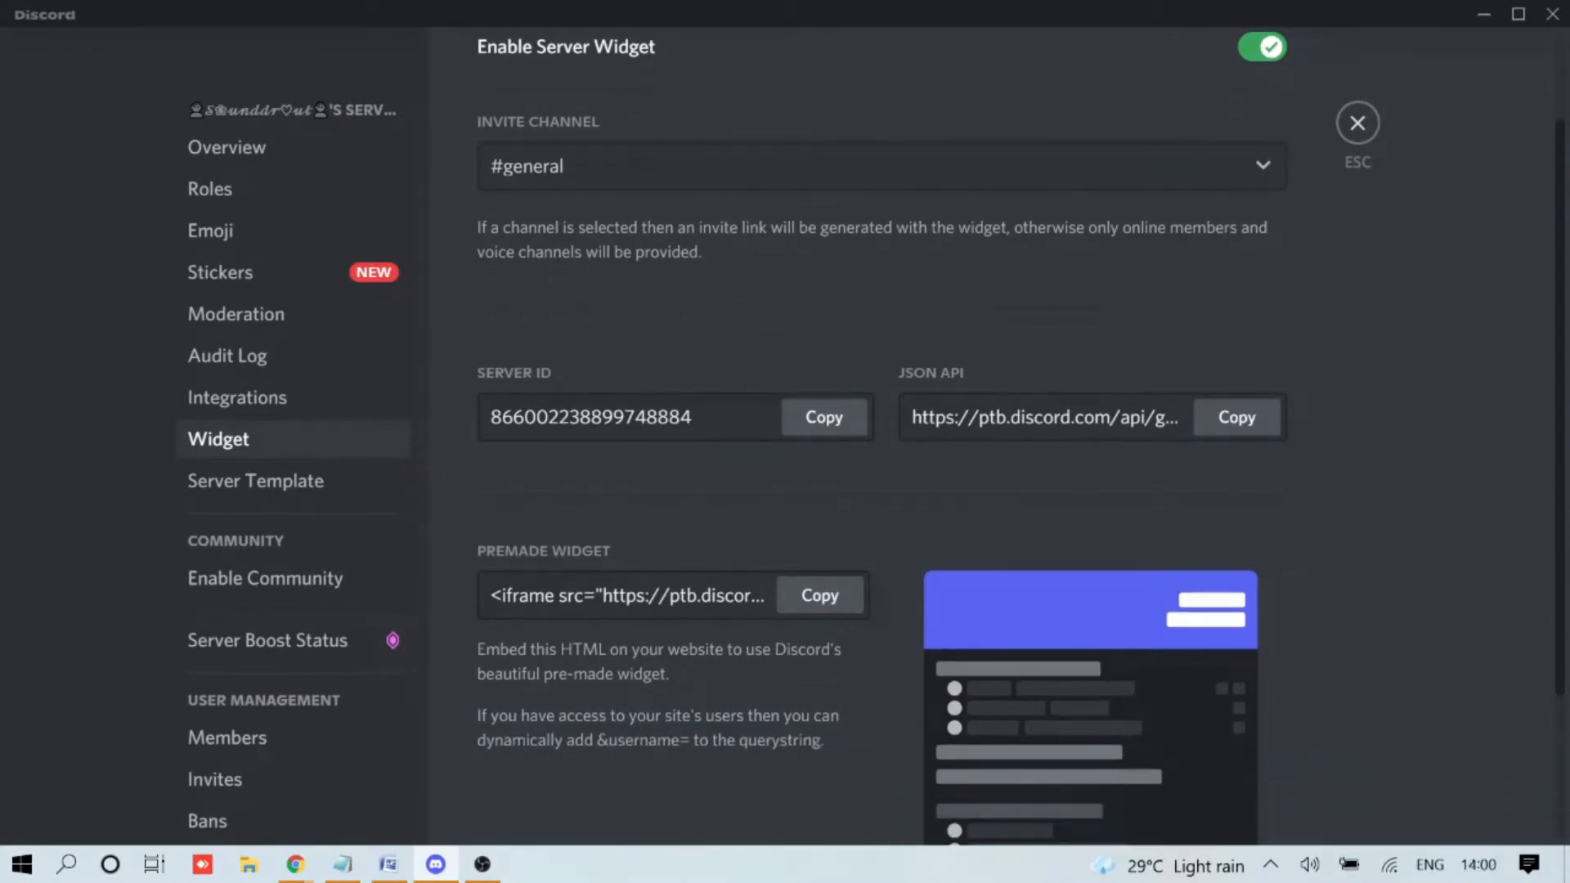
{"action": "scroll", "scroll_direction": "down", "scroll_amount": 3}
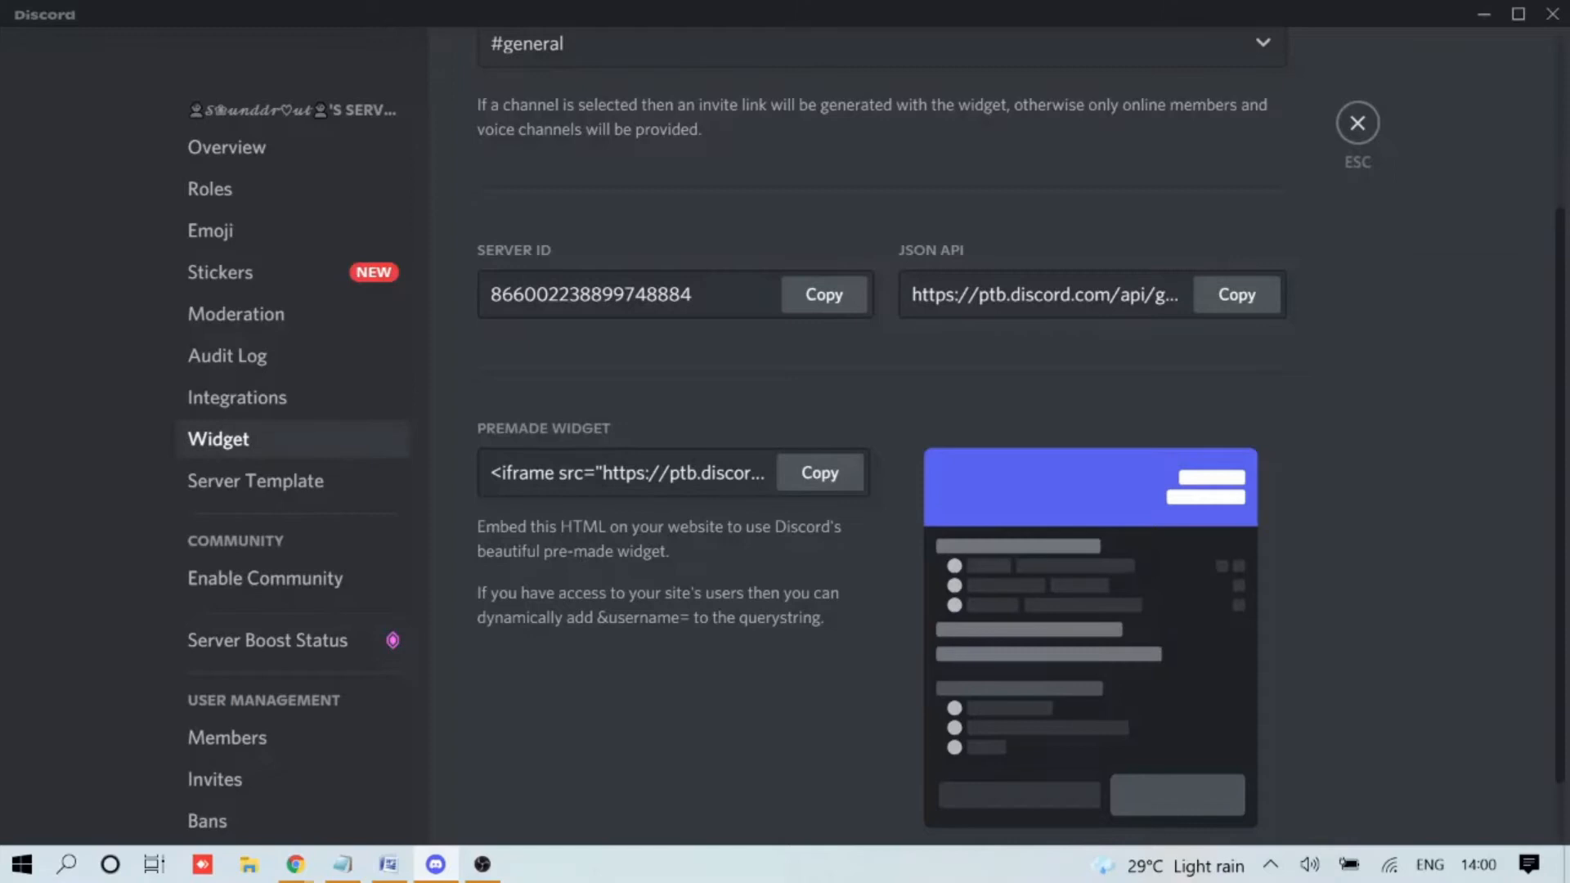
{"action": "mouse_move", "coordinate": [522, 443]}
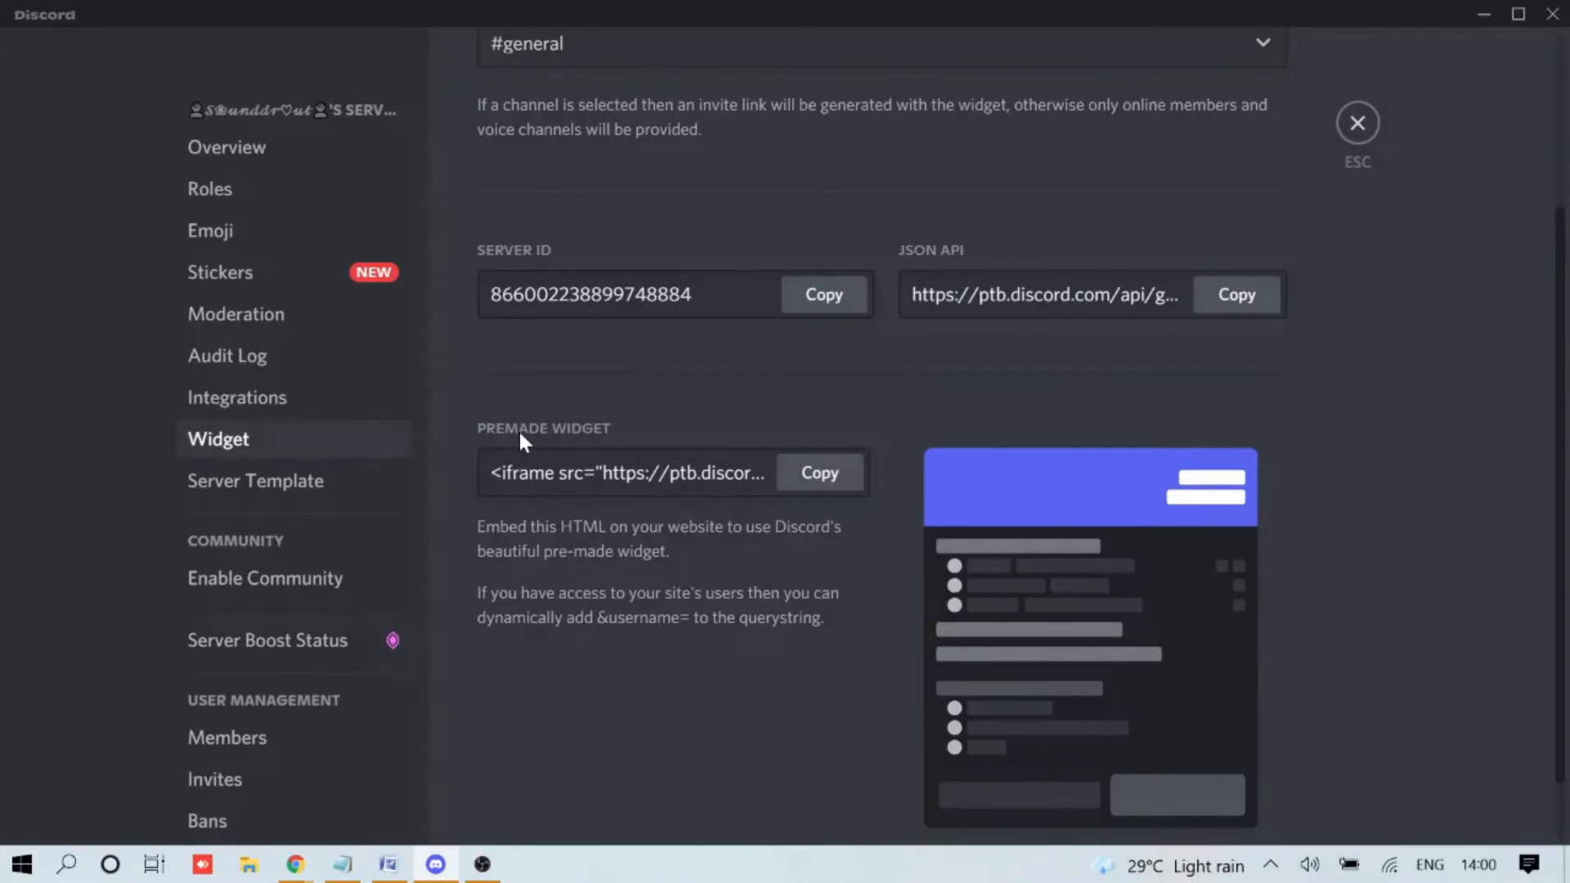
{"action": "mouse_move", "coordinate": [554, 450]}
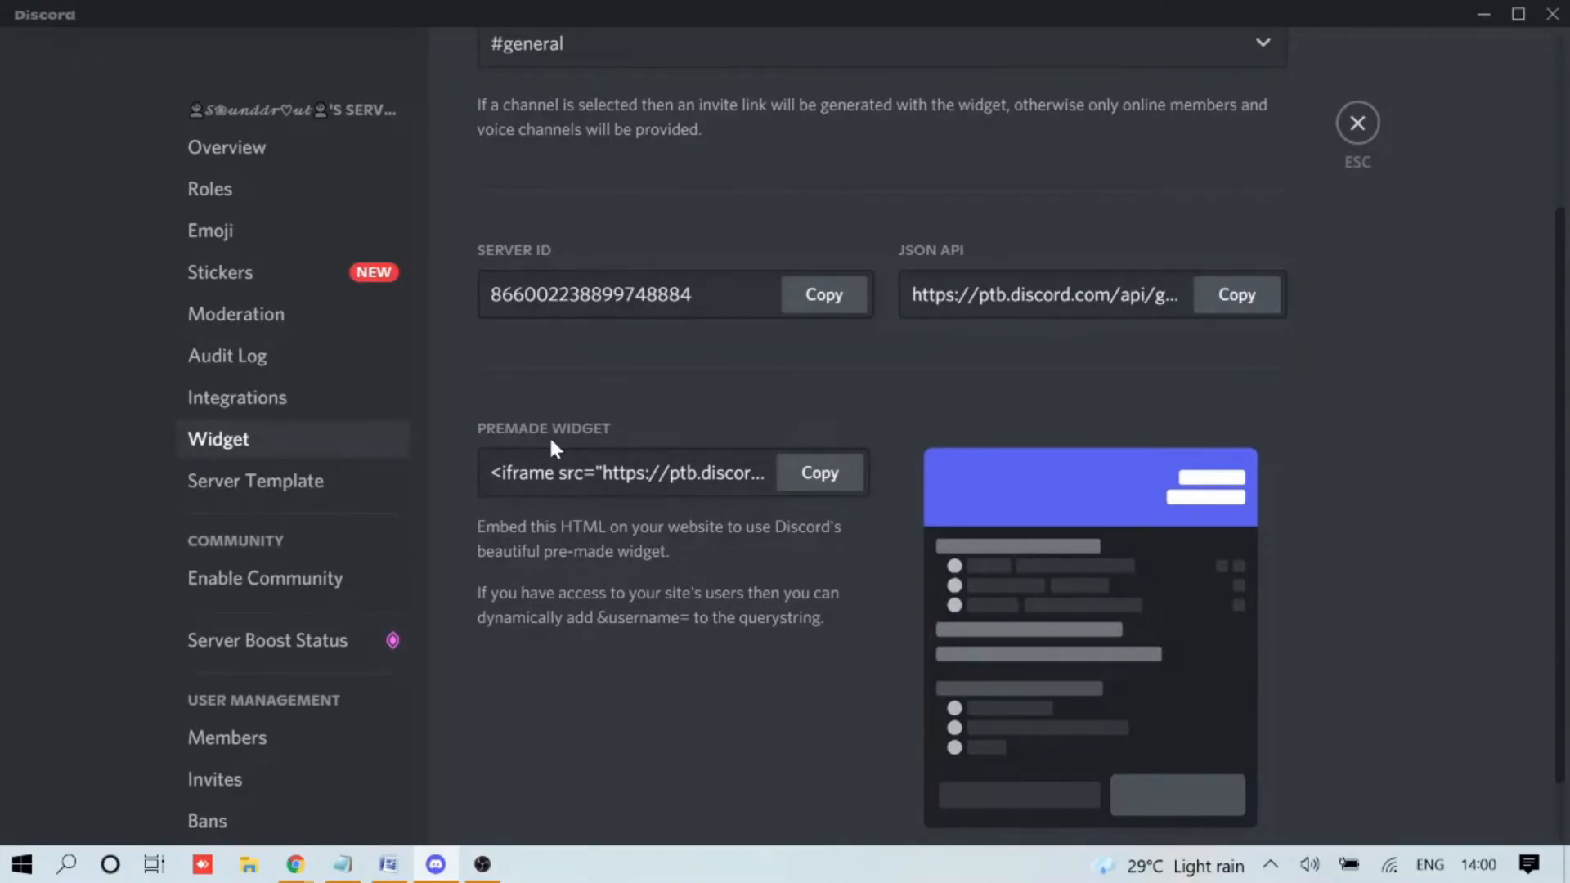
{"action": "left_click", "coordinate": [820, 473]}
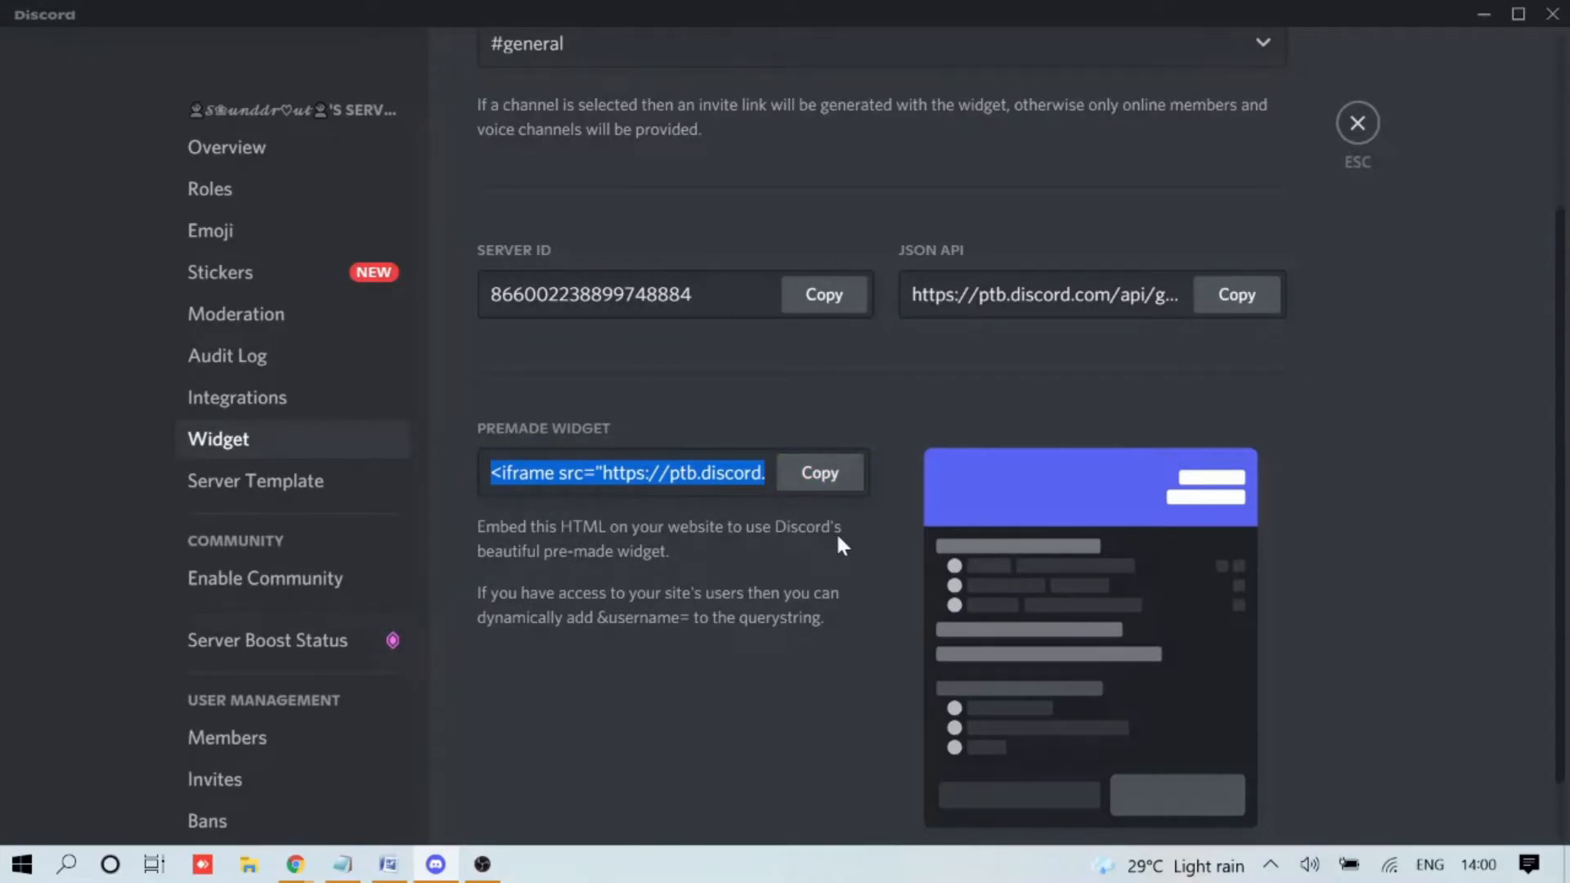
{"action": "mouse_move", "coordinate": [1161, 443]}
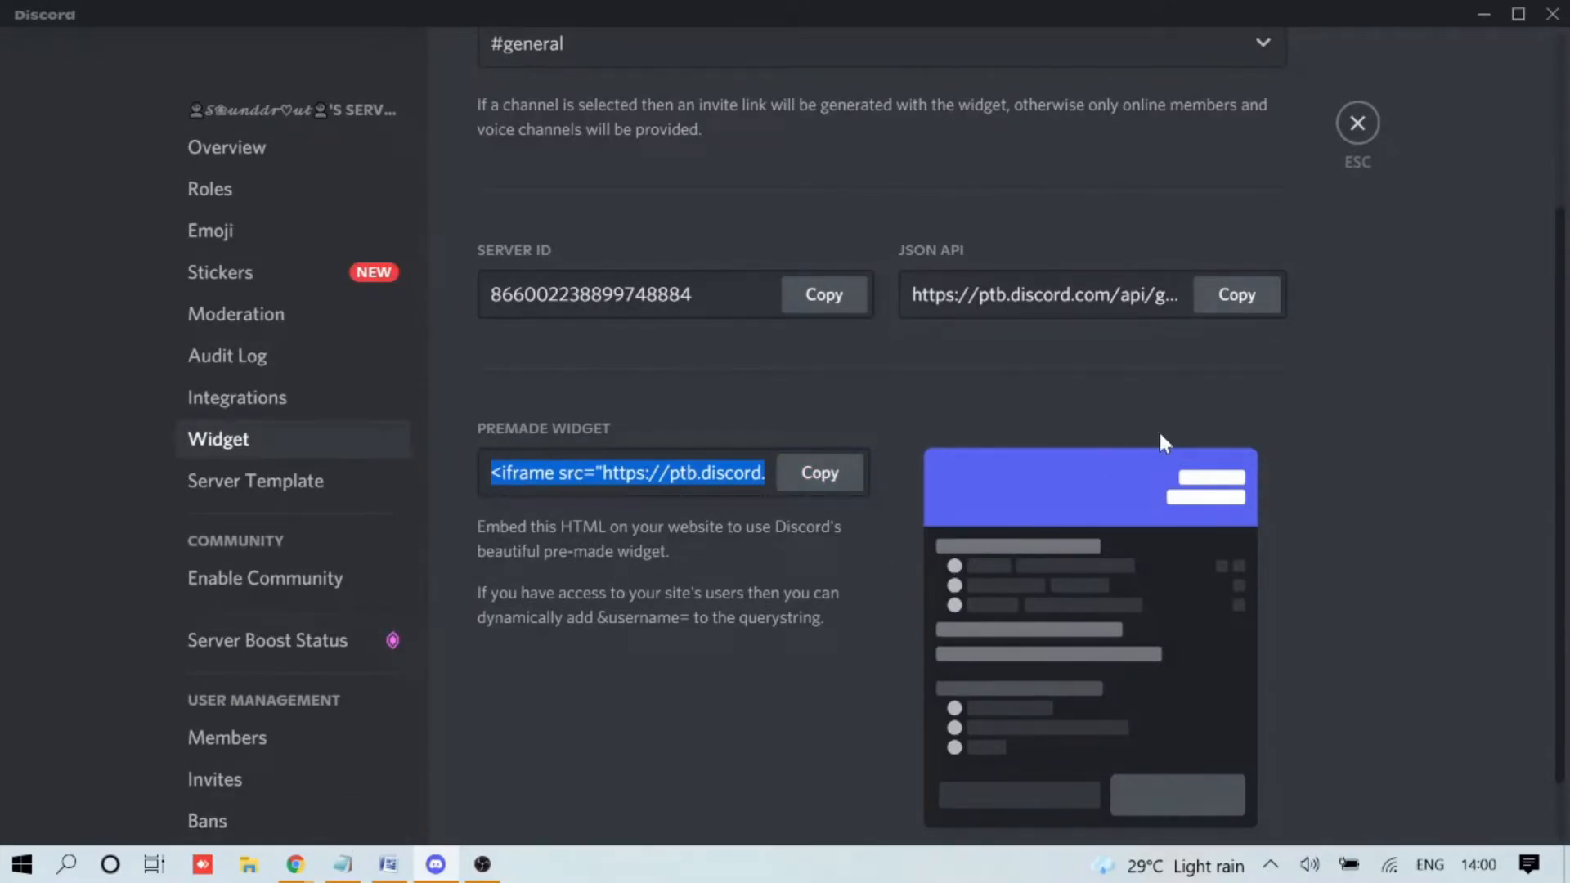
{"action": "mouse_move", "coordinate": [312, 857]}
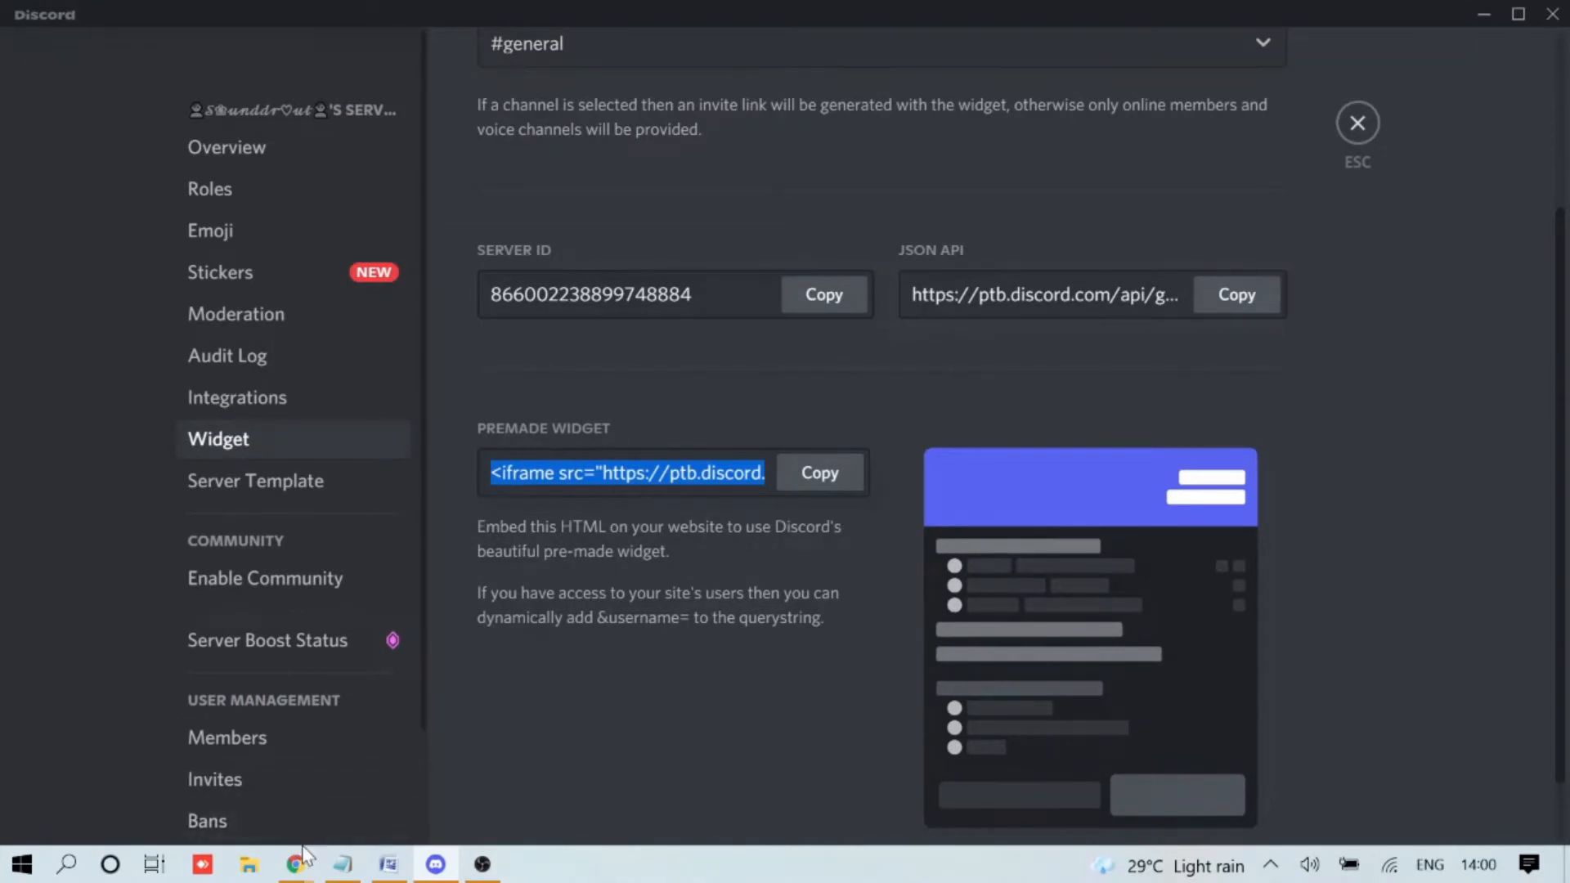
Switch to the WordPress admin and go to Appearance > Widgets
{"action": "left_click", "coordinate": [293, 863]}
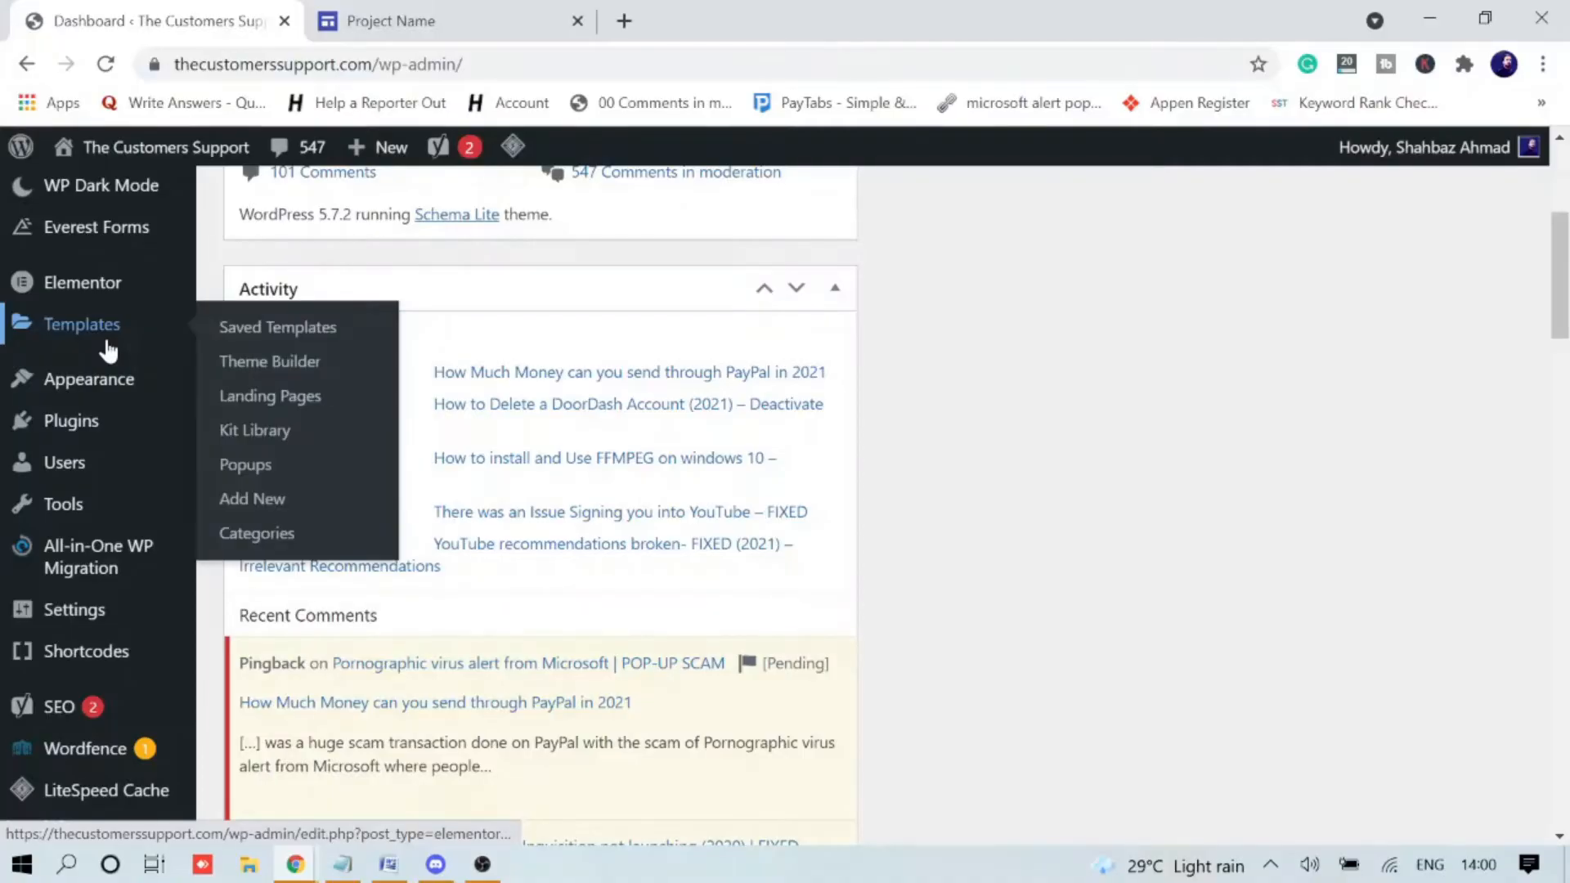
{"action": "mouse_move", "coordinate": [74, 380]}
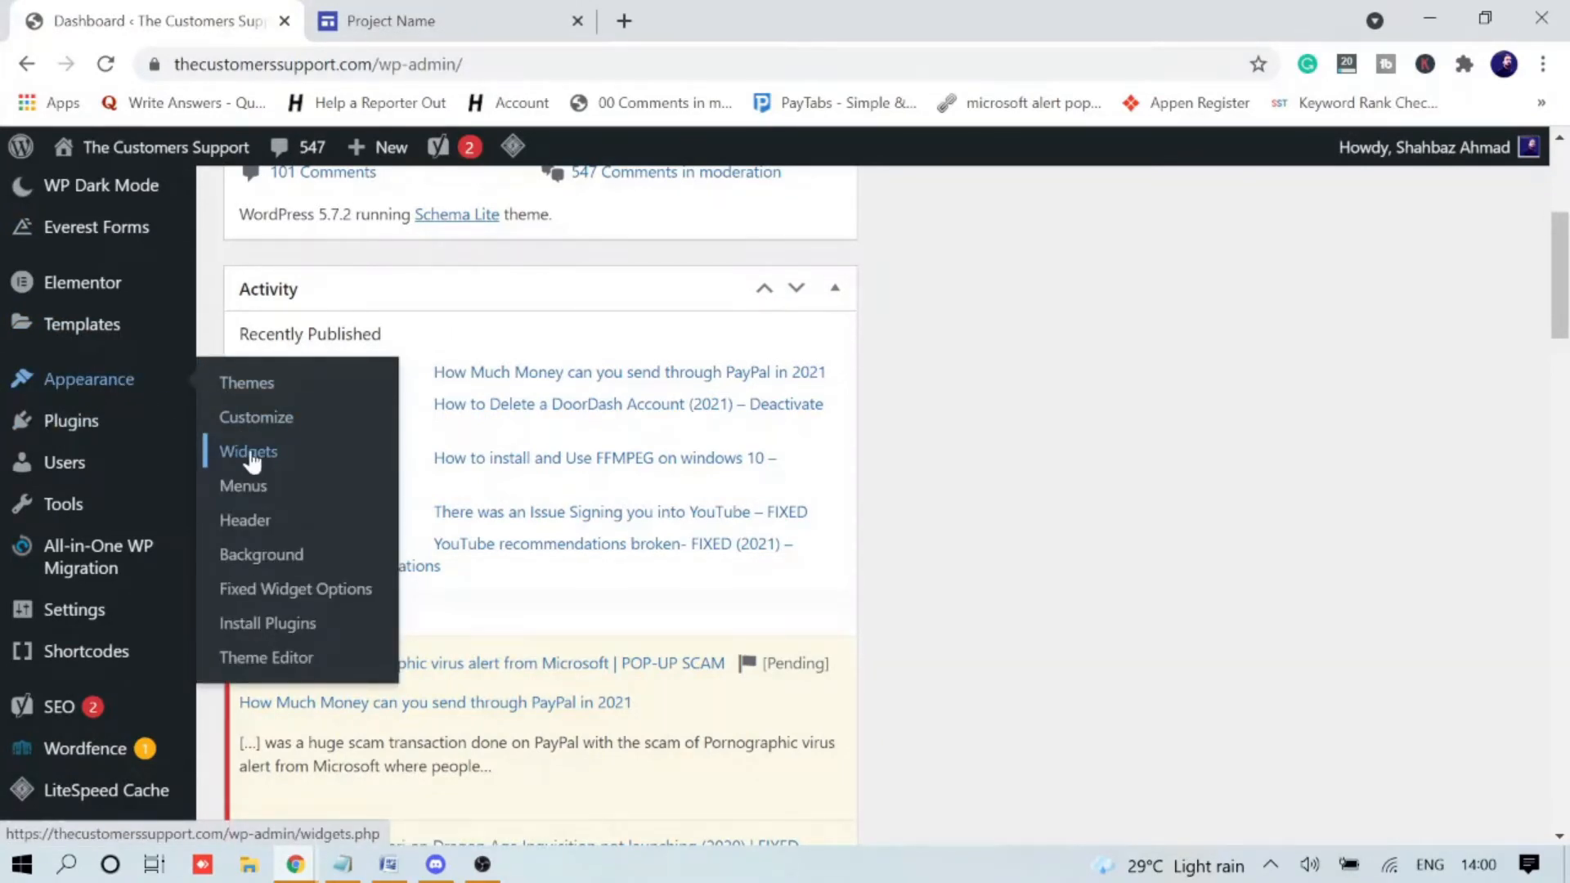
{"action": "left_click", "coordinate": [248, 451]}
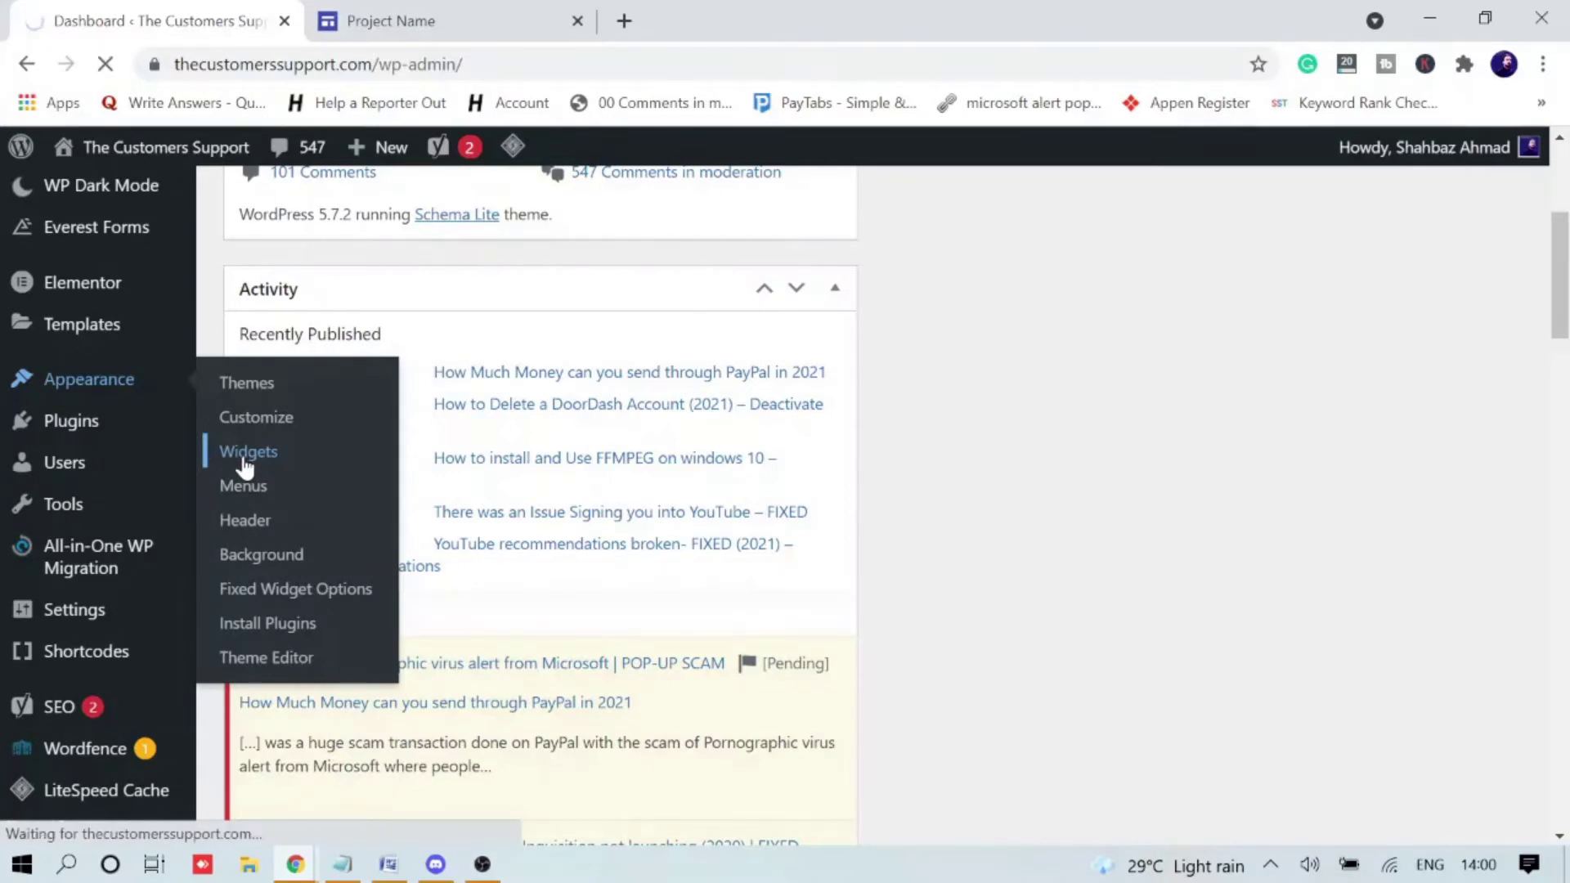
{"action": "left_click", "coordinate": [248, 451]}
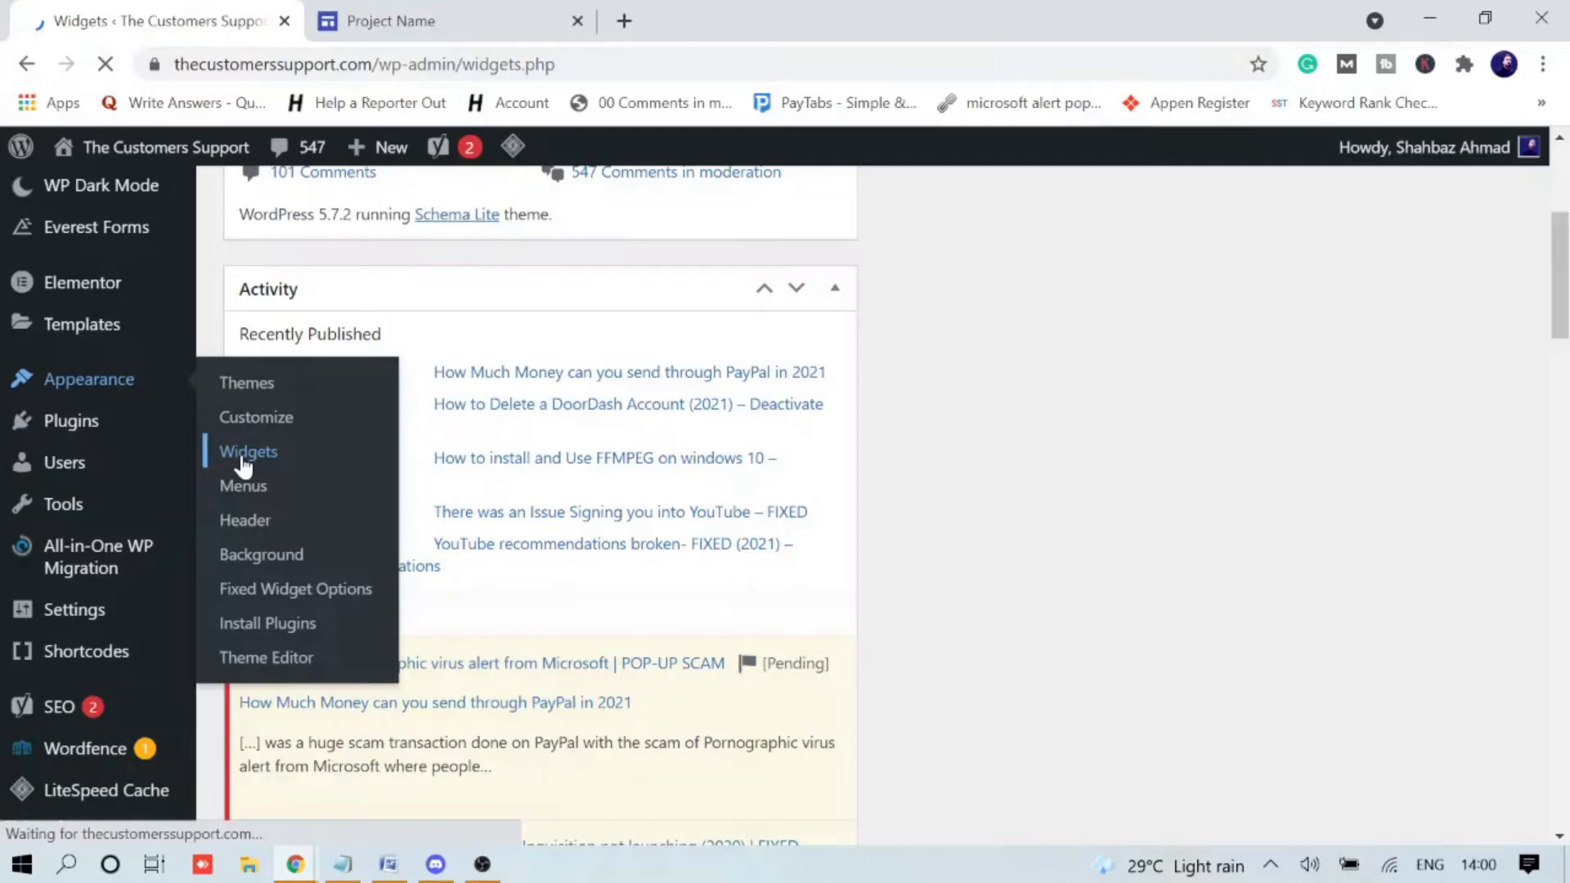
{"action": "left_click", "coordinate": [248, 451]}
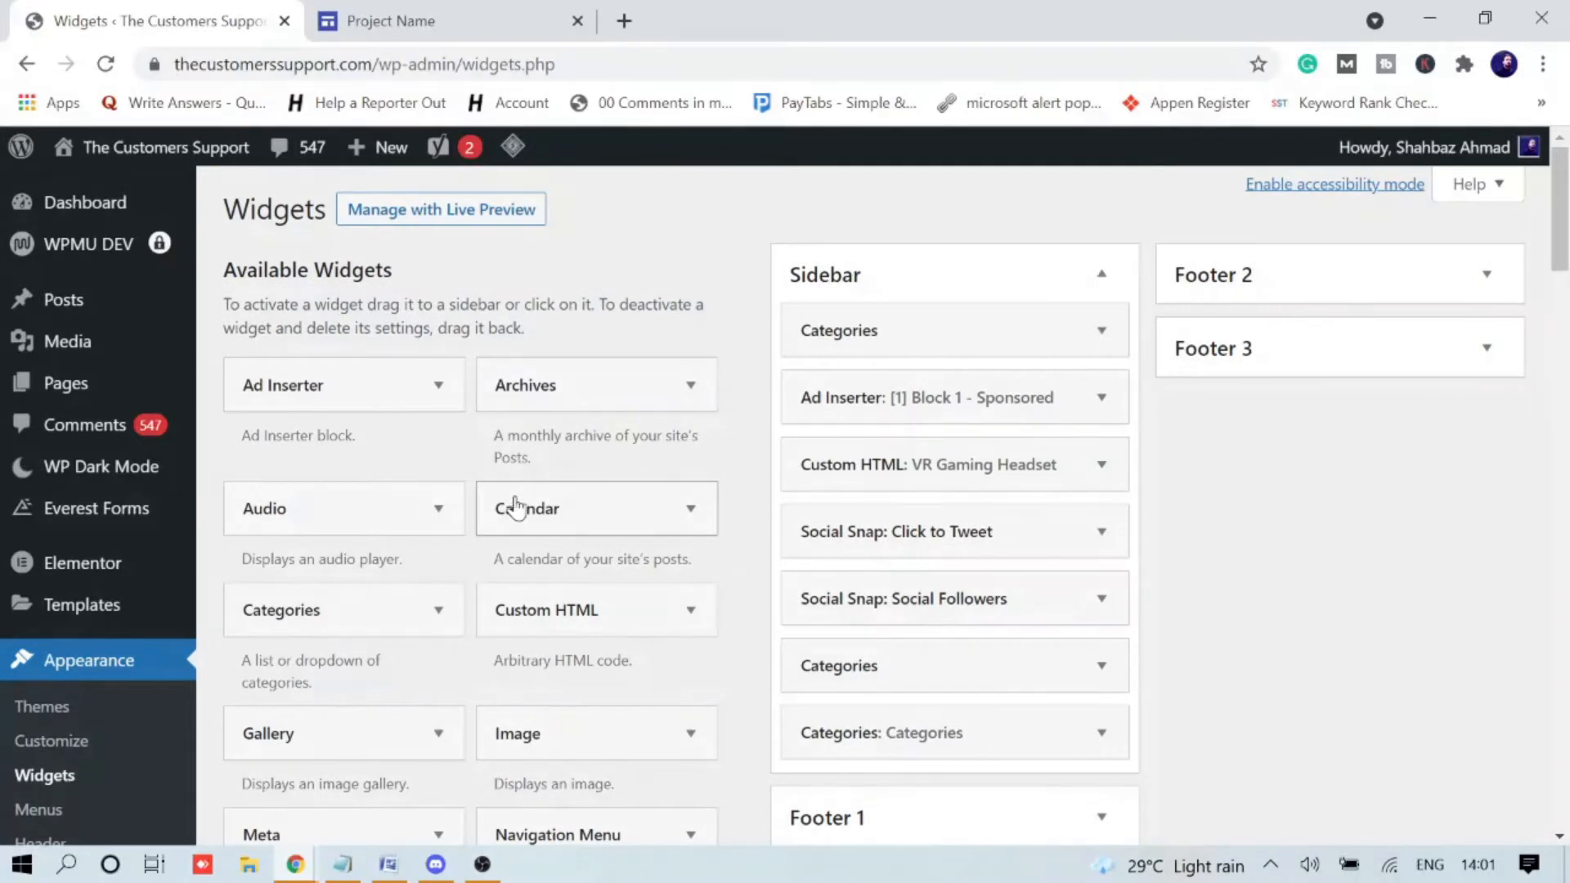
{"action": "mouse_move", "coordinate": [1289, 354]}
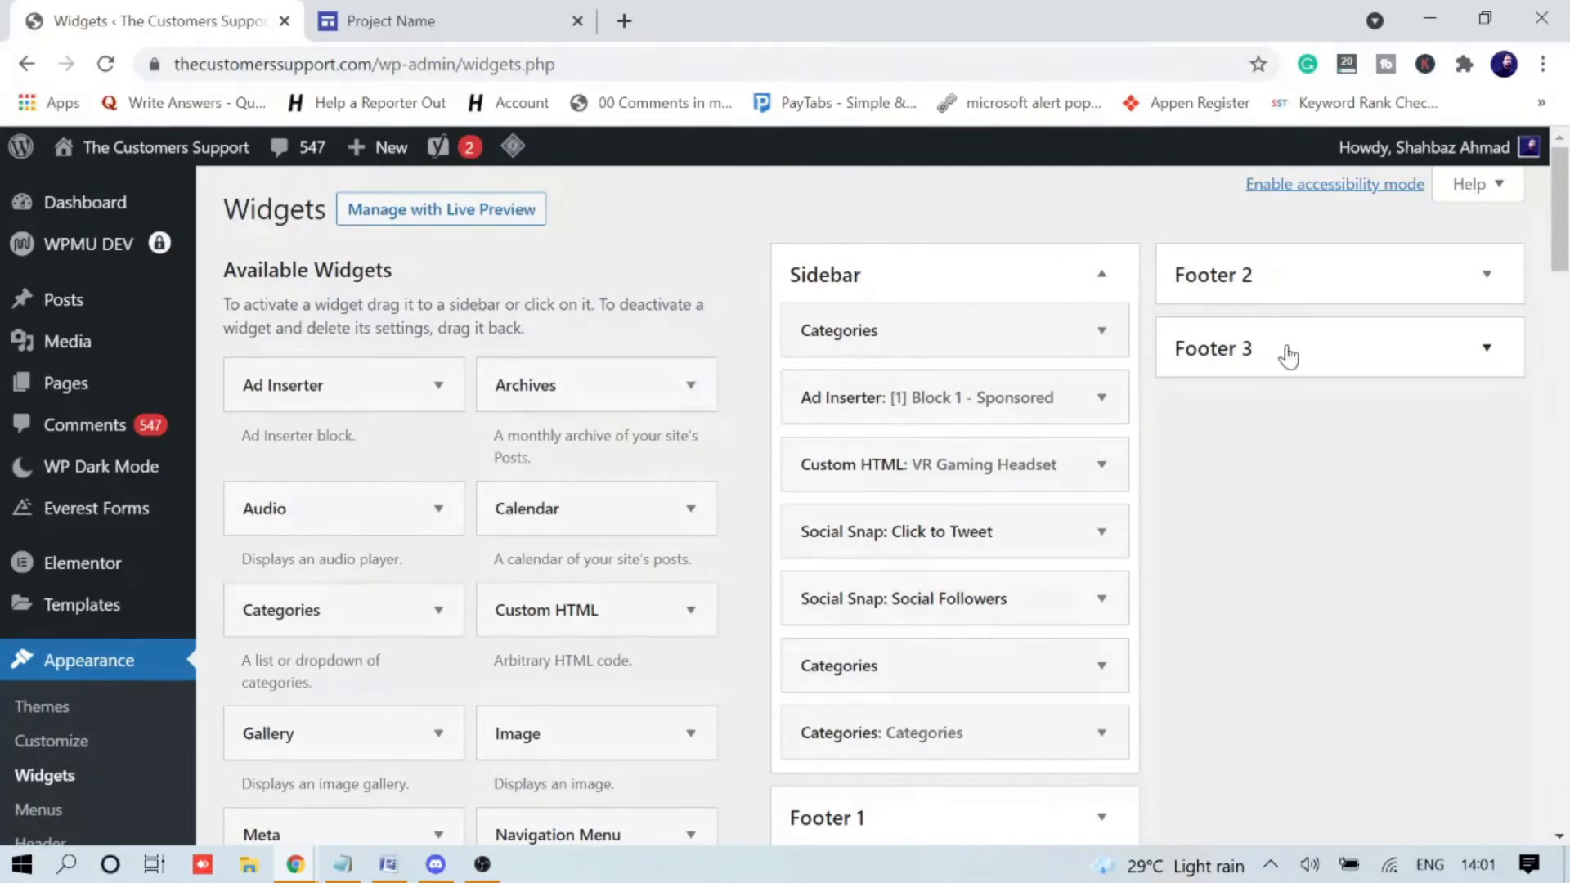
{"action": "mouse_move", "coordinate": [1277, 350]}
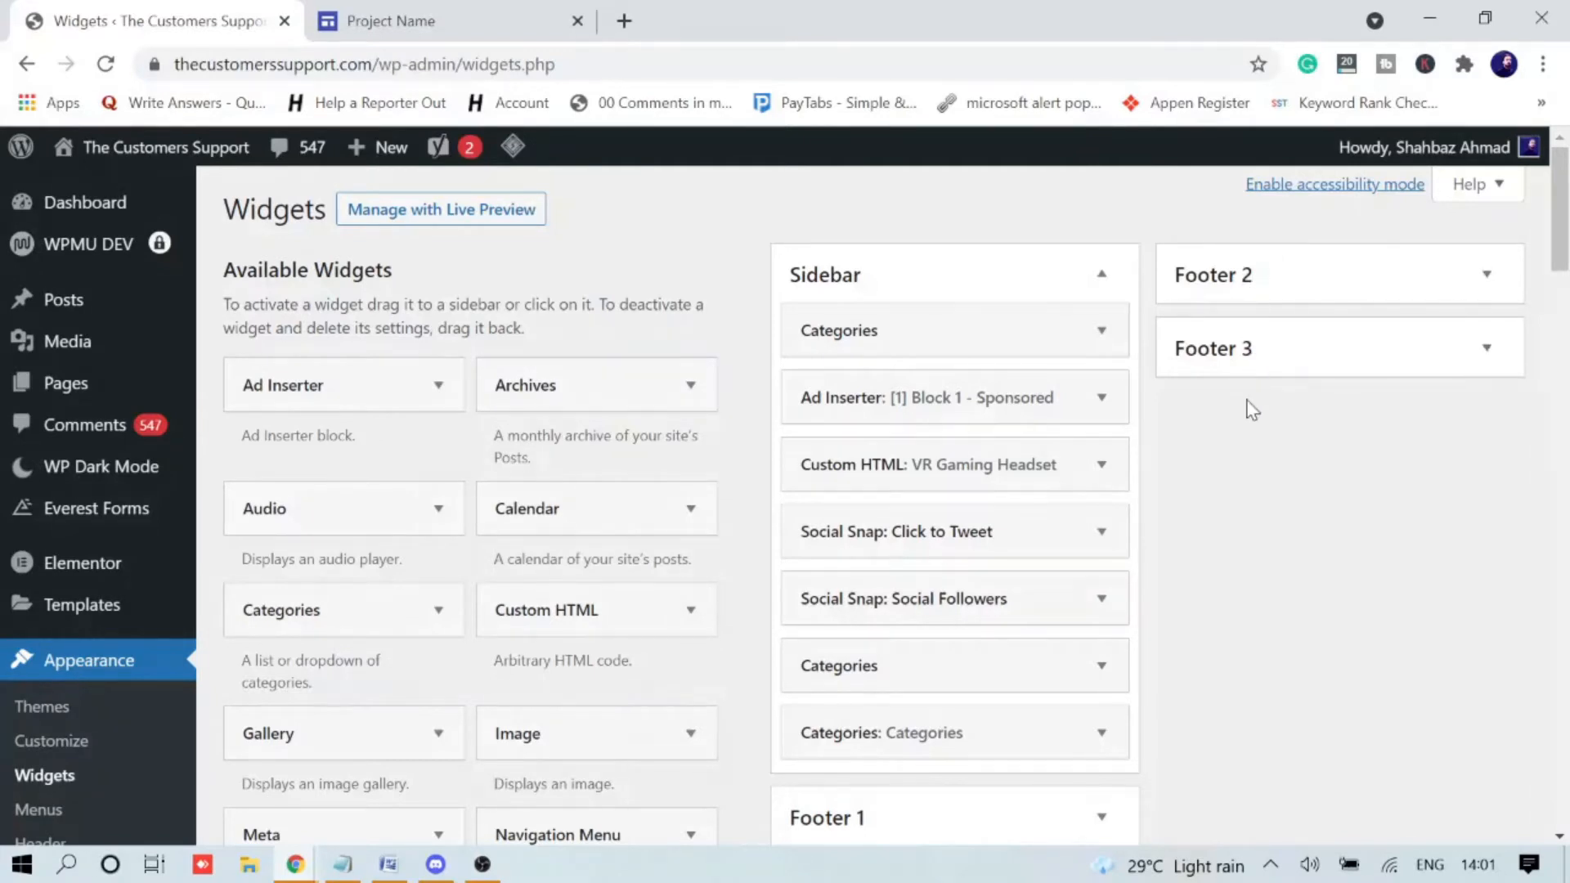
{"action": "mouse_move", "coordinate": [795, 278]}
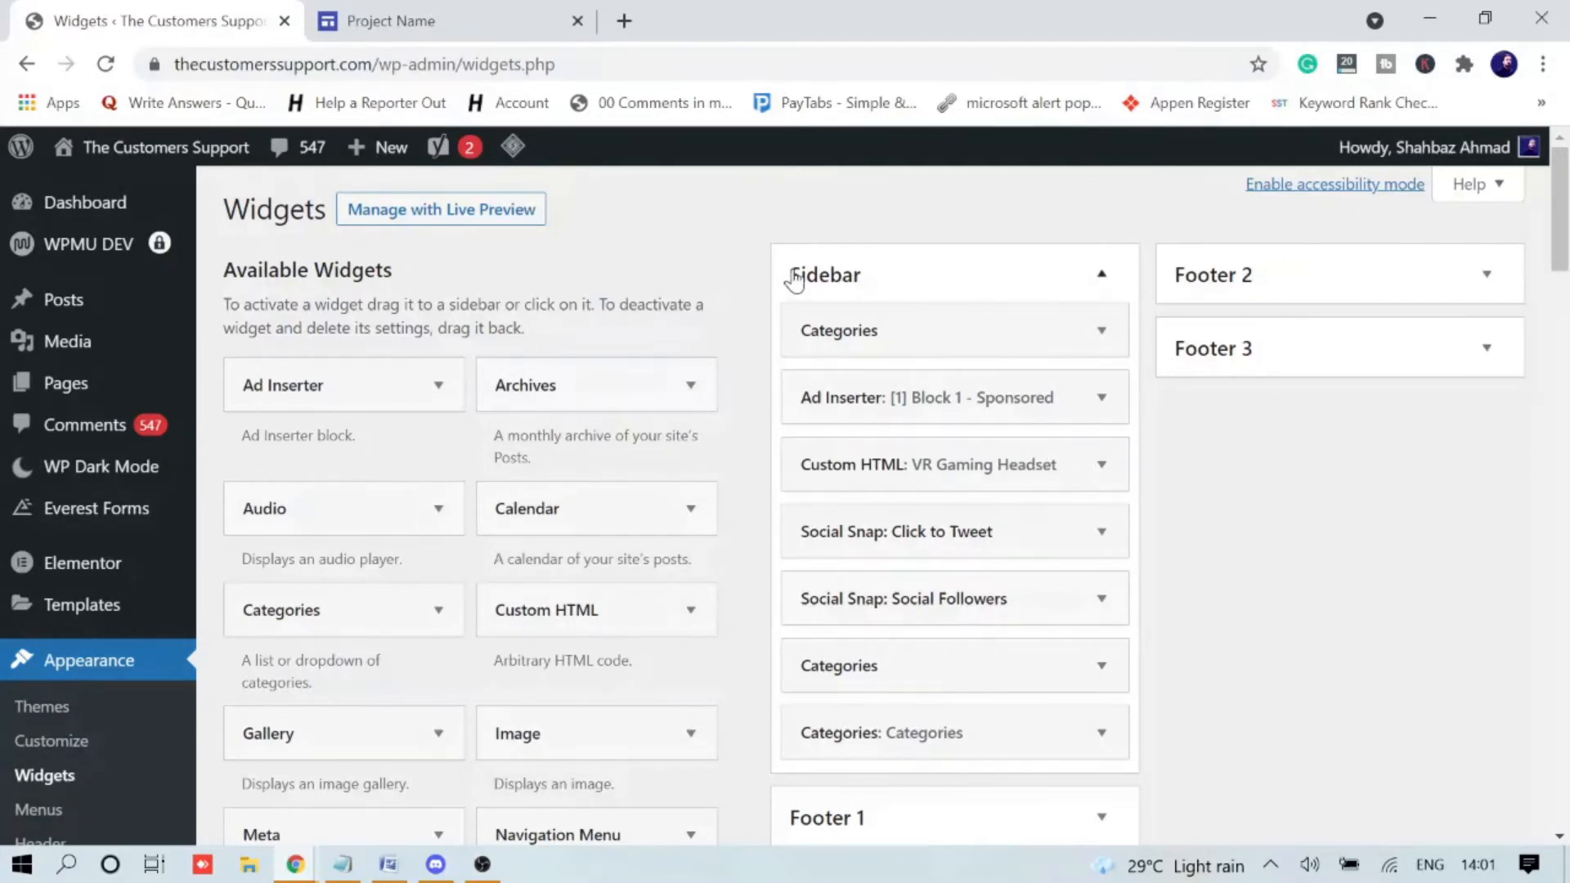
{"action": "mouse_move", "coordinate": [895, 255]}
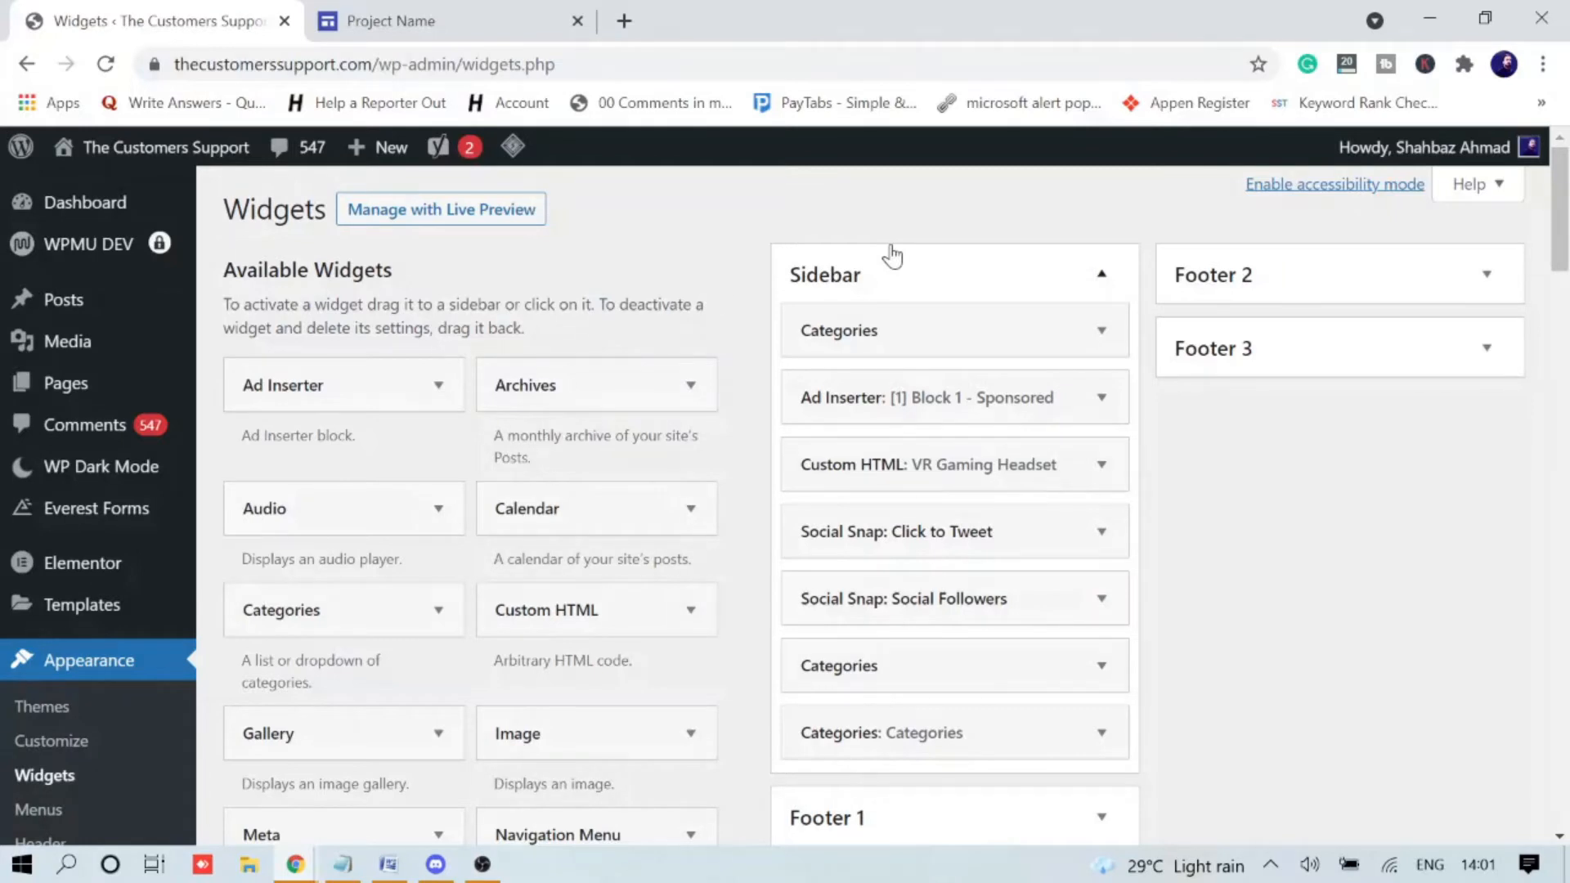
{"action": "mouse_move", "coordinate": [896, 301]}
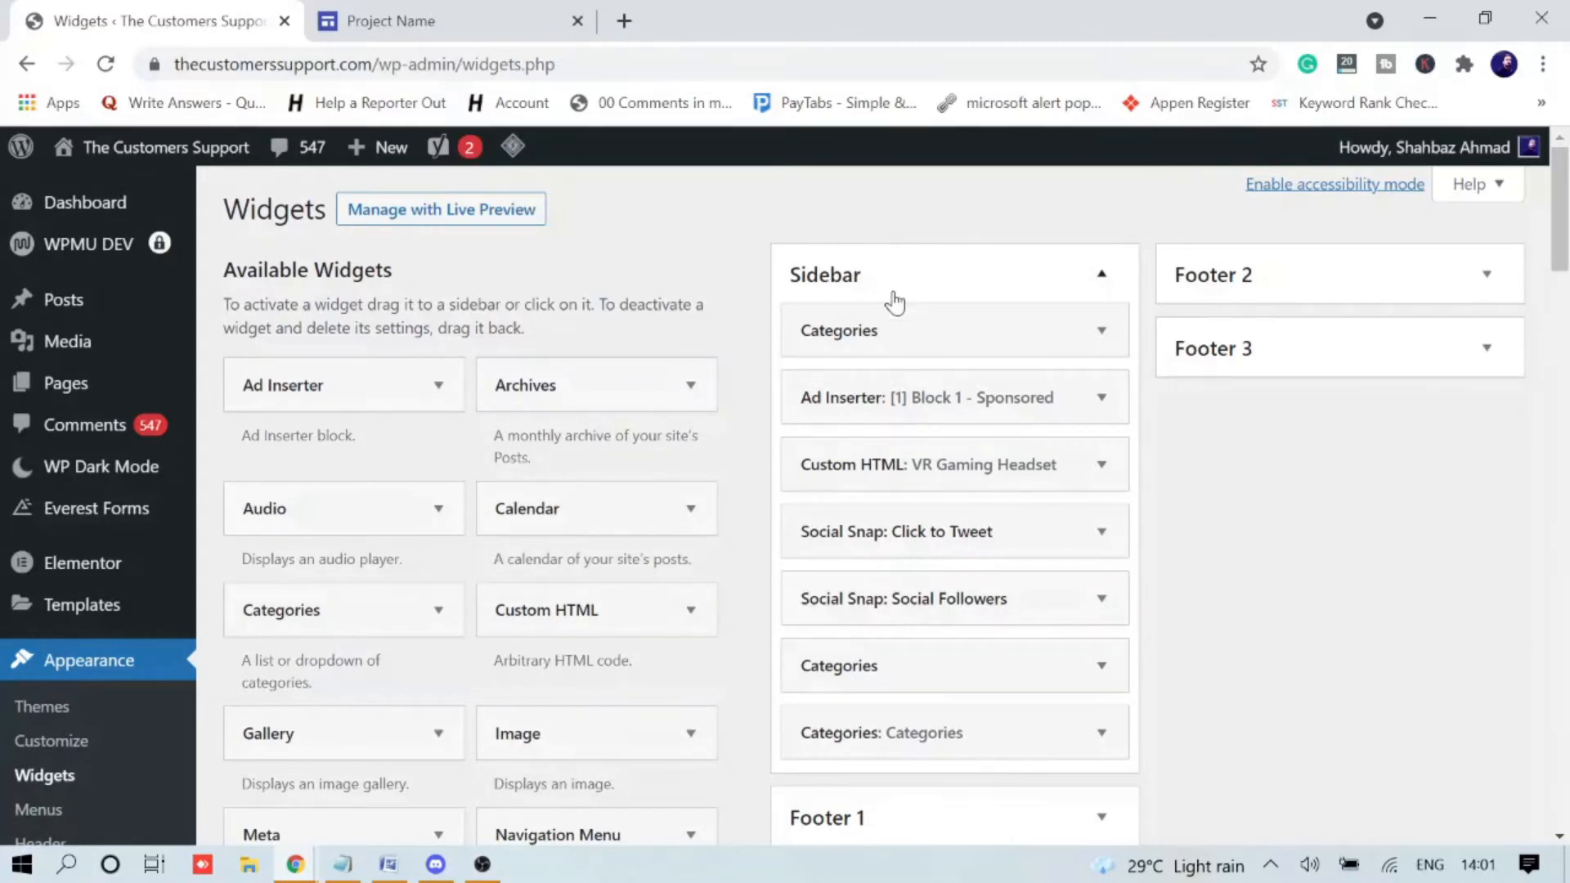
Add a Custom HTML widget to the top of Sidebar titled 'Check my Discord Server'
{"action": "scroll", "scroll_direction": "down", "scroll_amount": 3}
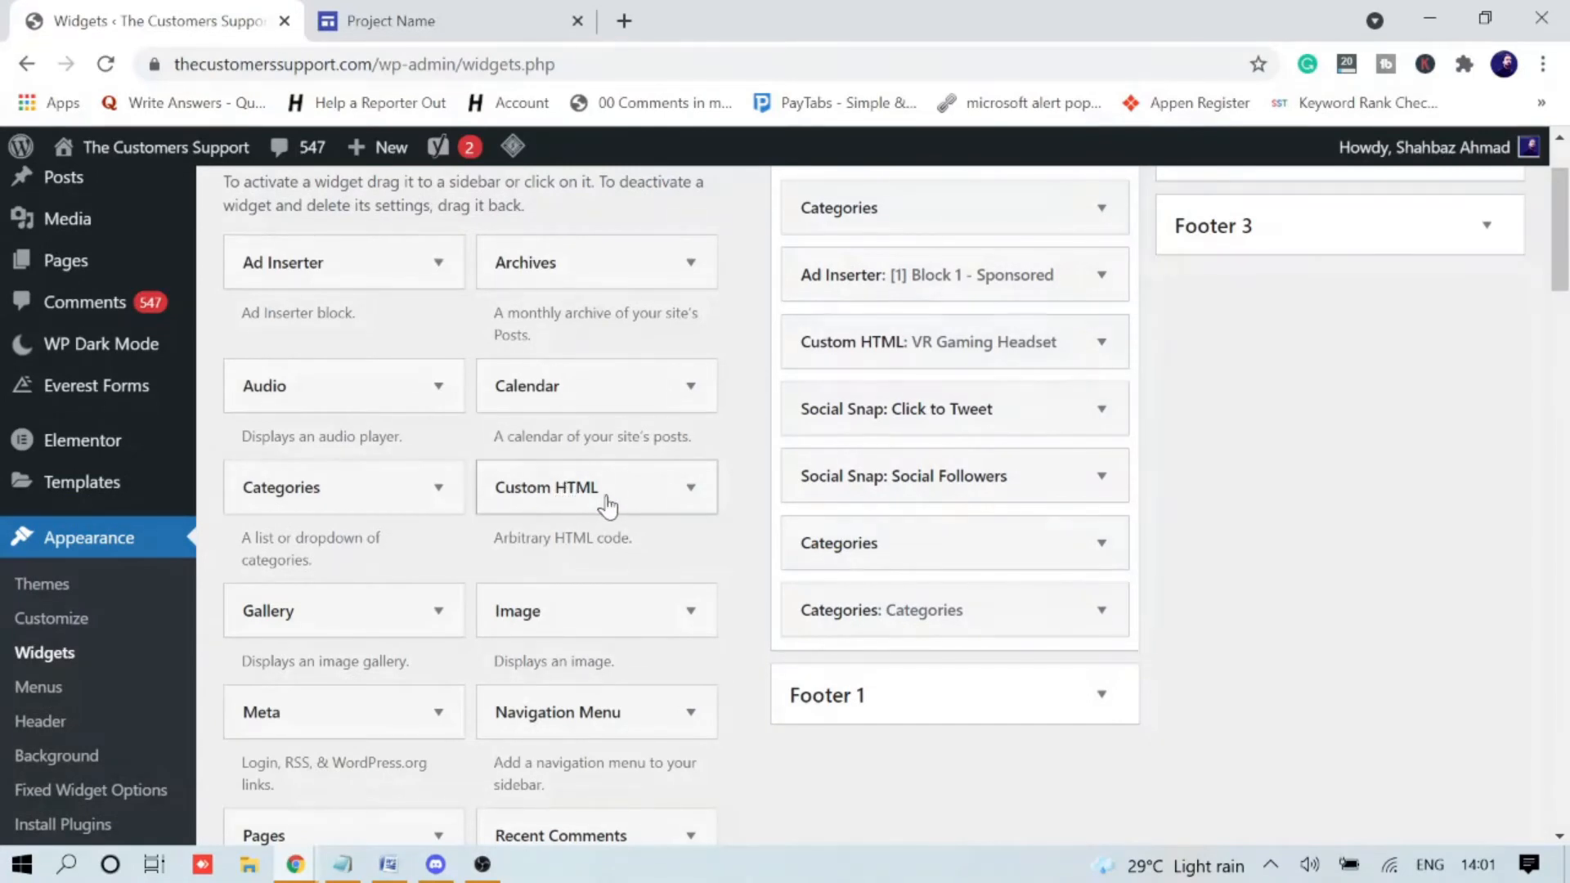
{"action": "left_click_drag", "start_coordinate": [596, 487], "coordinate": [796, 603]}
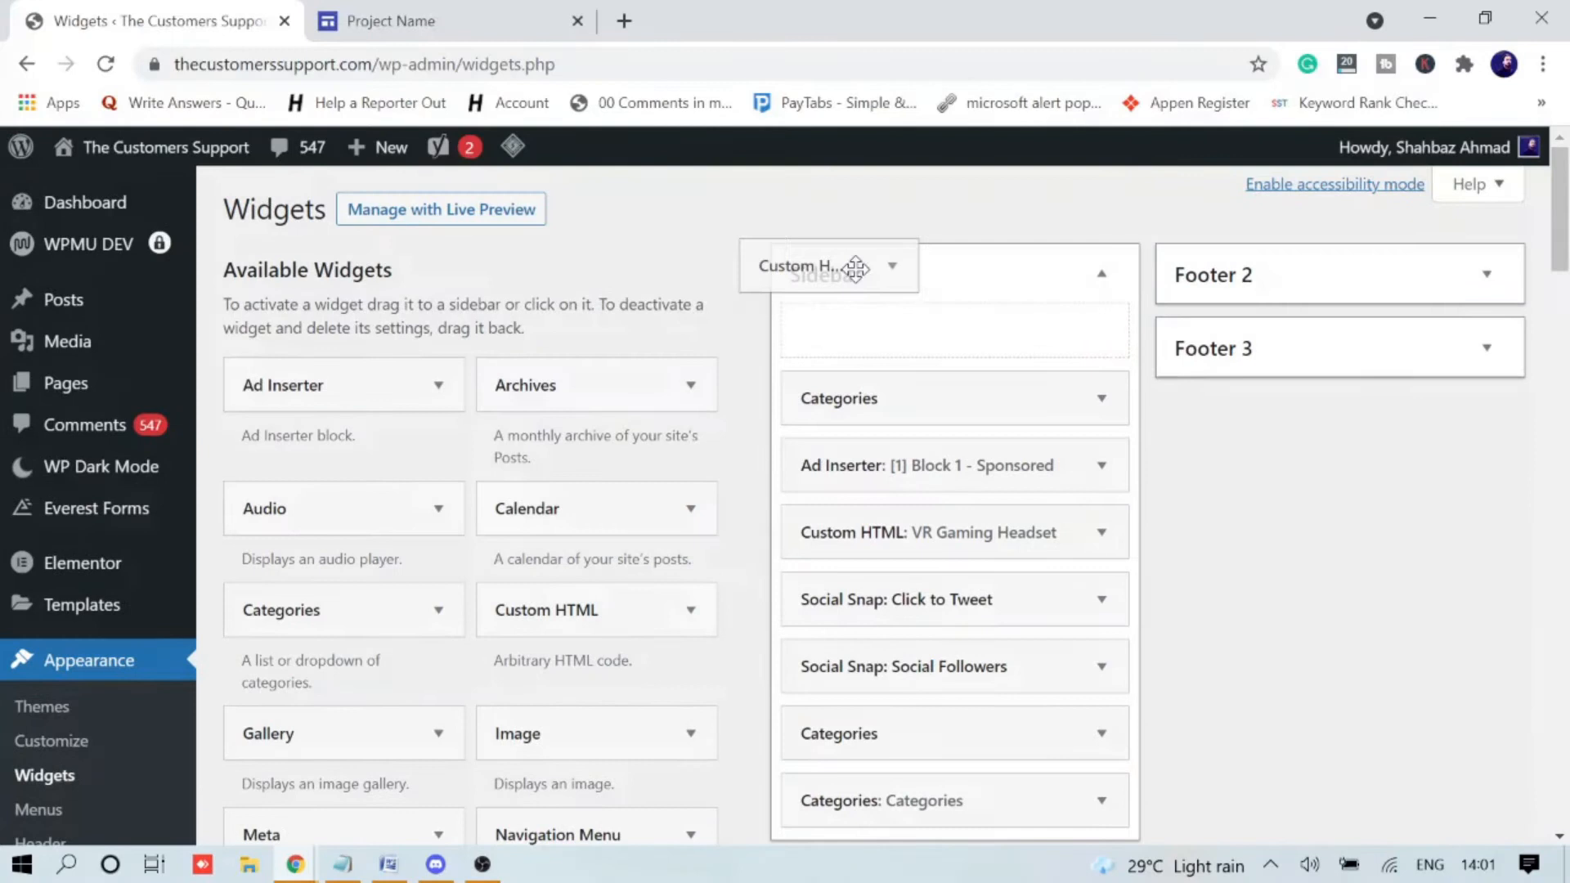
{"action": "left_click_drag", "start_coordinate": [856, 268], "coordinate": [900, 338]}
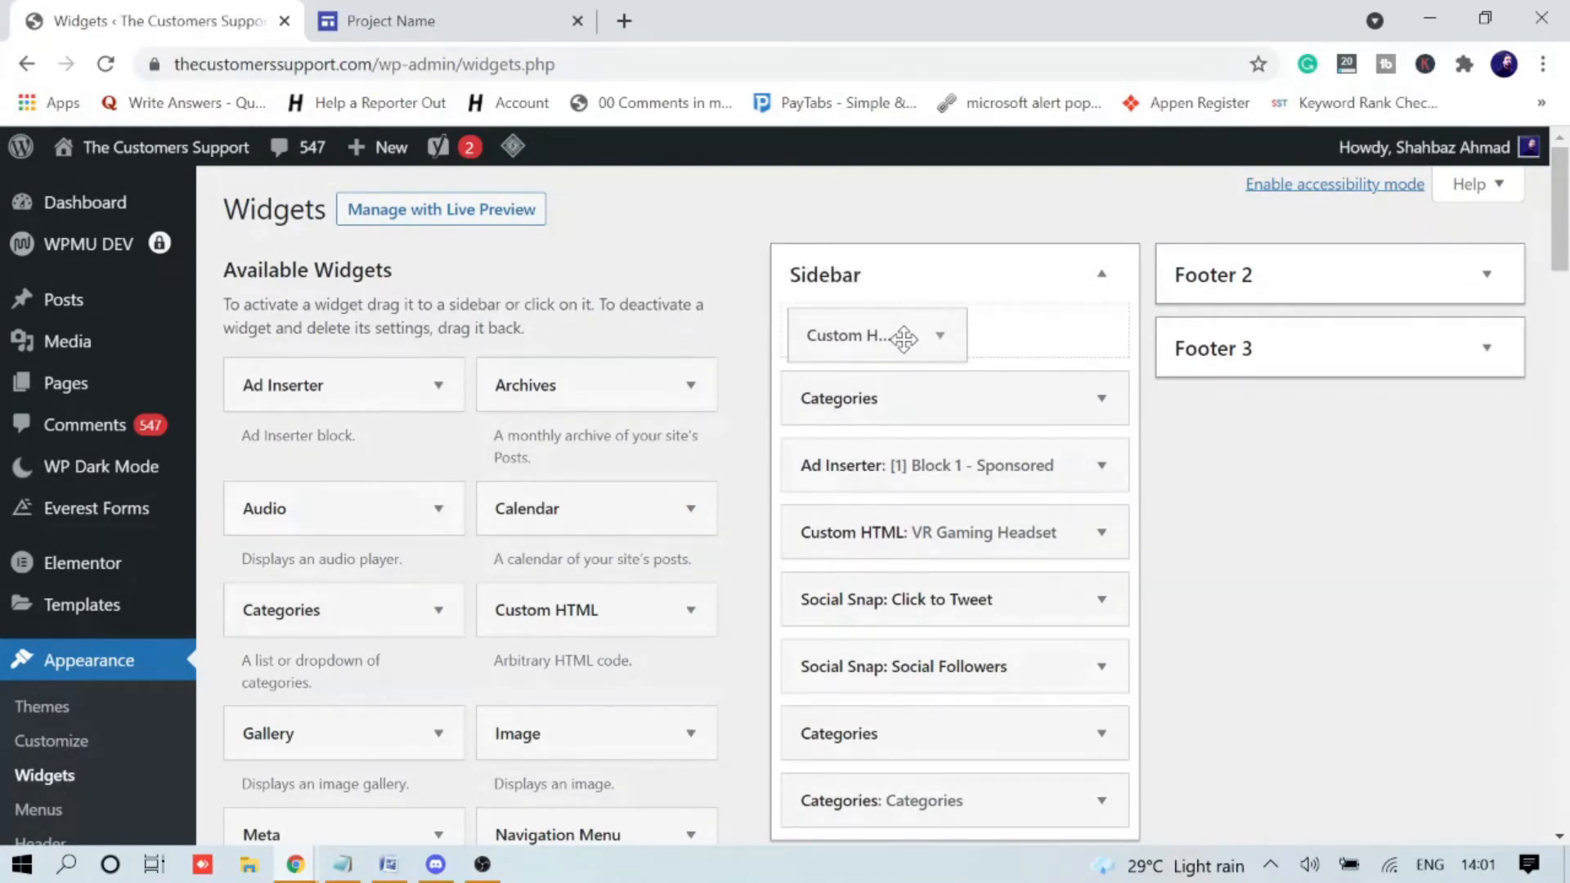
{"action": "left_click", "coordinate": [872, 335]}
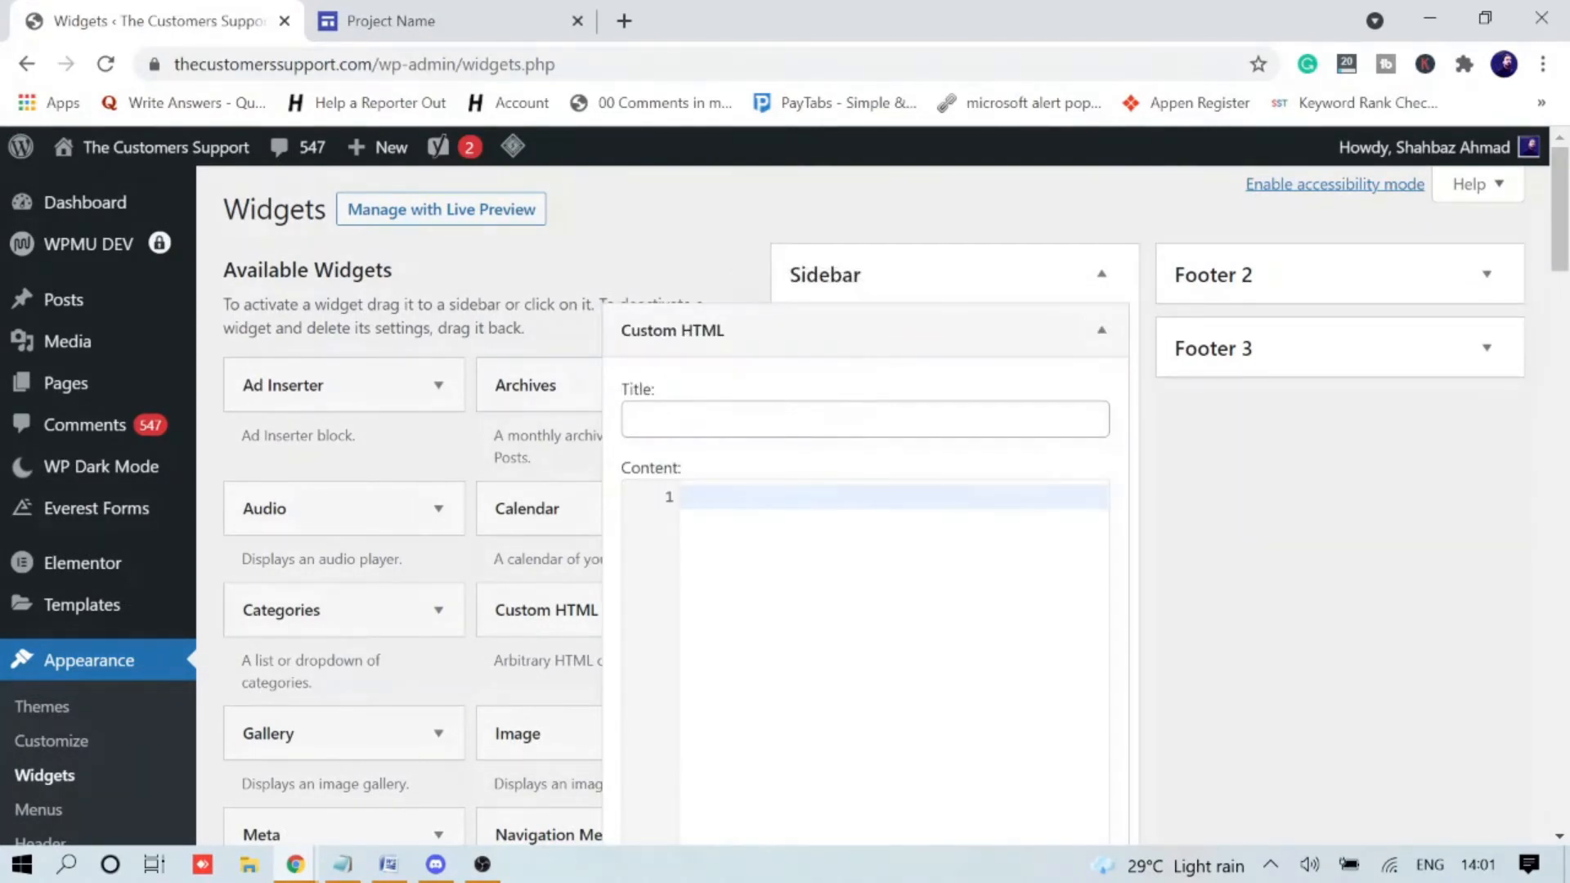
{"action": "left_click", "coordinate": [864, 418]}
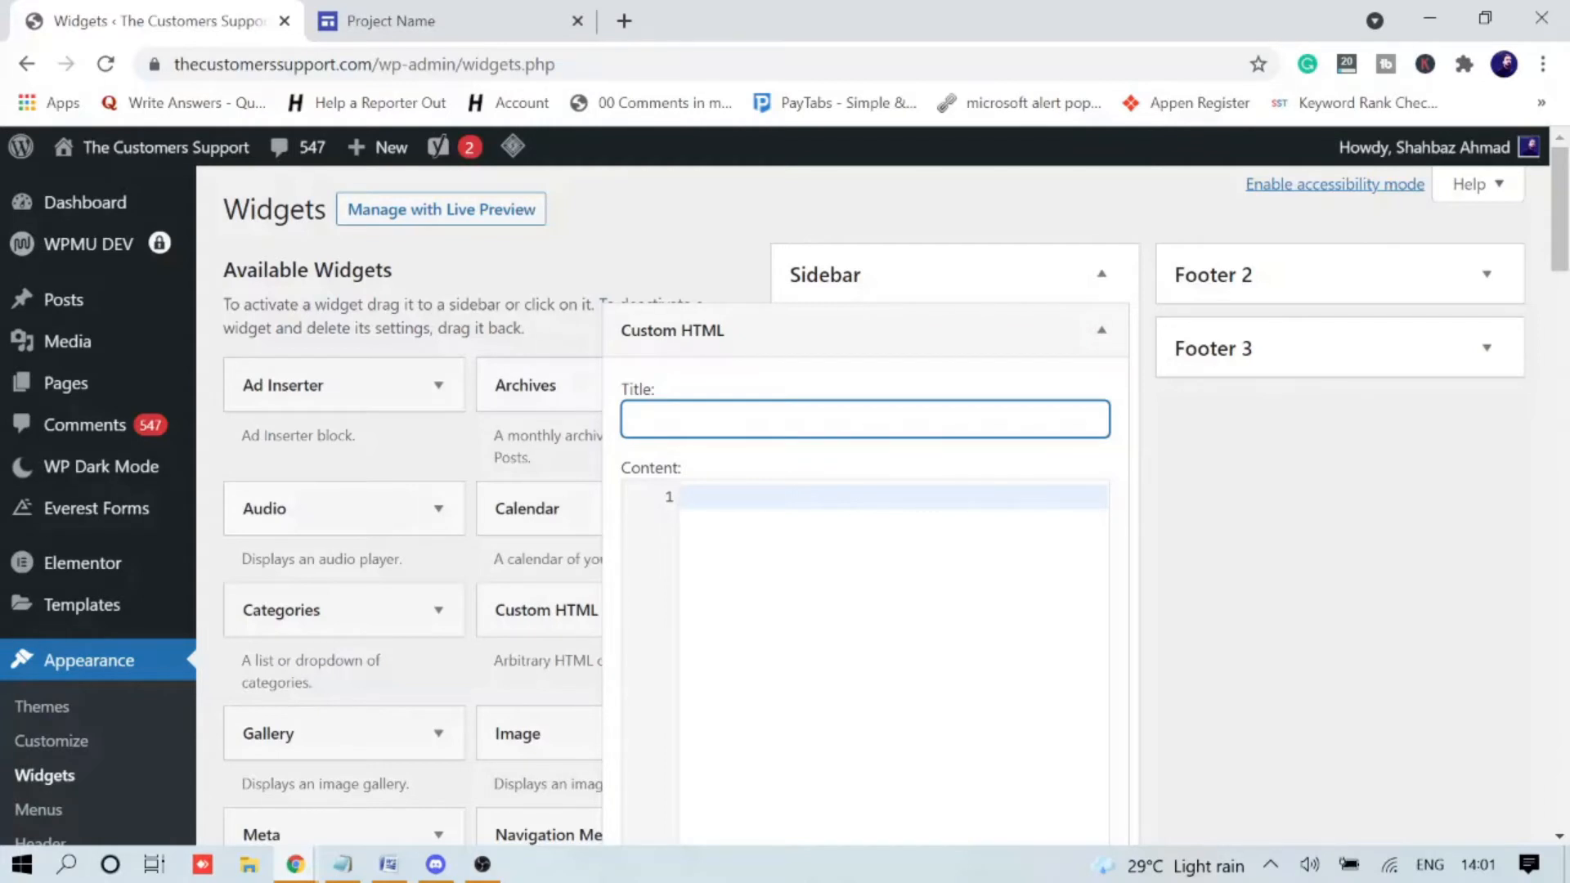
{"action": "type", "text": "c"}
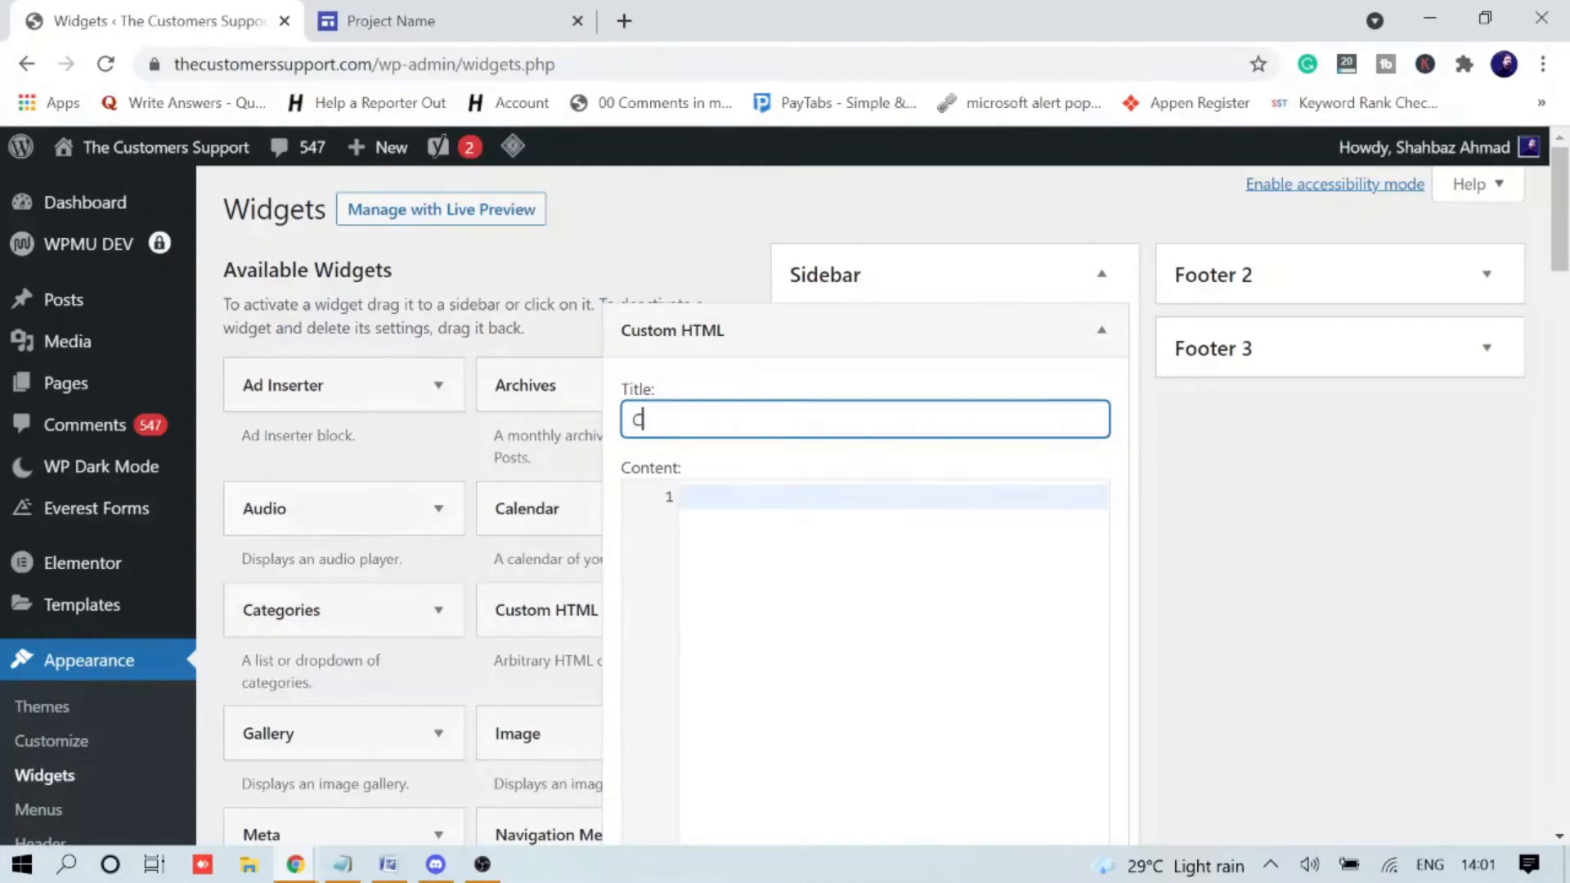
{"action": "type", "text": "heck my Discord S"}
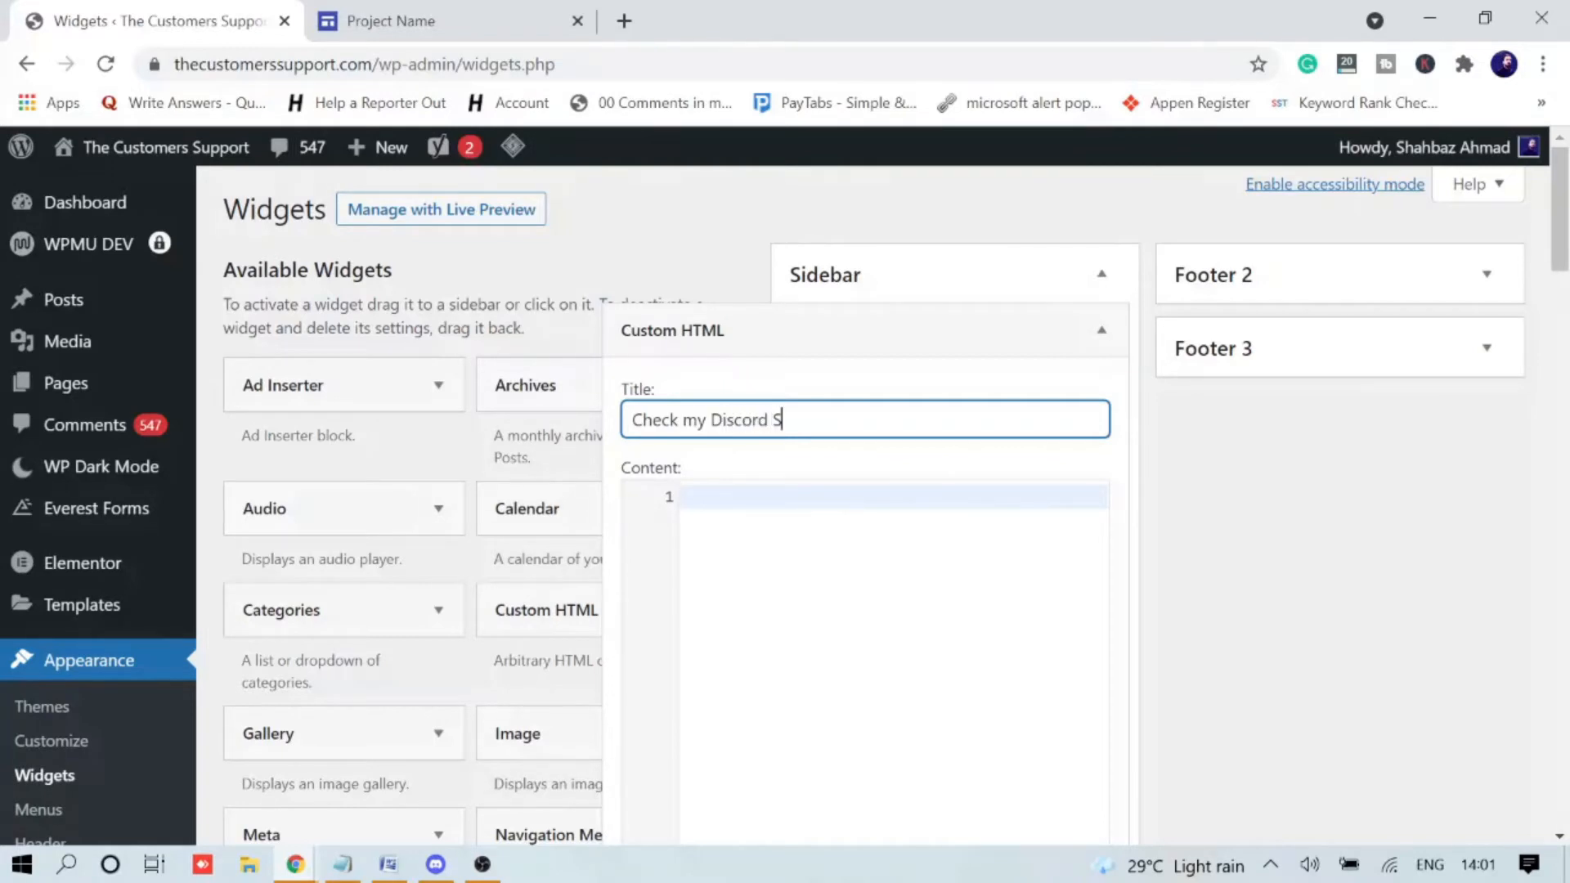
{"action": "type", "text": "erver"}
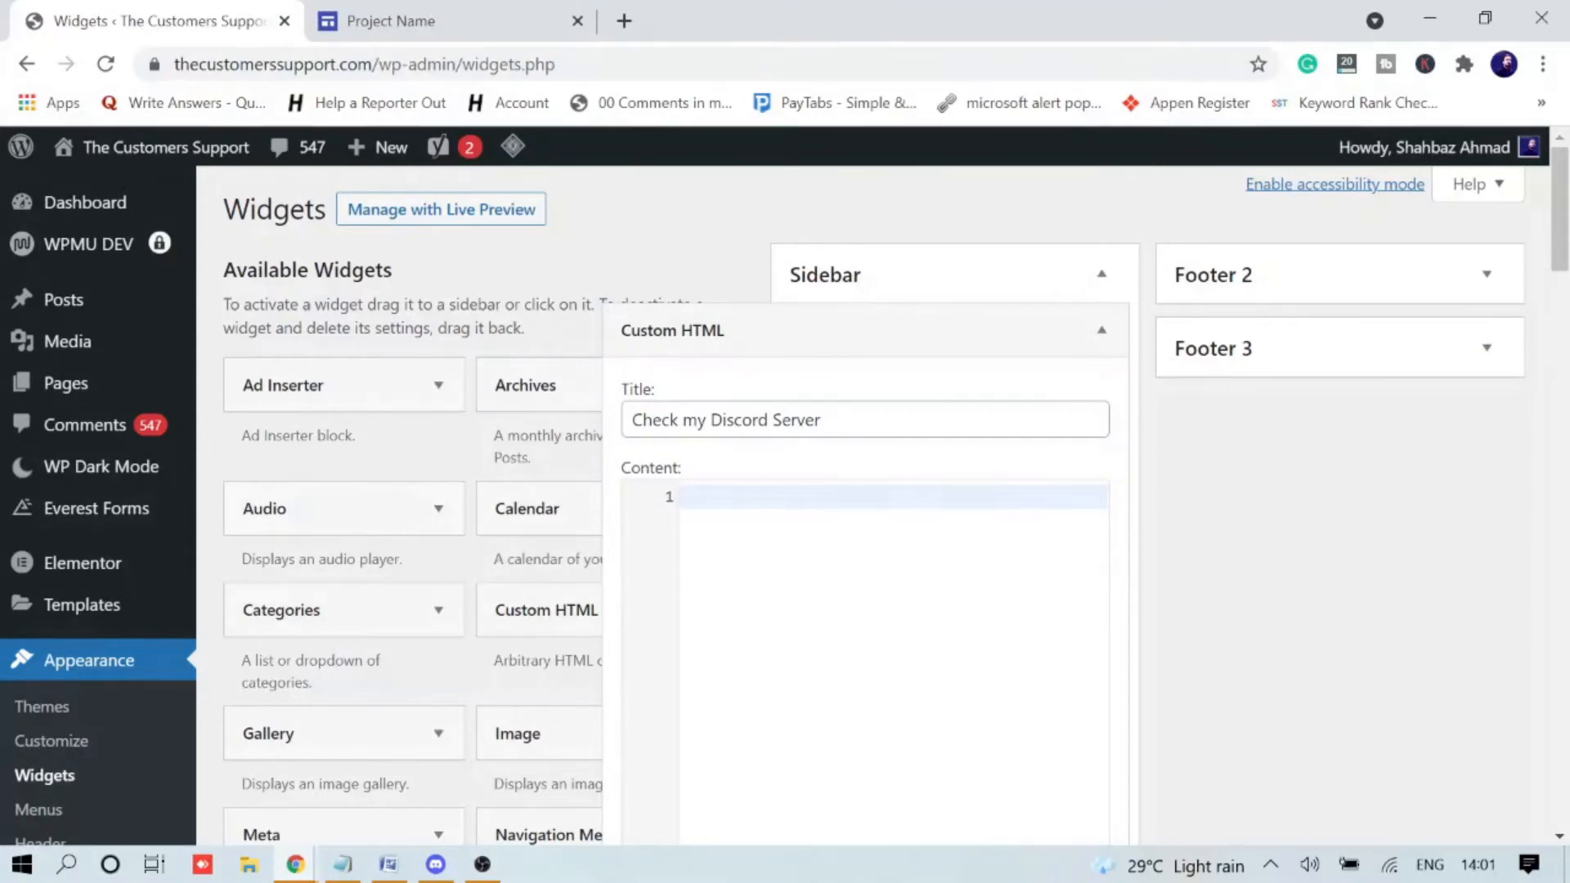
Paste the Discord iframe embed code into the widget and save it
{"action": "type", "text": "<iframe src=\"https://ptb.discord.com/widget?id=866002238899748884&theme=dark\" width=\"350\" height=\"500\" allowtransparency=\"true\" frameborder=\"0\" sandbox=\"allow-popups allow-popups-to-escape-sandbox allow-same-origin allow-scripts\"></iframe>"}
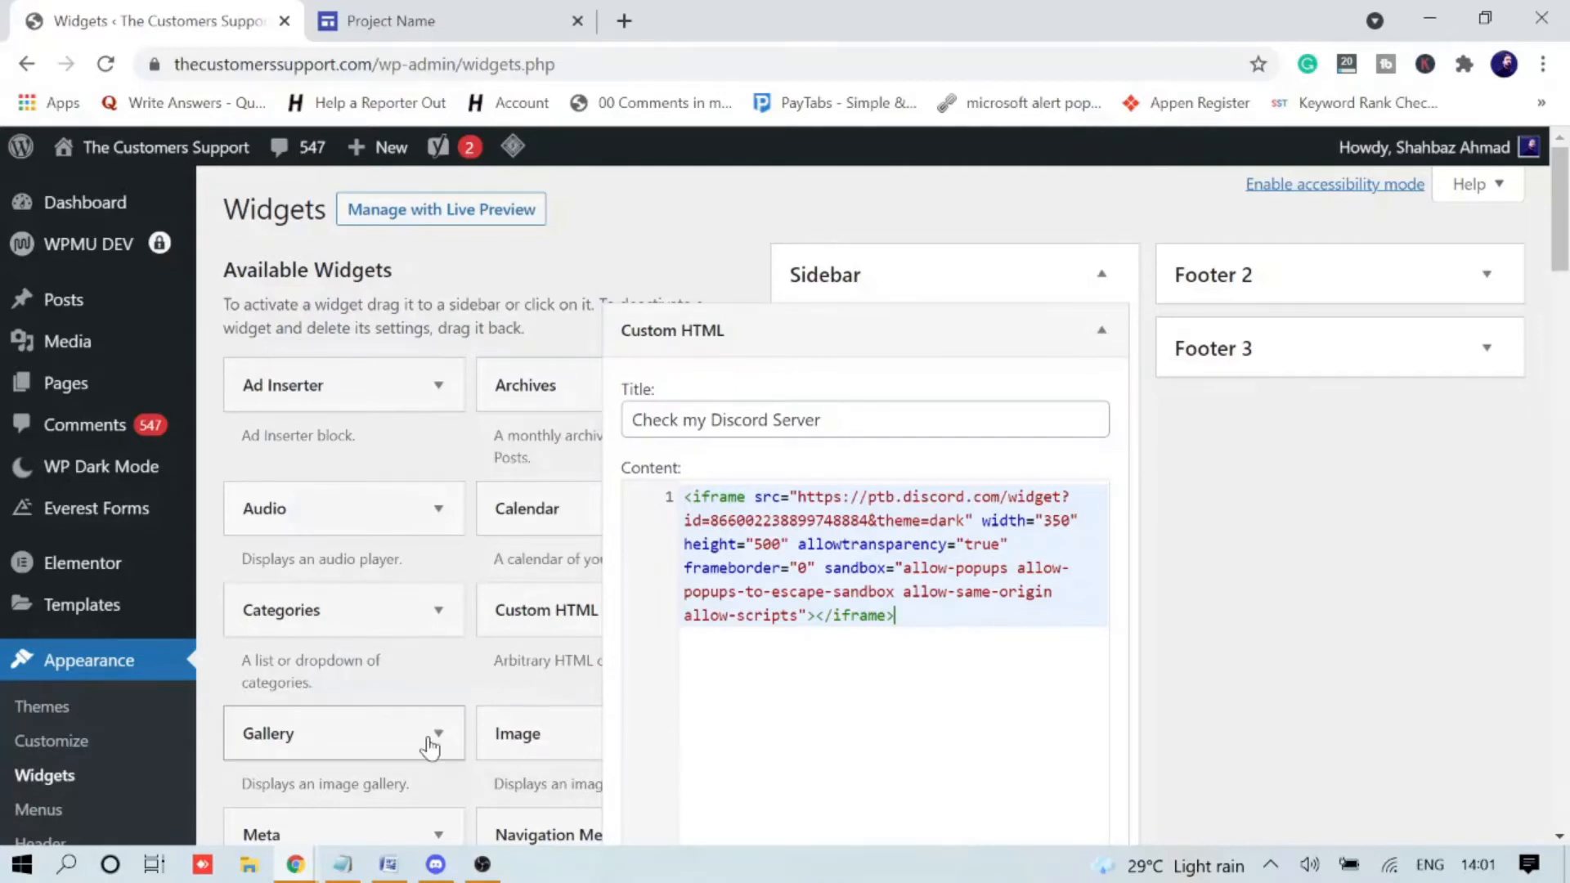
{"action": "scroll", "scroll_direction": "down", "scroll_amount": 3}
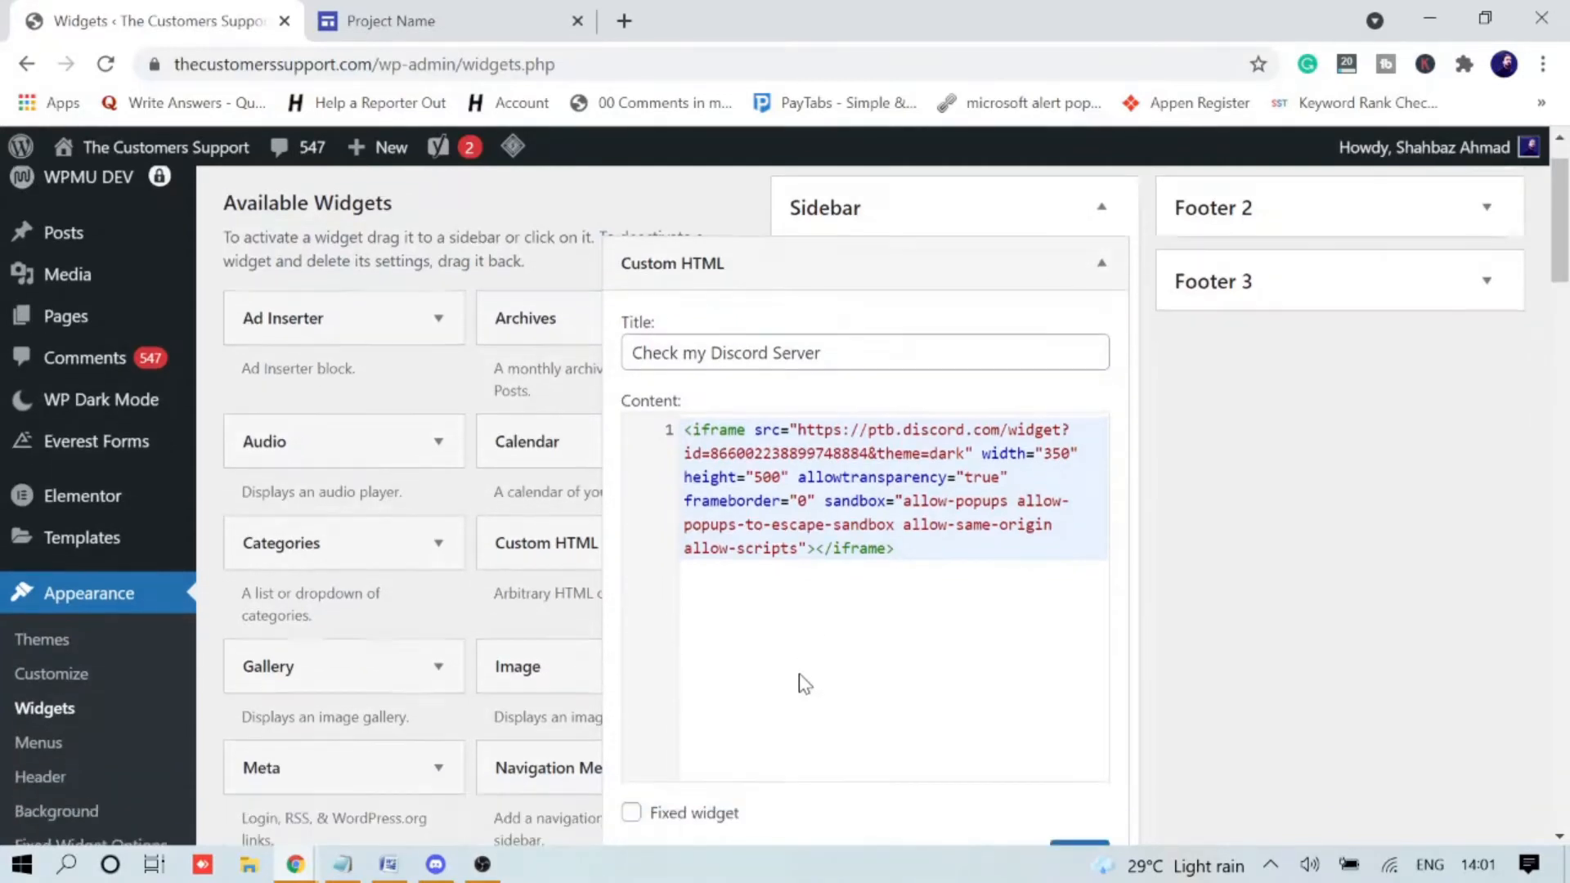
{"action": "scroll", "scroll_direction": "down", "scroll_amount": 3}
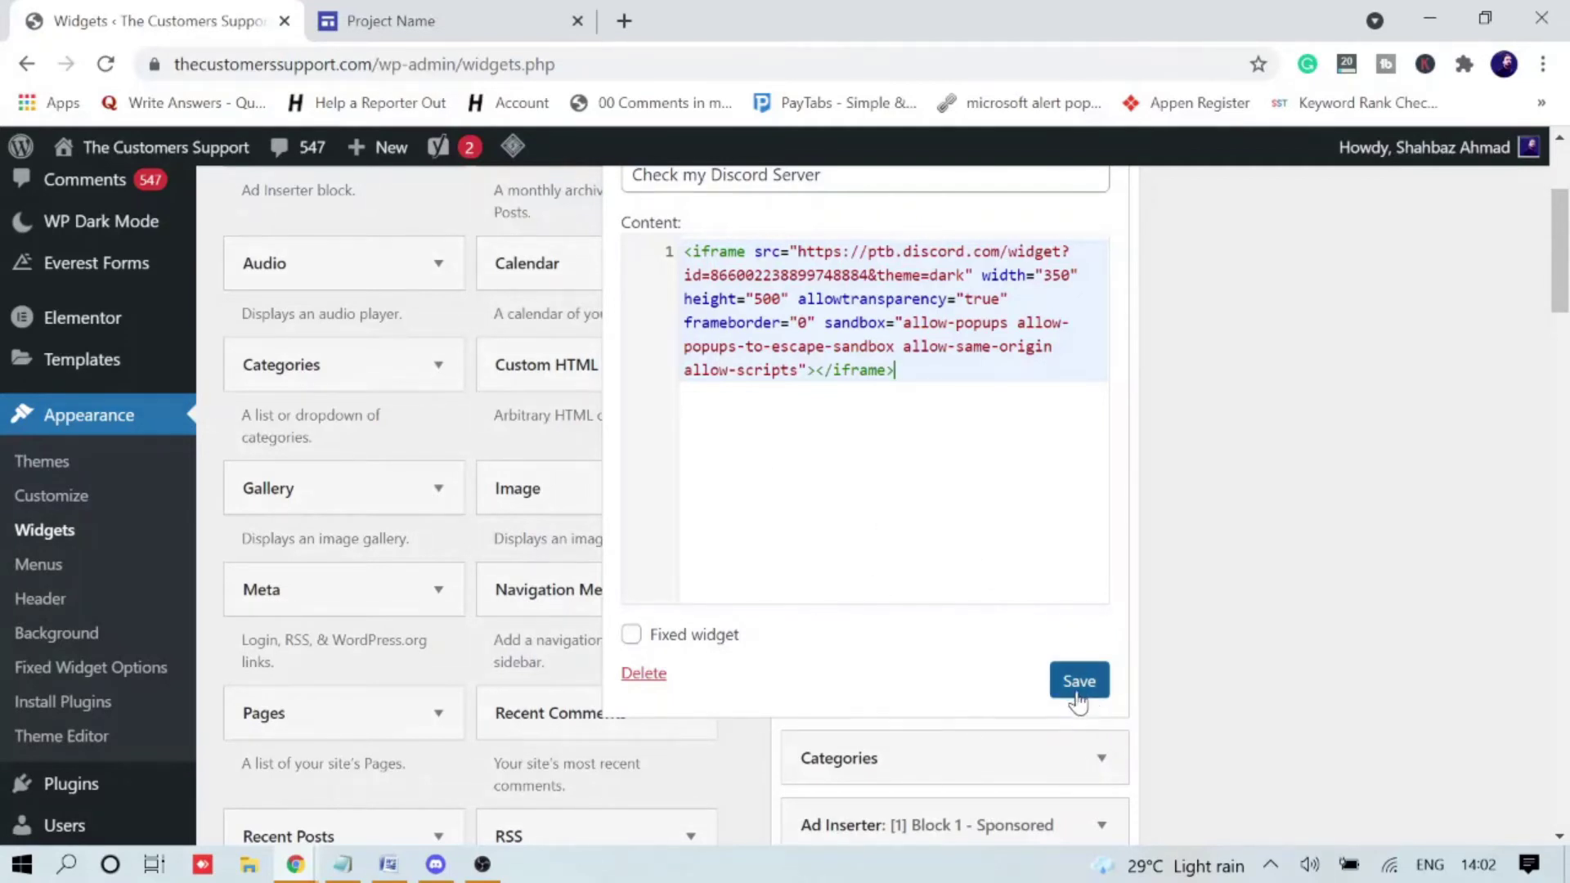
{"action": "left_click", "coordinate": [1079, 680]}
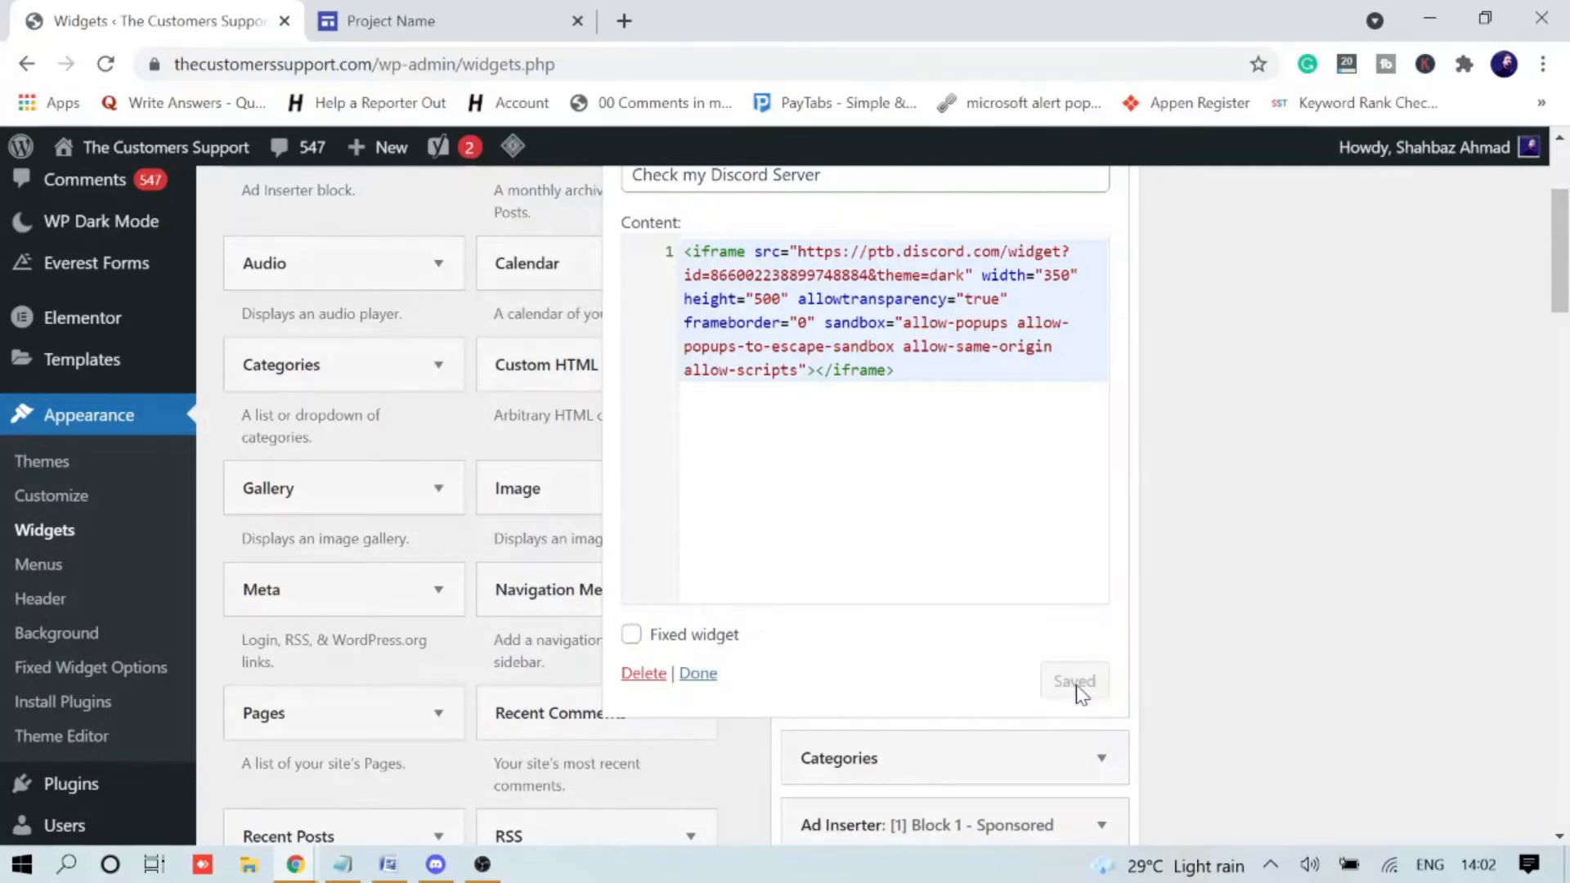
Purge all site caches from the cache options menu
{"action": "left_click", "coordinate": [513, 148]}
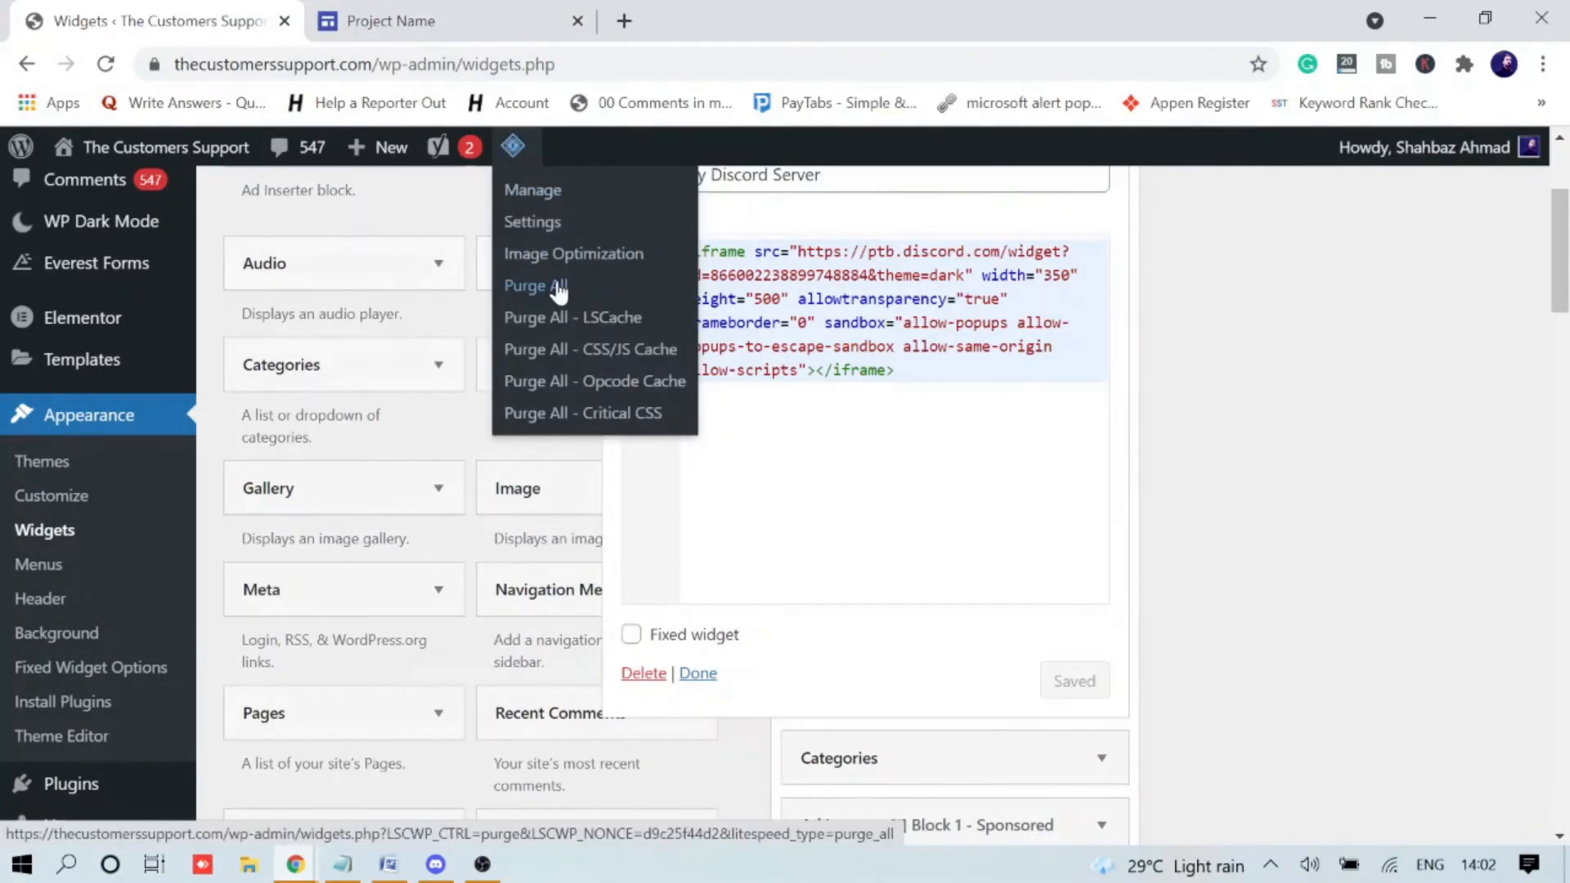
{"action": "left_click", "coordinate": [536, 285]}
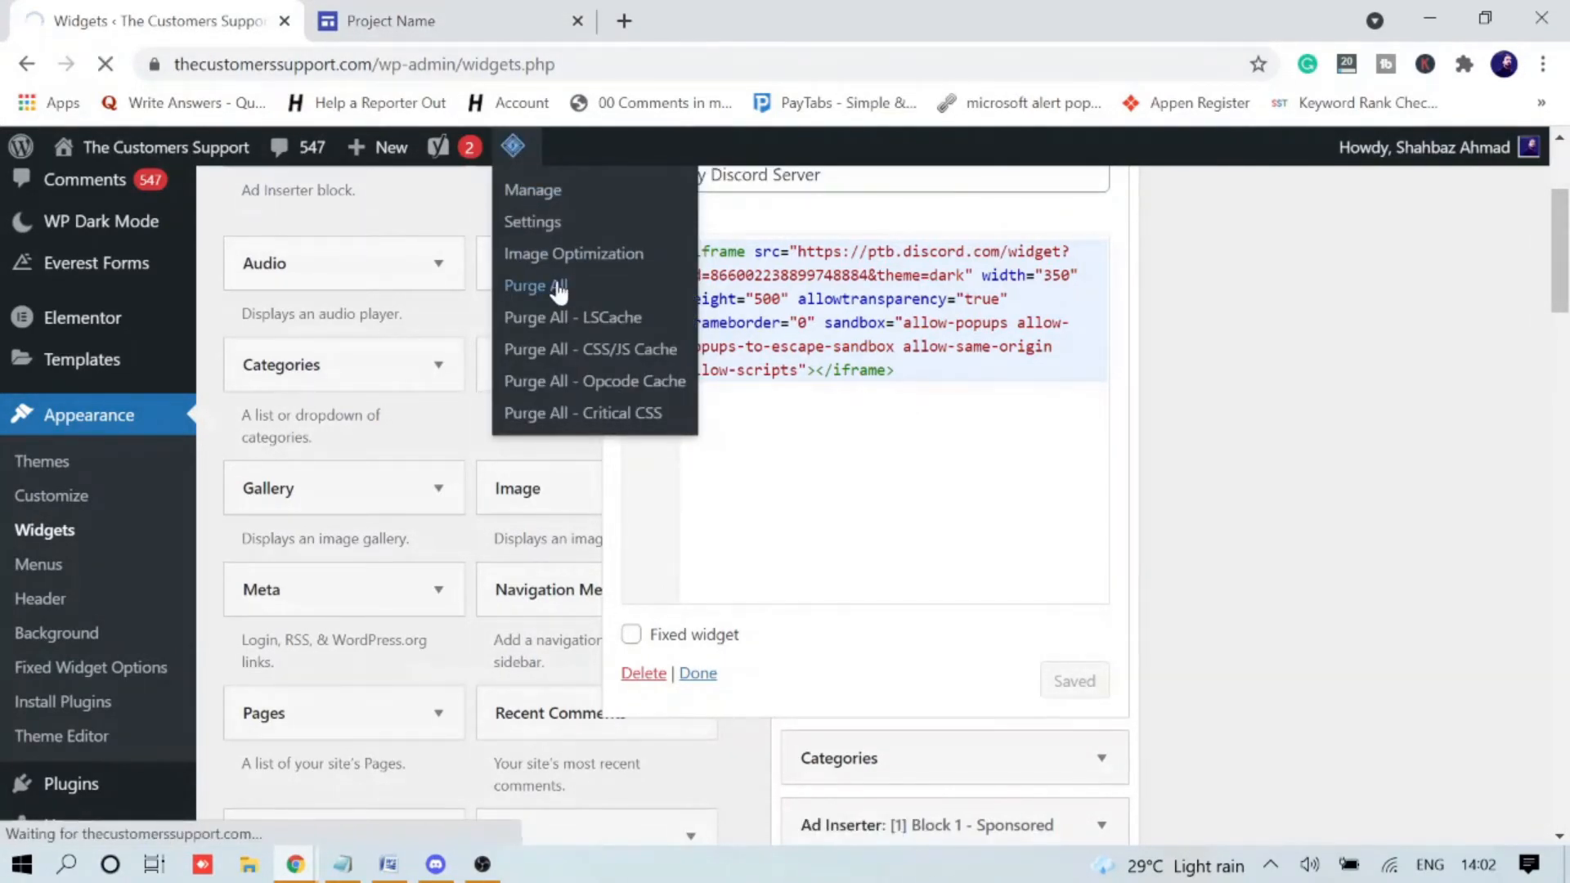
{"action": "left_click", "coordinate": [530, 287]}
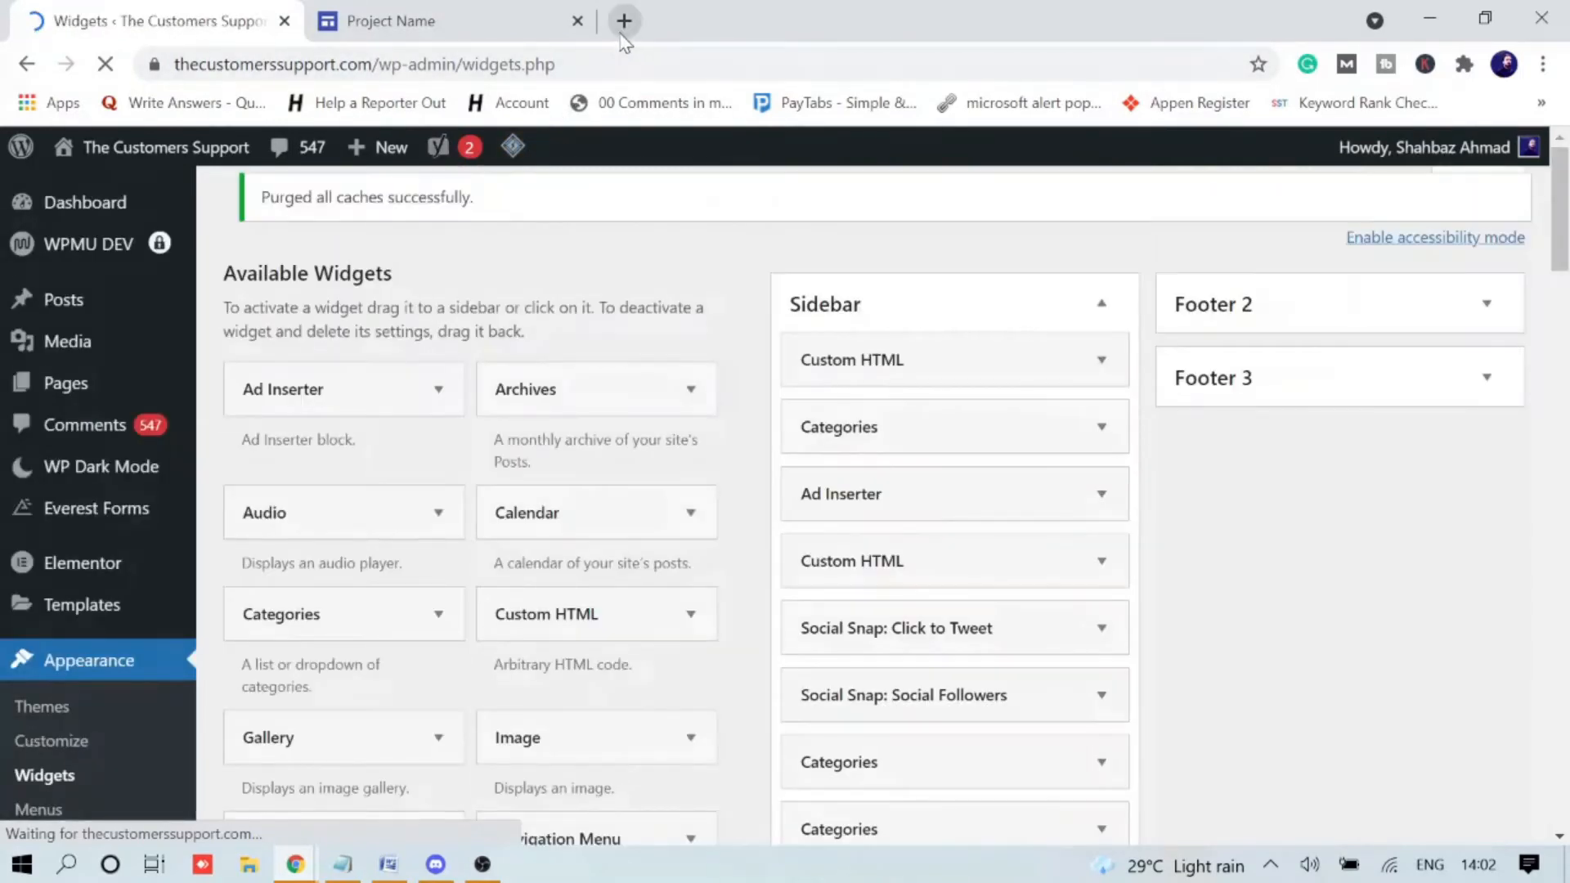
Load the live site, scroll to the 'Check my Discord Server' widget and click Connect
{"action": "left_click", "coordinate": [624, 22]}
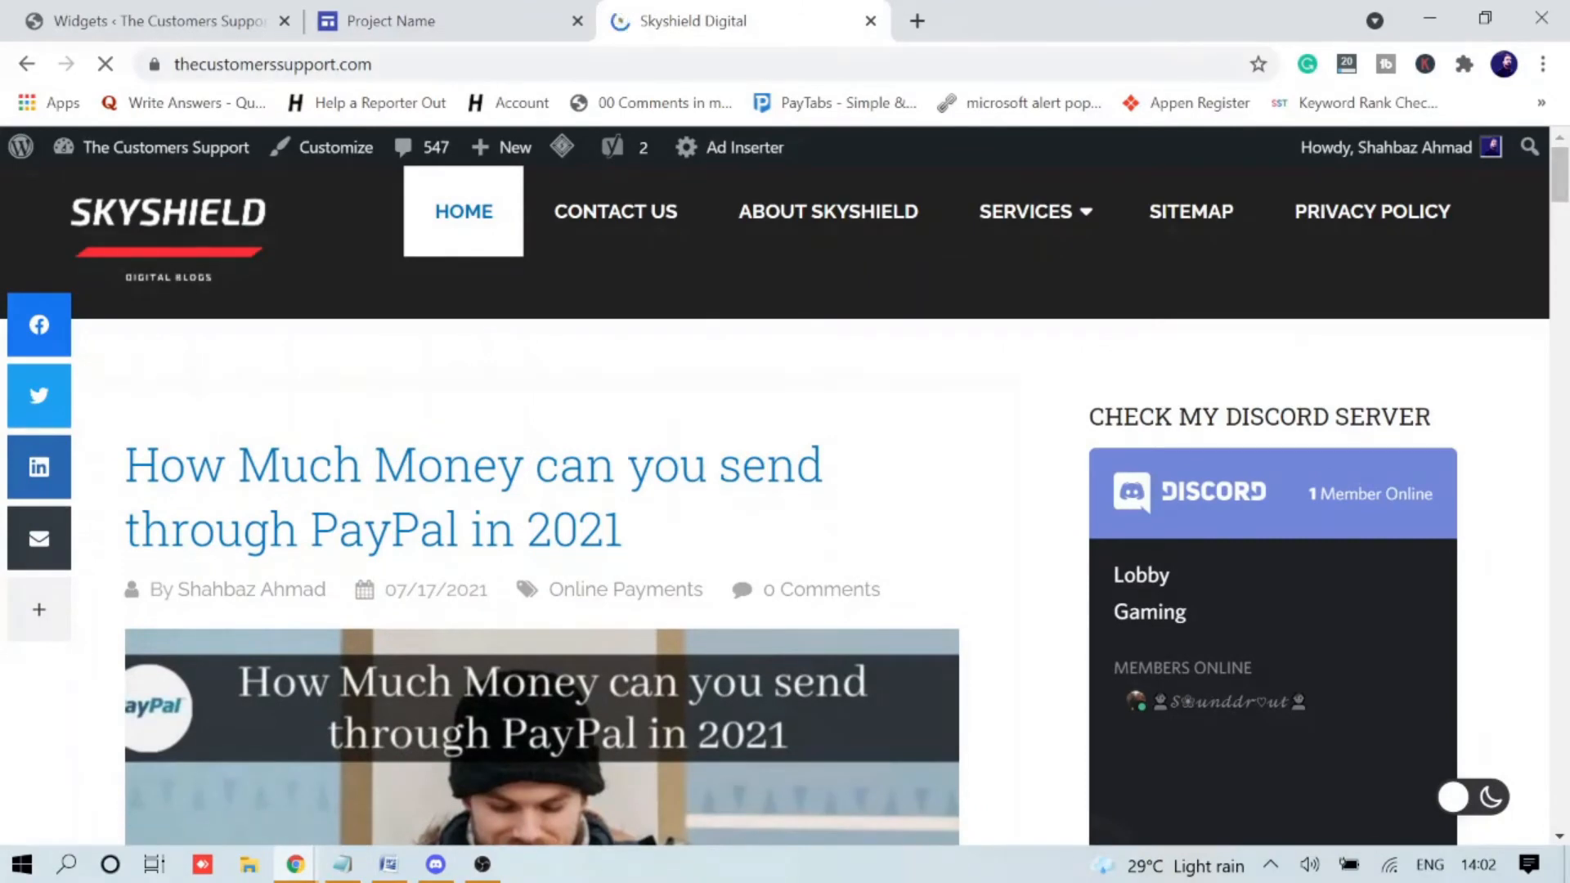
{"action": "scroll", "scroll_direction": "down", "scroll_amount": 3}
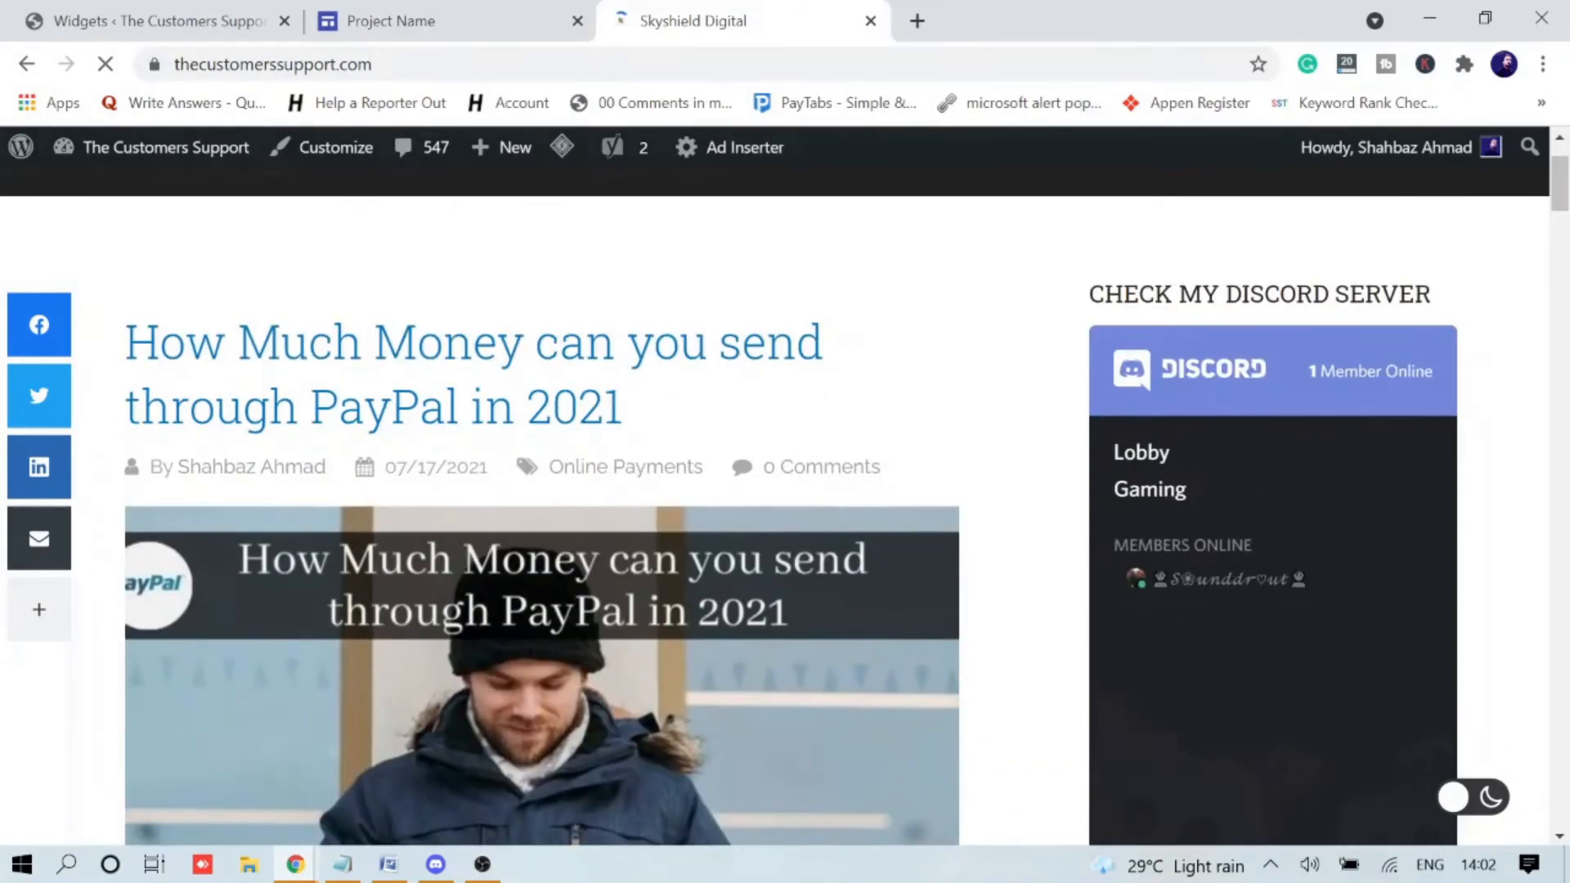
{"action": "scroll", "scroll_direction": "down", "scroll_amount": 3}
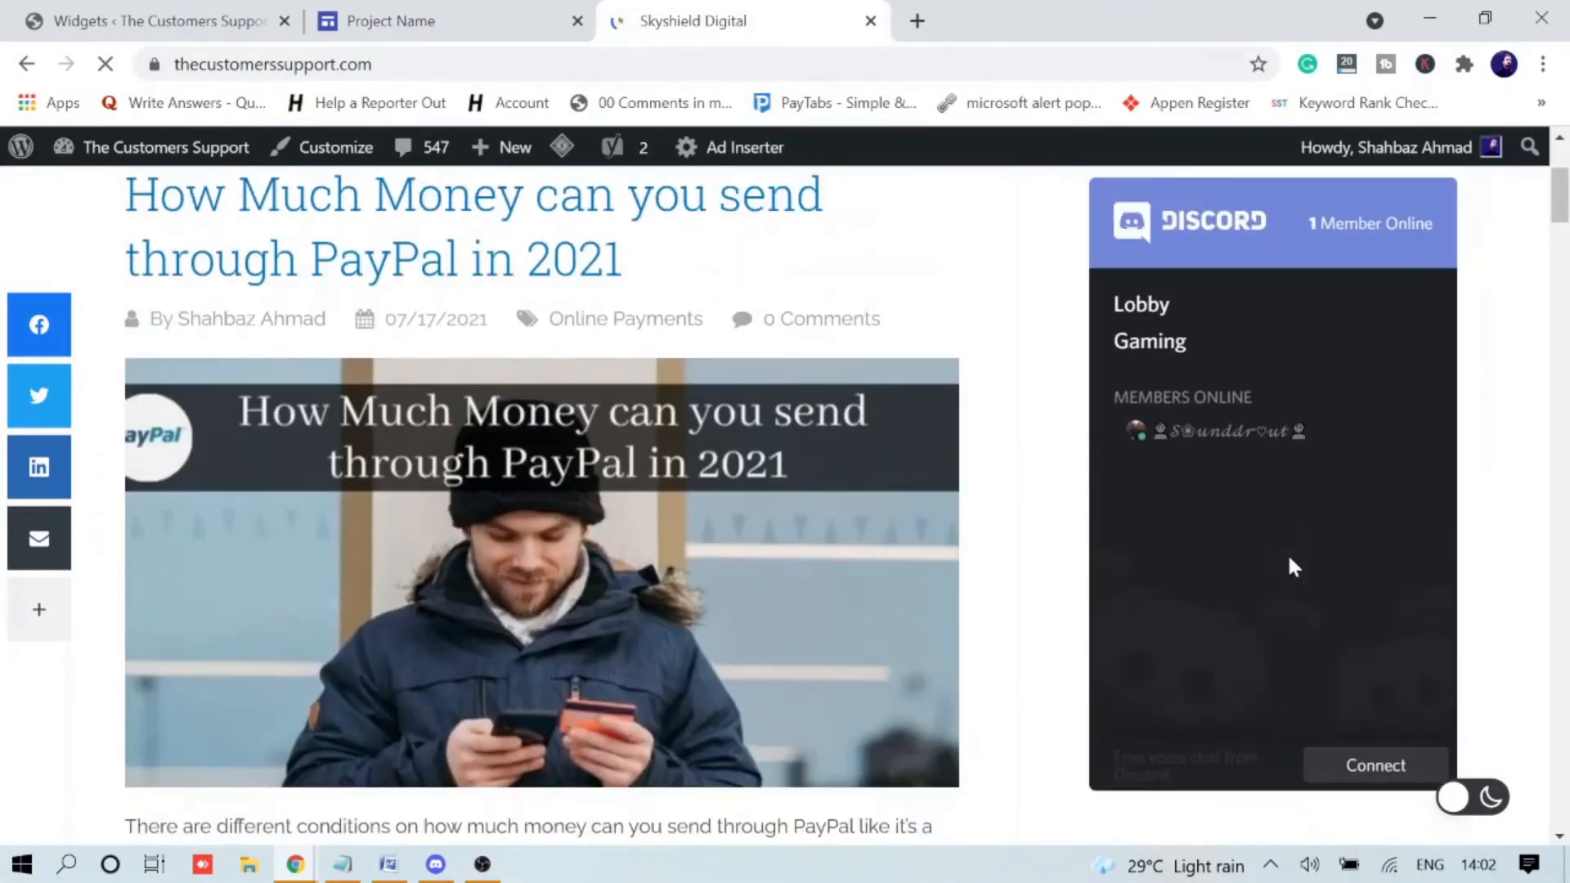
{"action": "scroll", "scroll_direction": "down", "scroll_amount": 3}
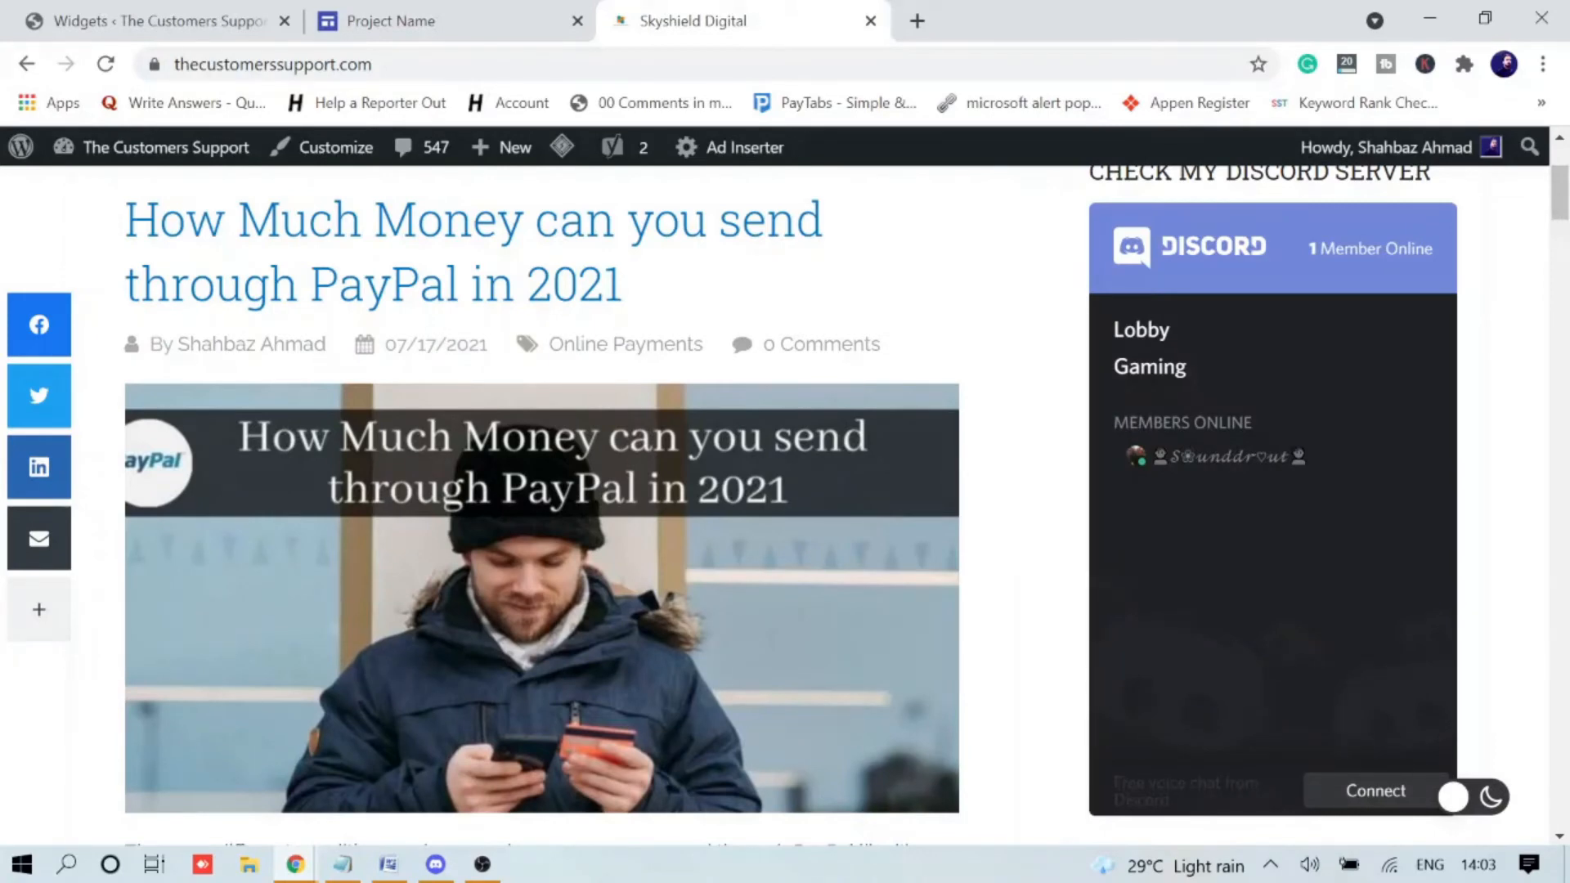
{"action": "mouse_move", "coordinate": [1203, 456]}
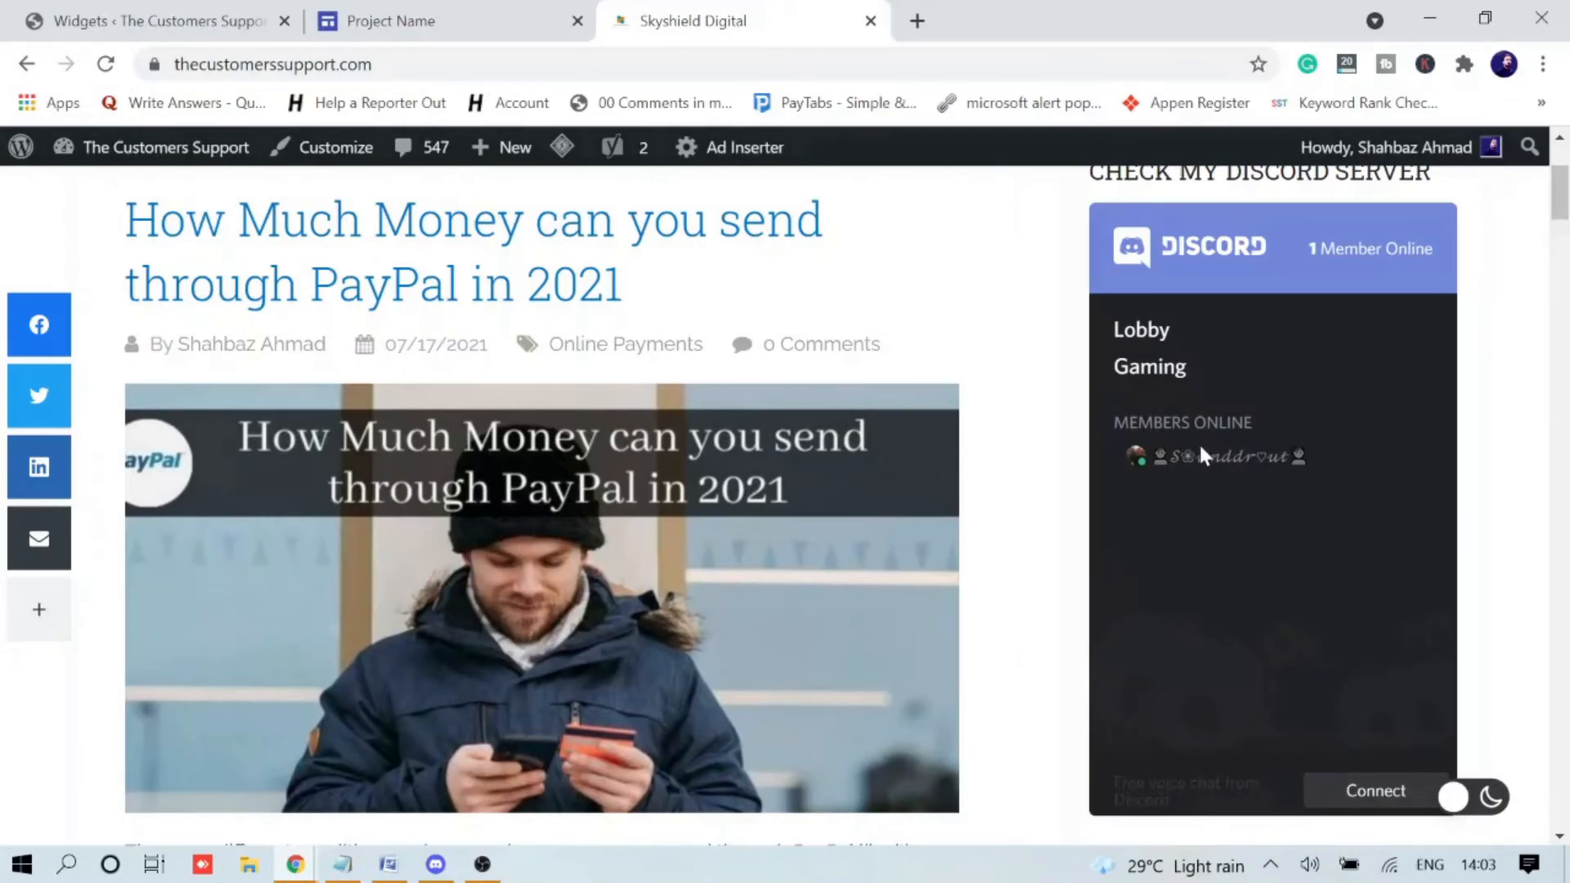
{"action": "scroll", "scroll_direction": "down", "scroll_amount": 3}
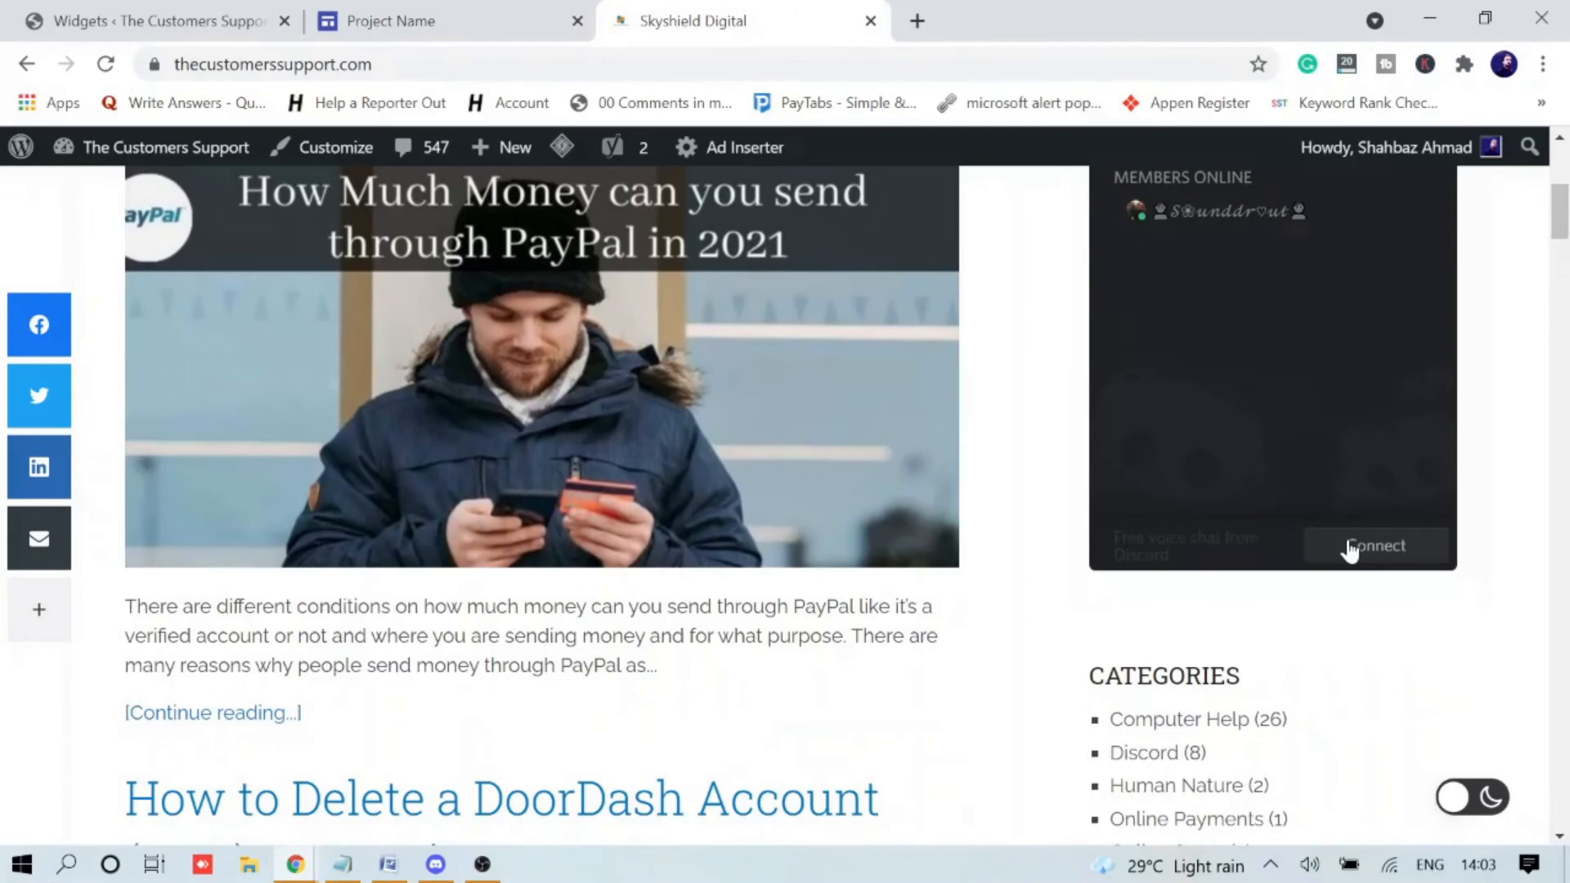
{"action": "left_click", "coordinate": [1374, 546]}
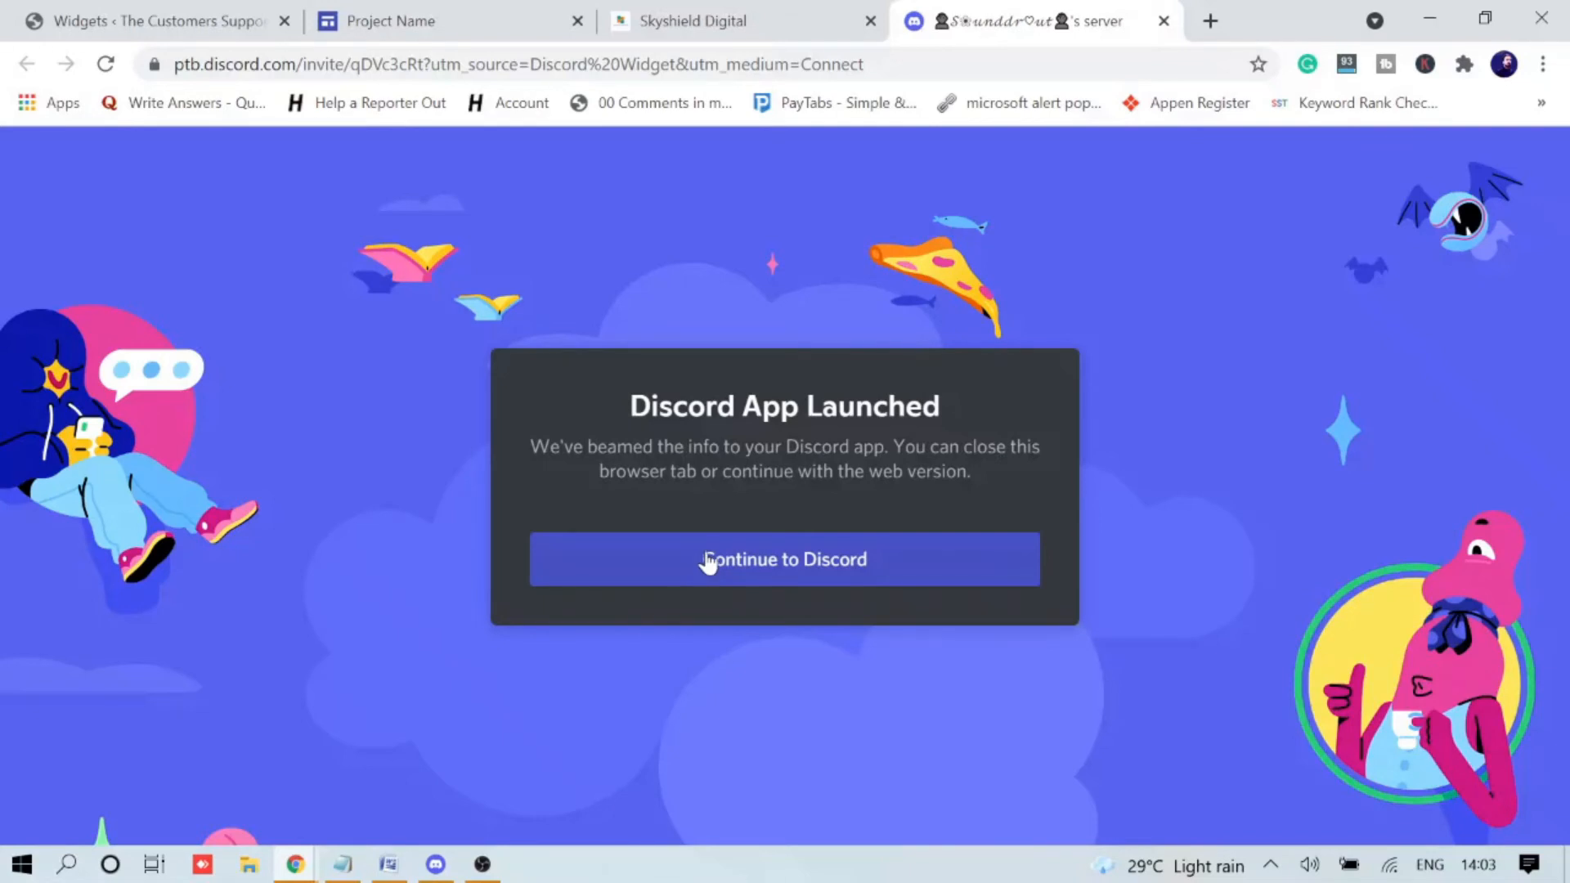
{"action": "mouse_move", "coordinate": [804, 587]}
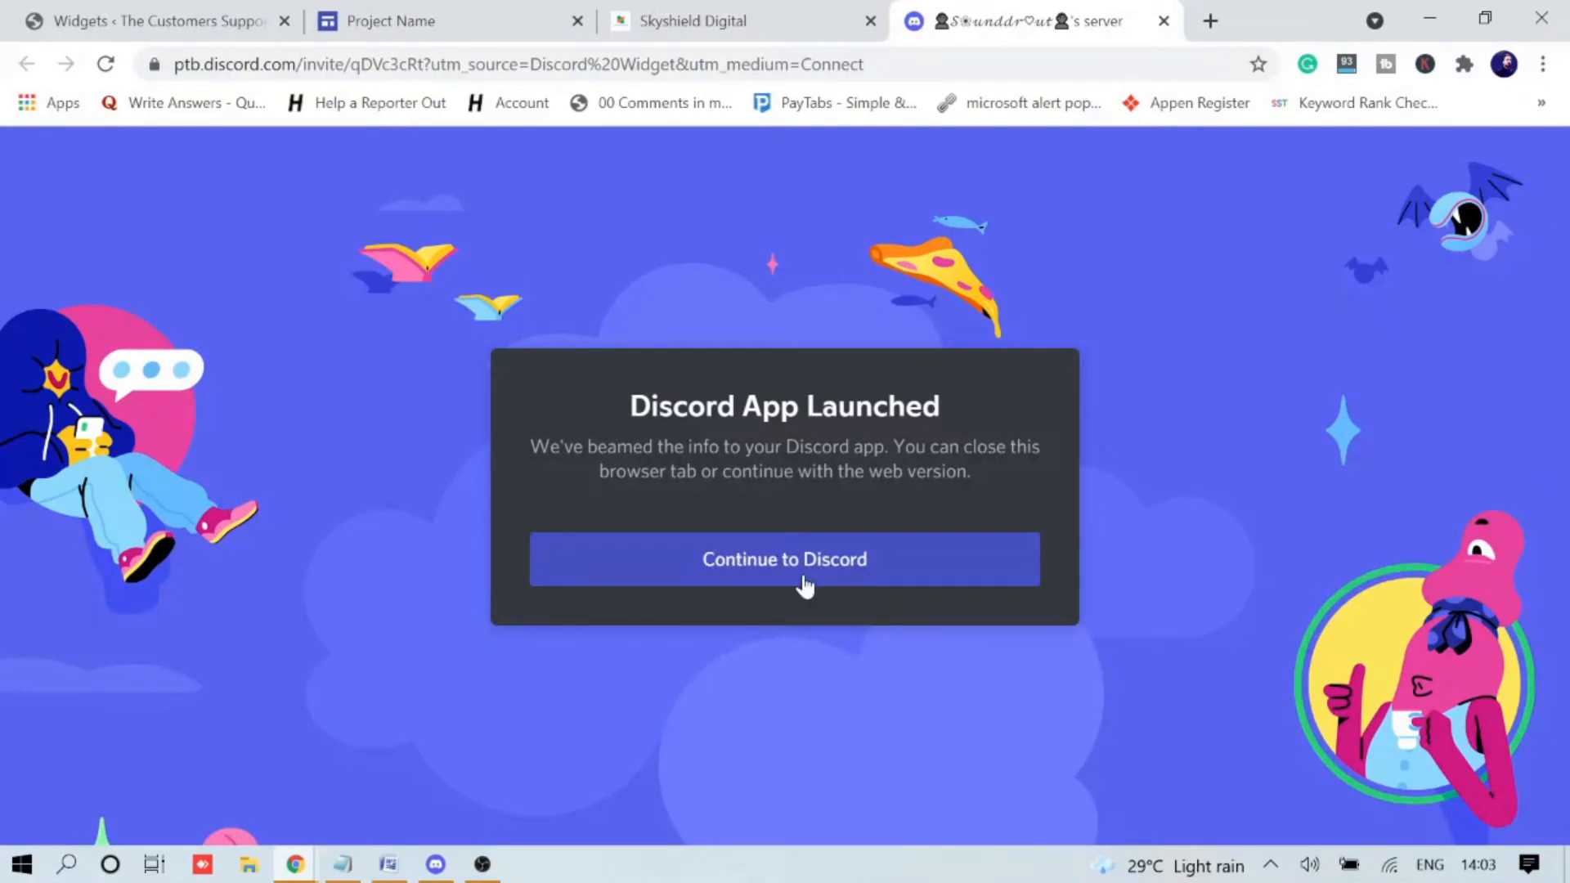
{"action": "mouse_move", "coordinate": [657, 341]}
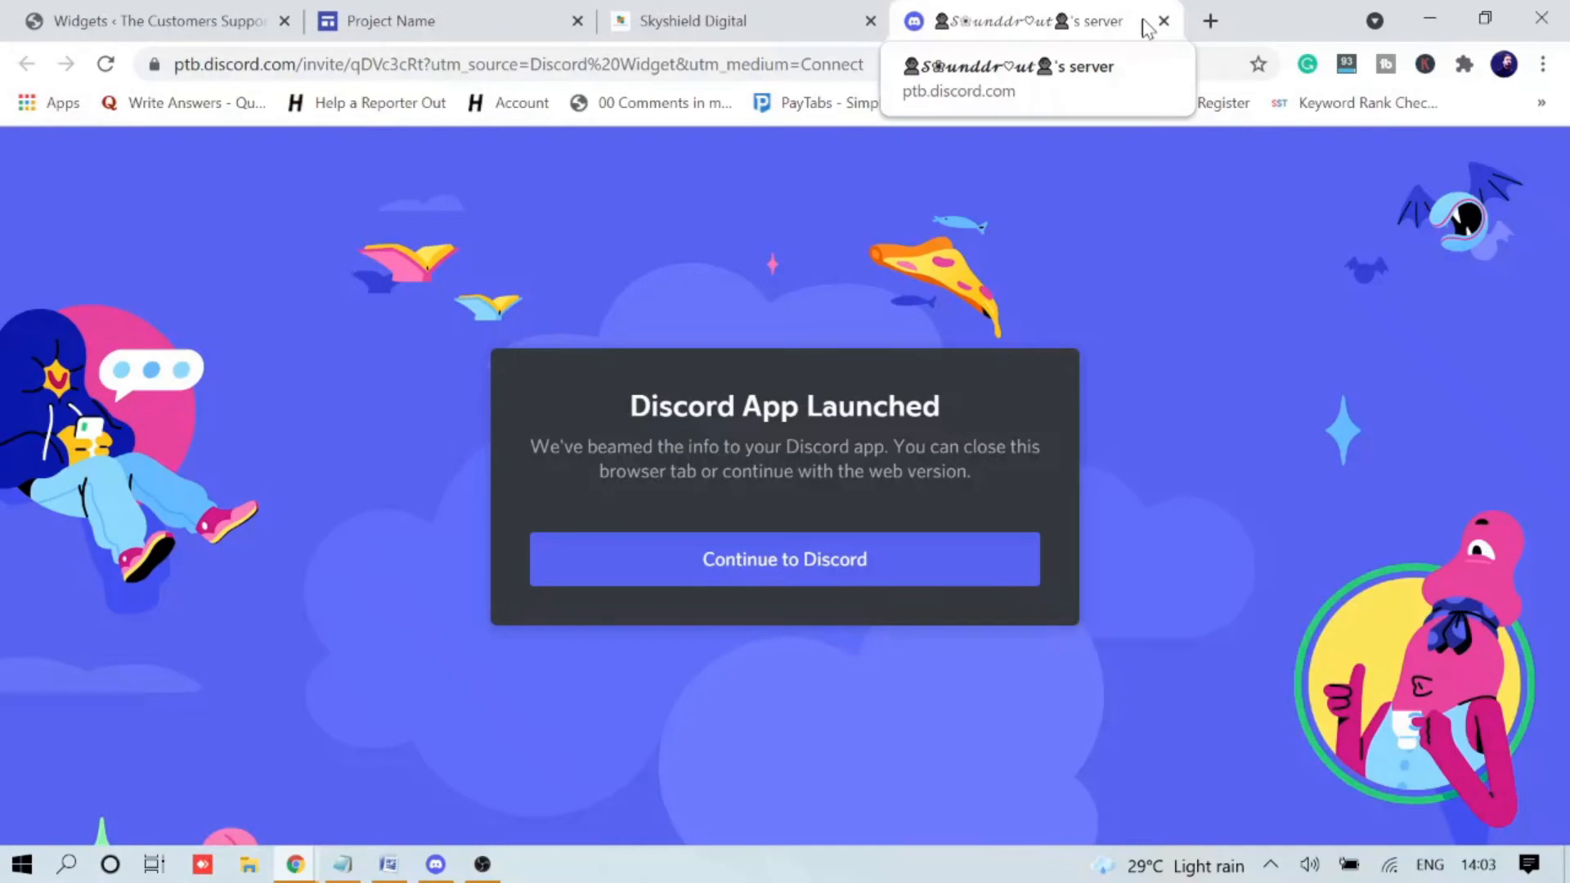
{"action": "mouse_move", "coordinate": [1145, 13]}
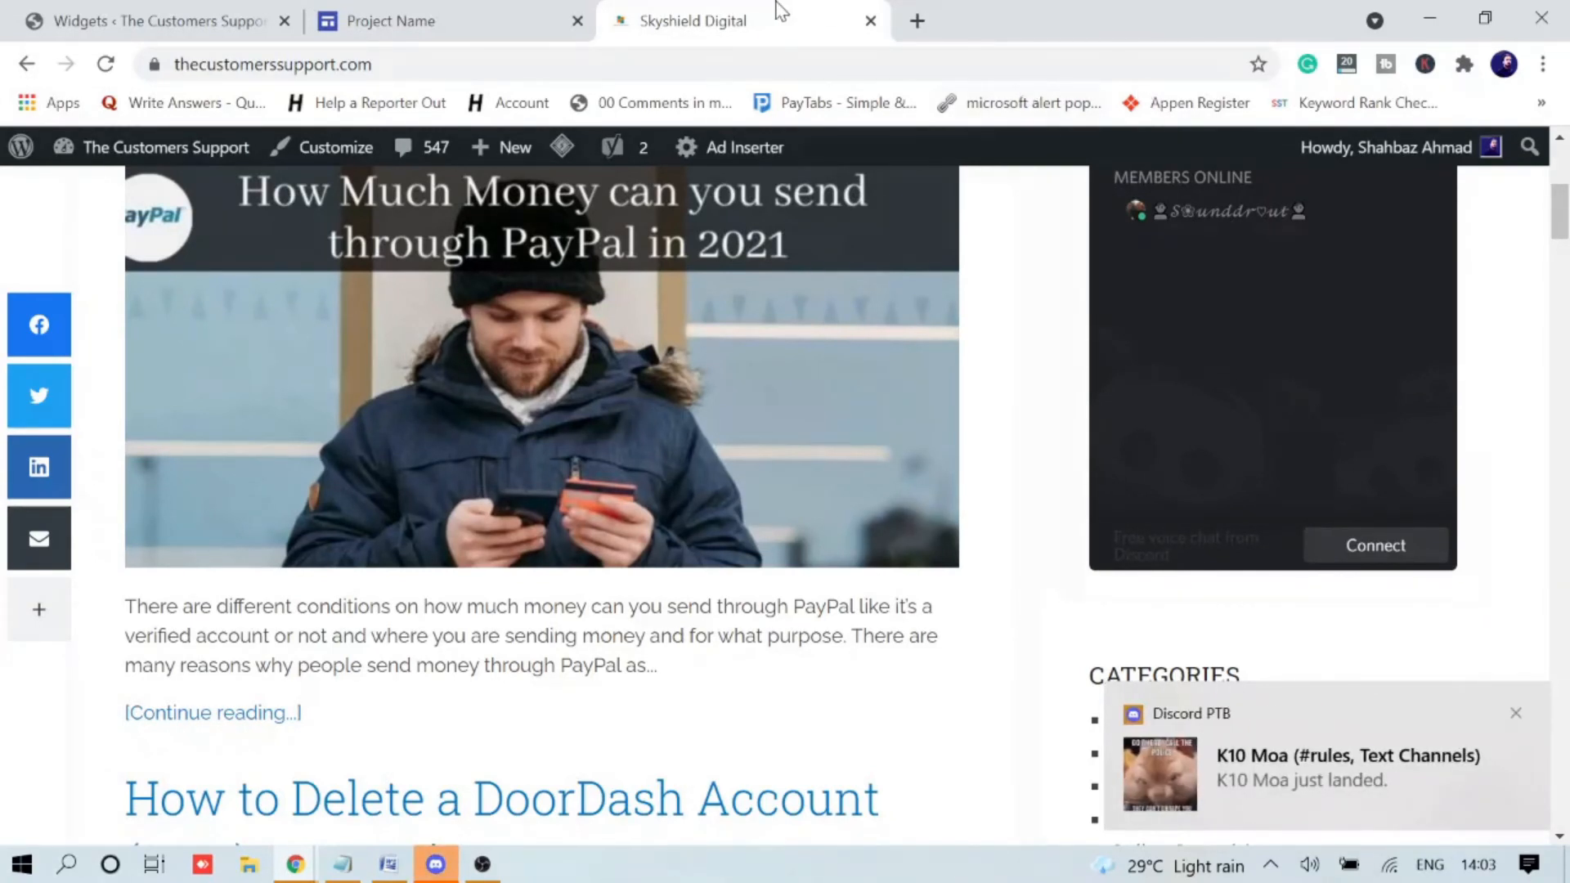
{"action": "left_click", "coordinate": [414, 22]}
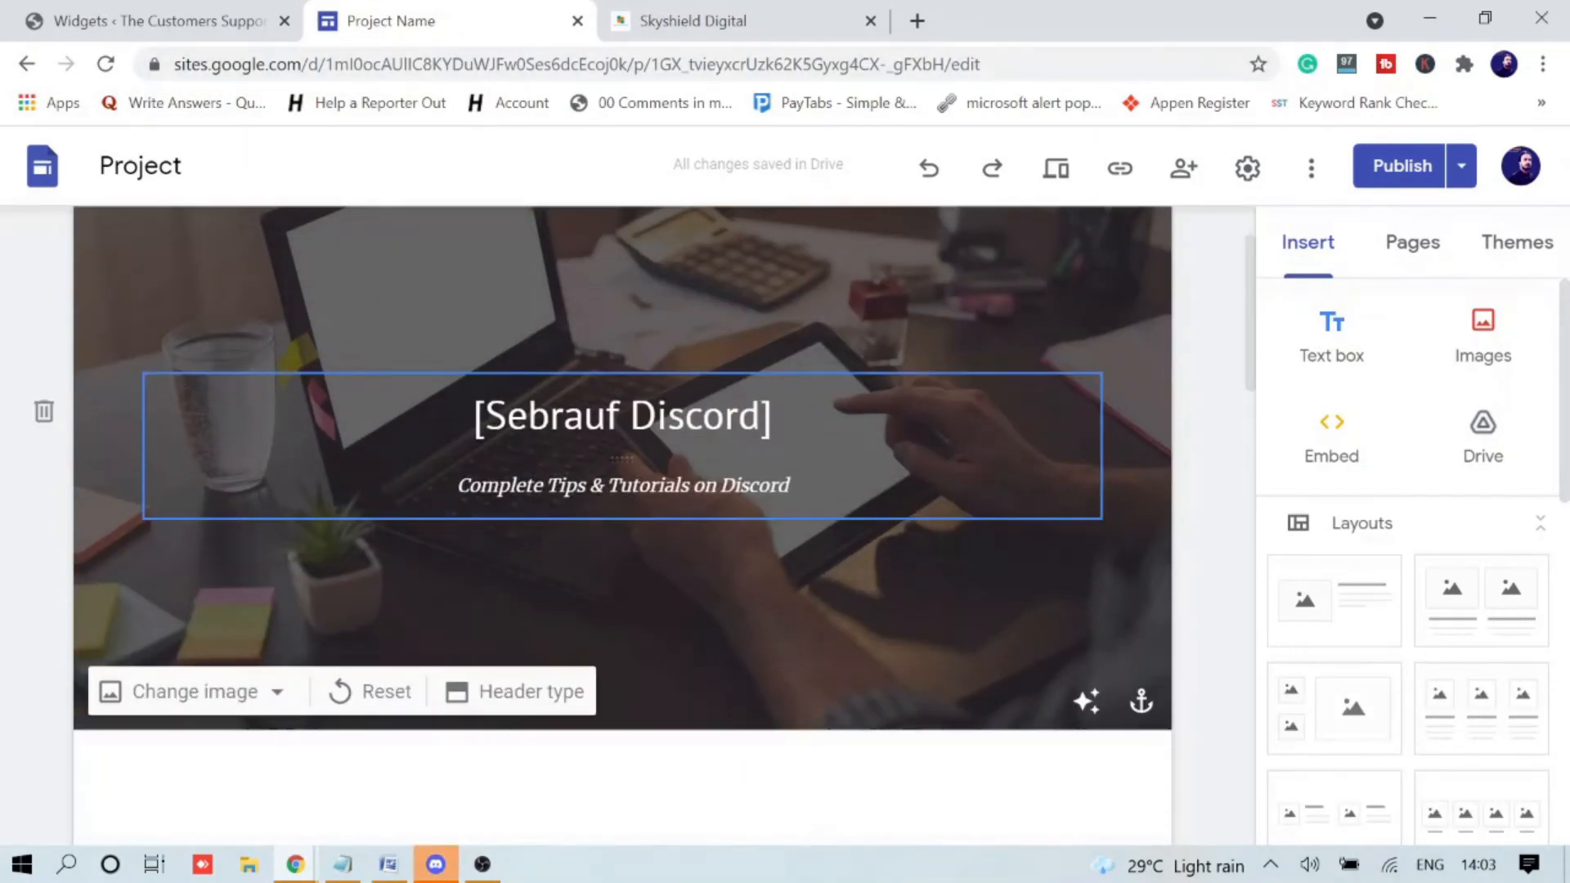
{"action": "mouse_move", "coordinate": [685, 515]}
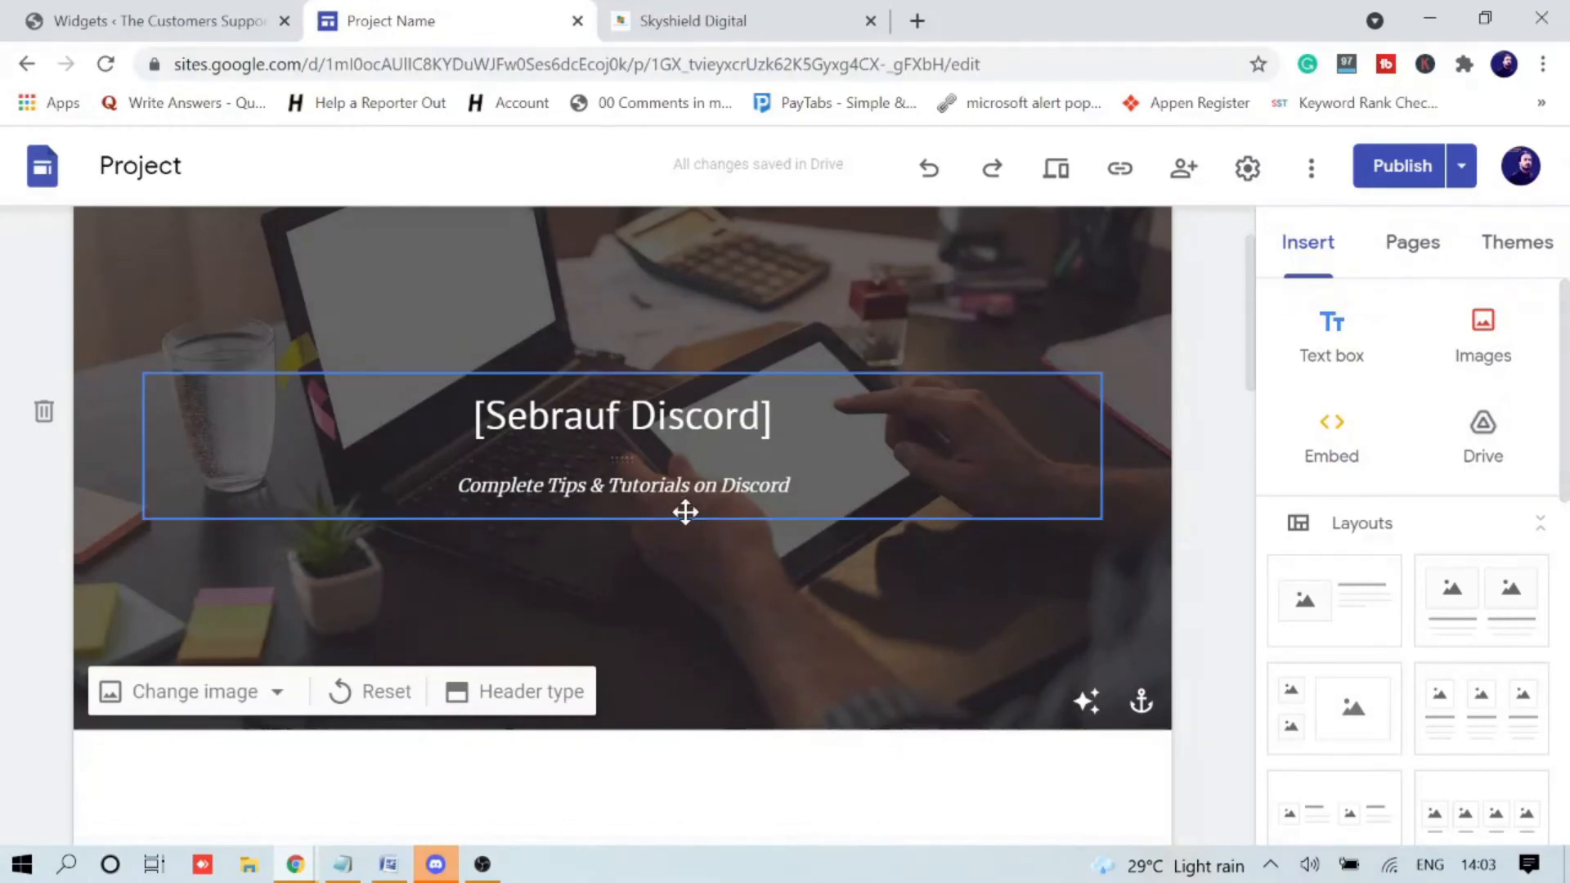
Select the empty section below 'Mission of the project' on the Sebrauf Discord page
{"action": "scroll", "scroll_direction": "down", "scroll_amount": 3}
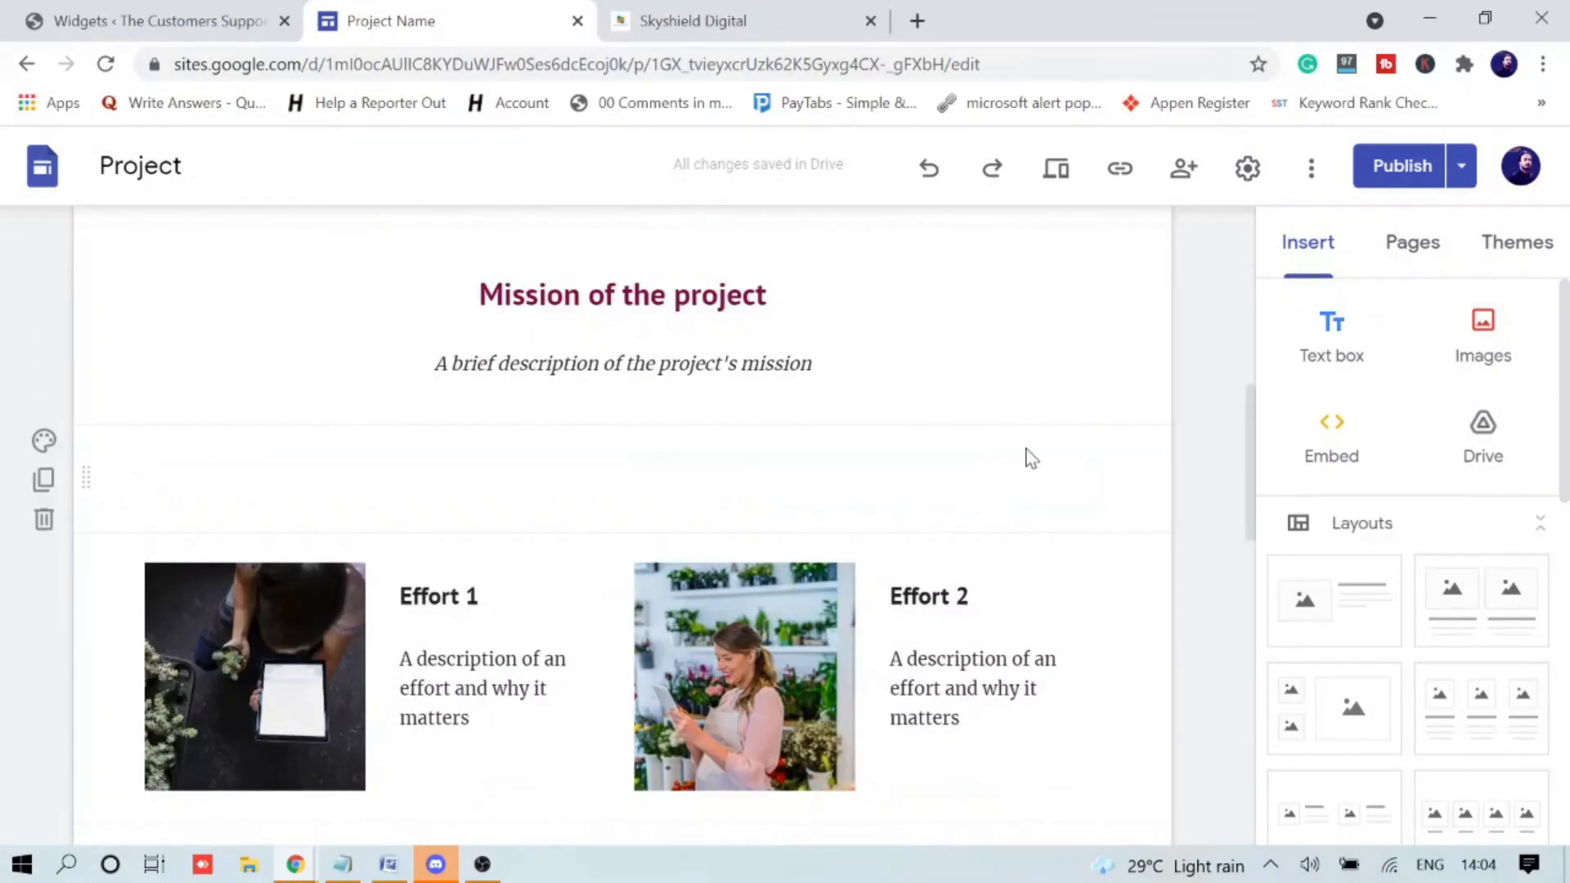
{"action": "scroll", "scroll_direction": "down", "scroll_amount": 3}
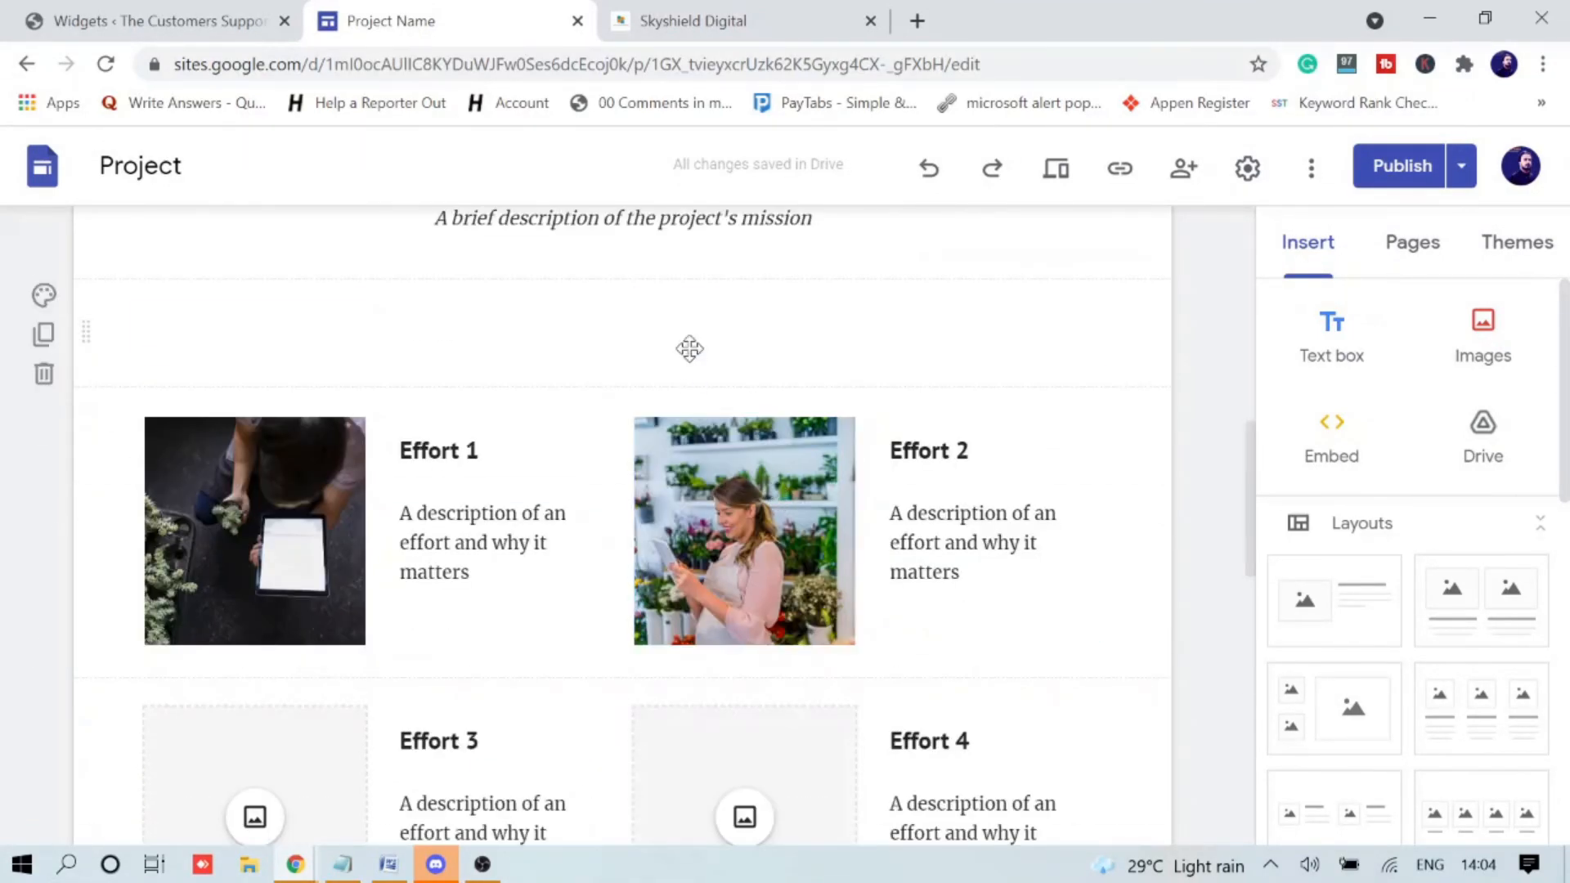
{"action": "left_click", "coordinate": [690, 349]}
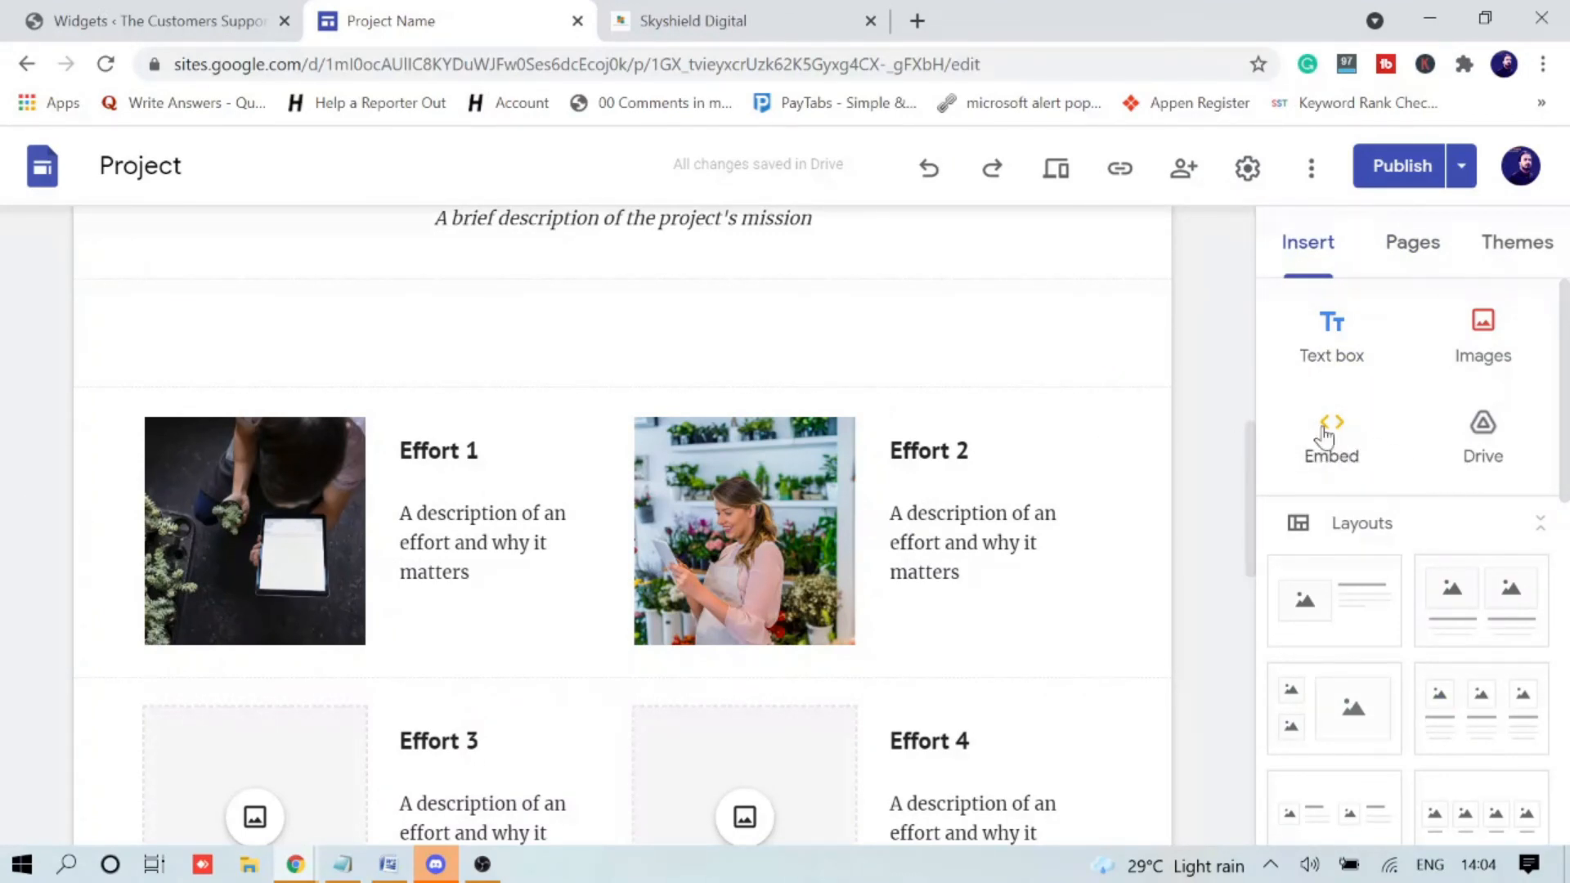
Insert the Discord iframe via Insert > Embed, previewing it before placing
{"action": "left_click", "coordinate": [1331, 425]}
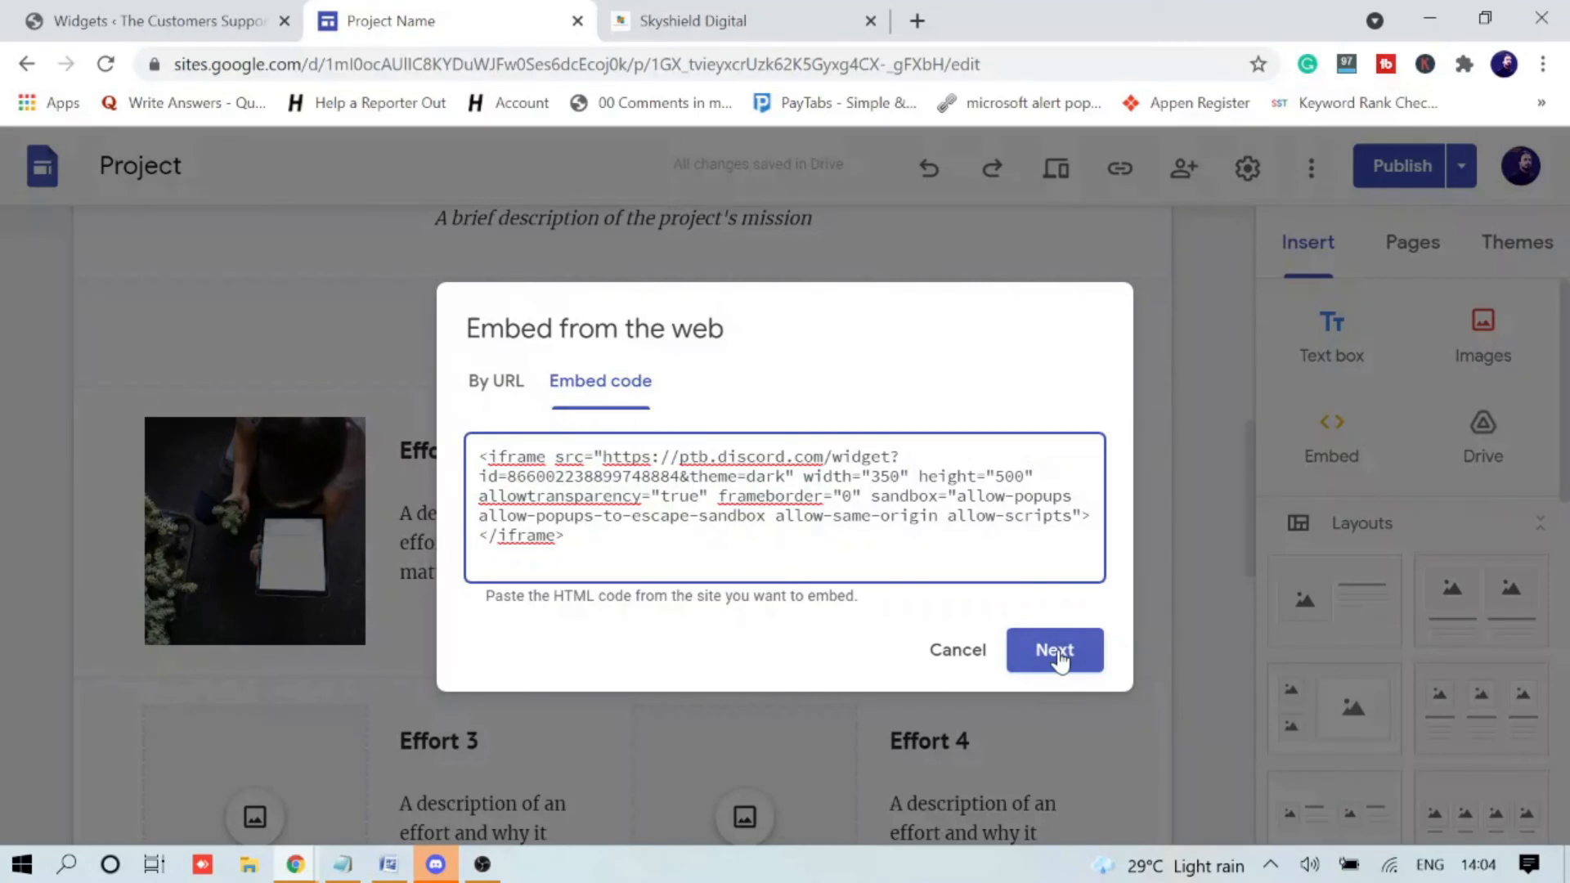
{"action": "left_click", "coordinate": [1055, 650]}
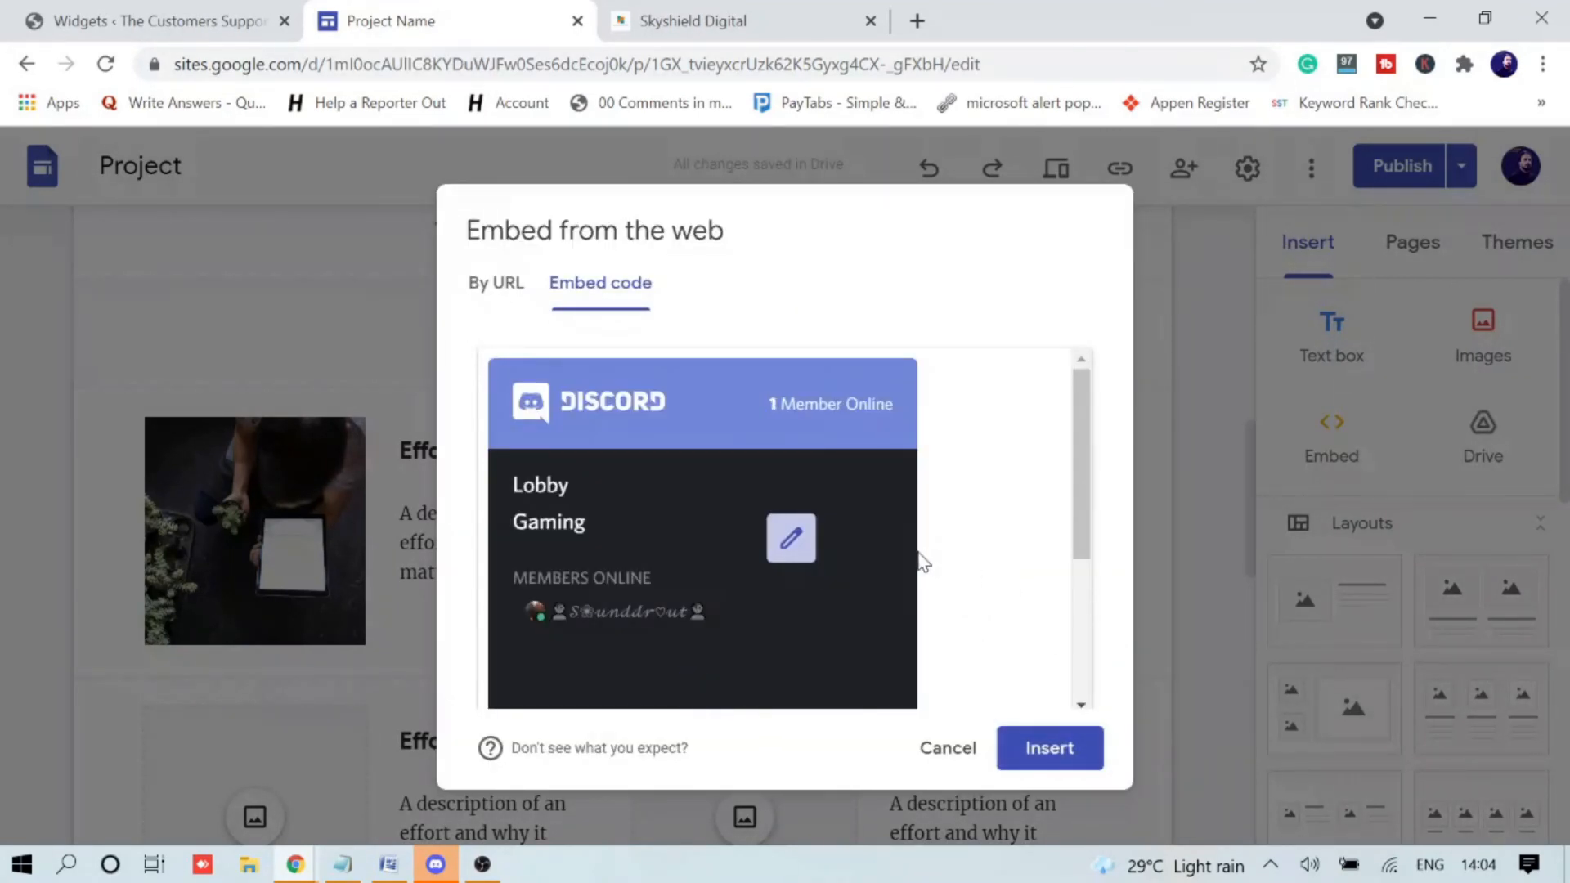
{"action": "left_click", "coordinate": [1050, 747]}
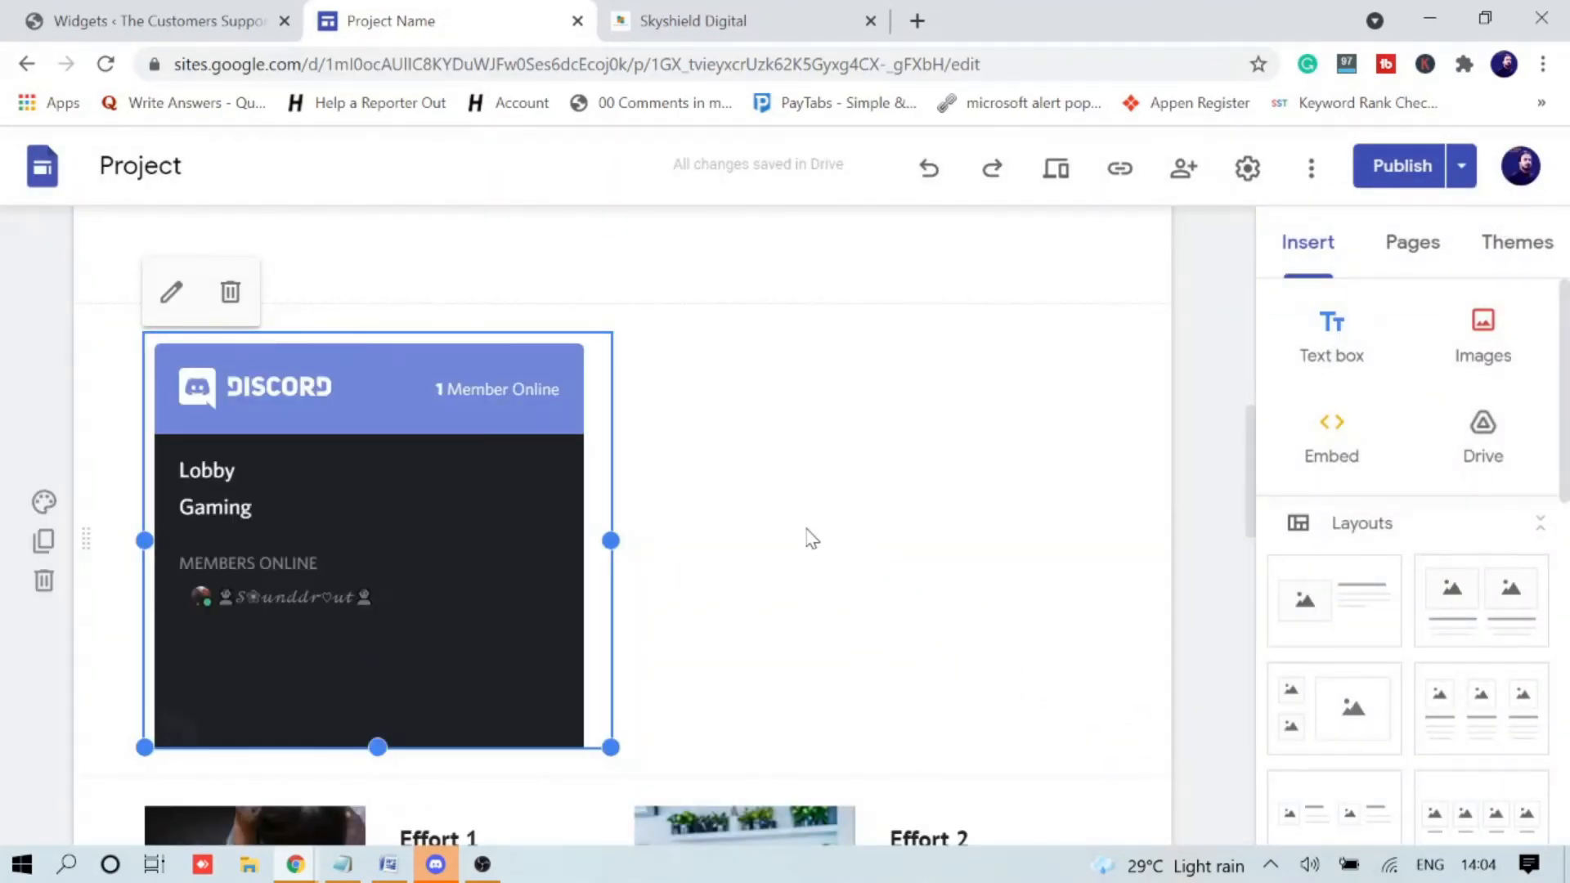
{"action": "scroll", "scroll_direction": "down", "scroll_amount": 3}
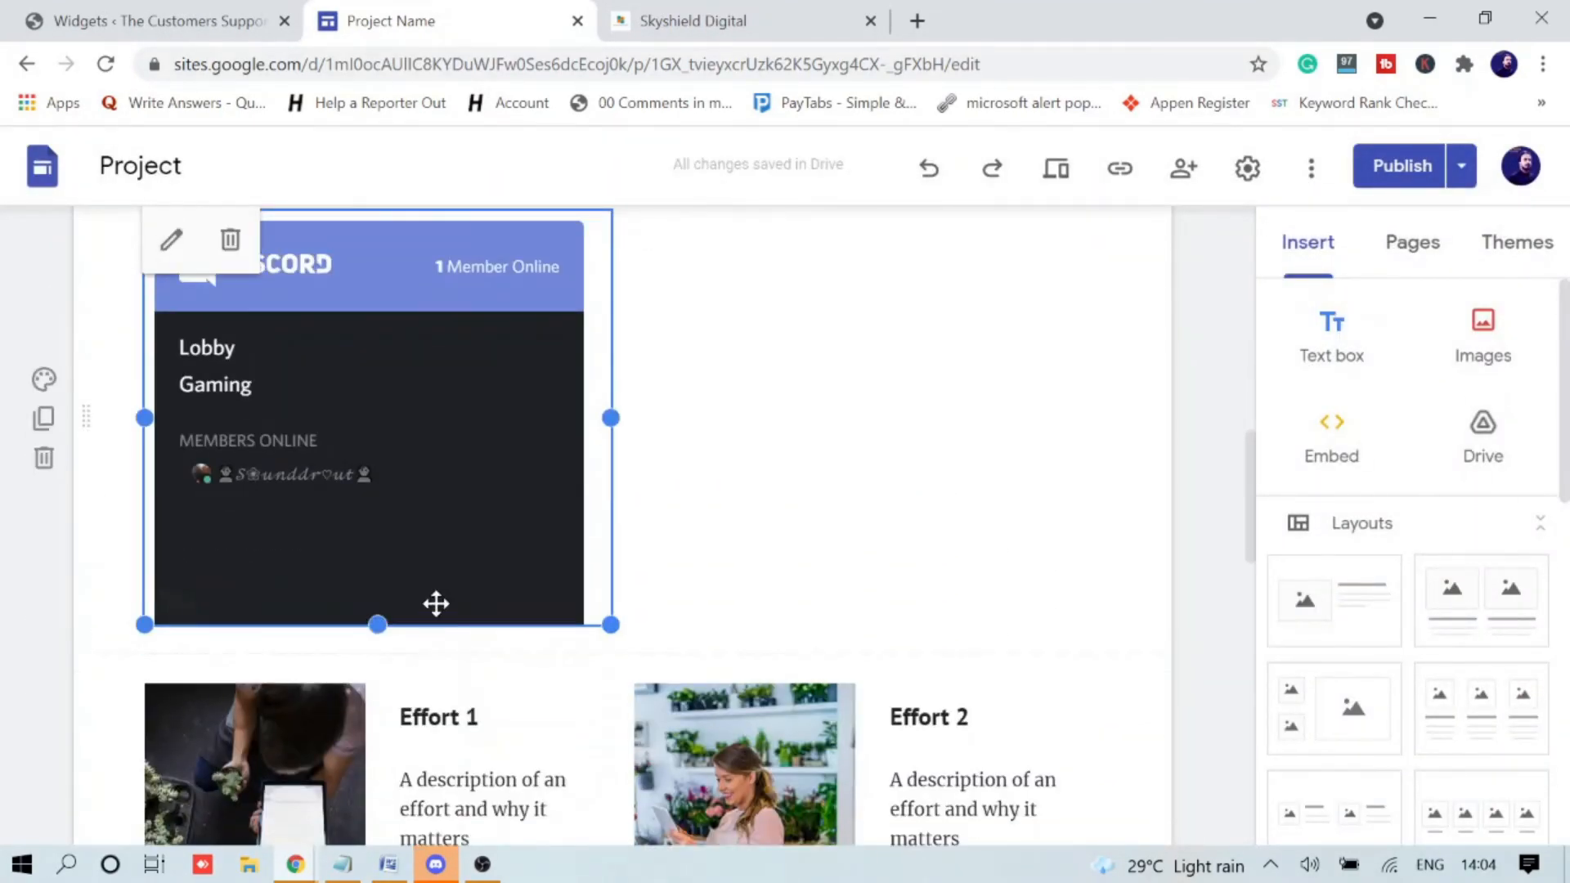
{"action": "mouse_move", "coordinate": [1406, 176]}
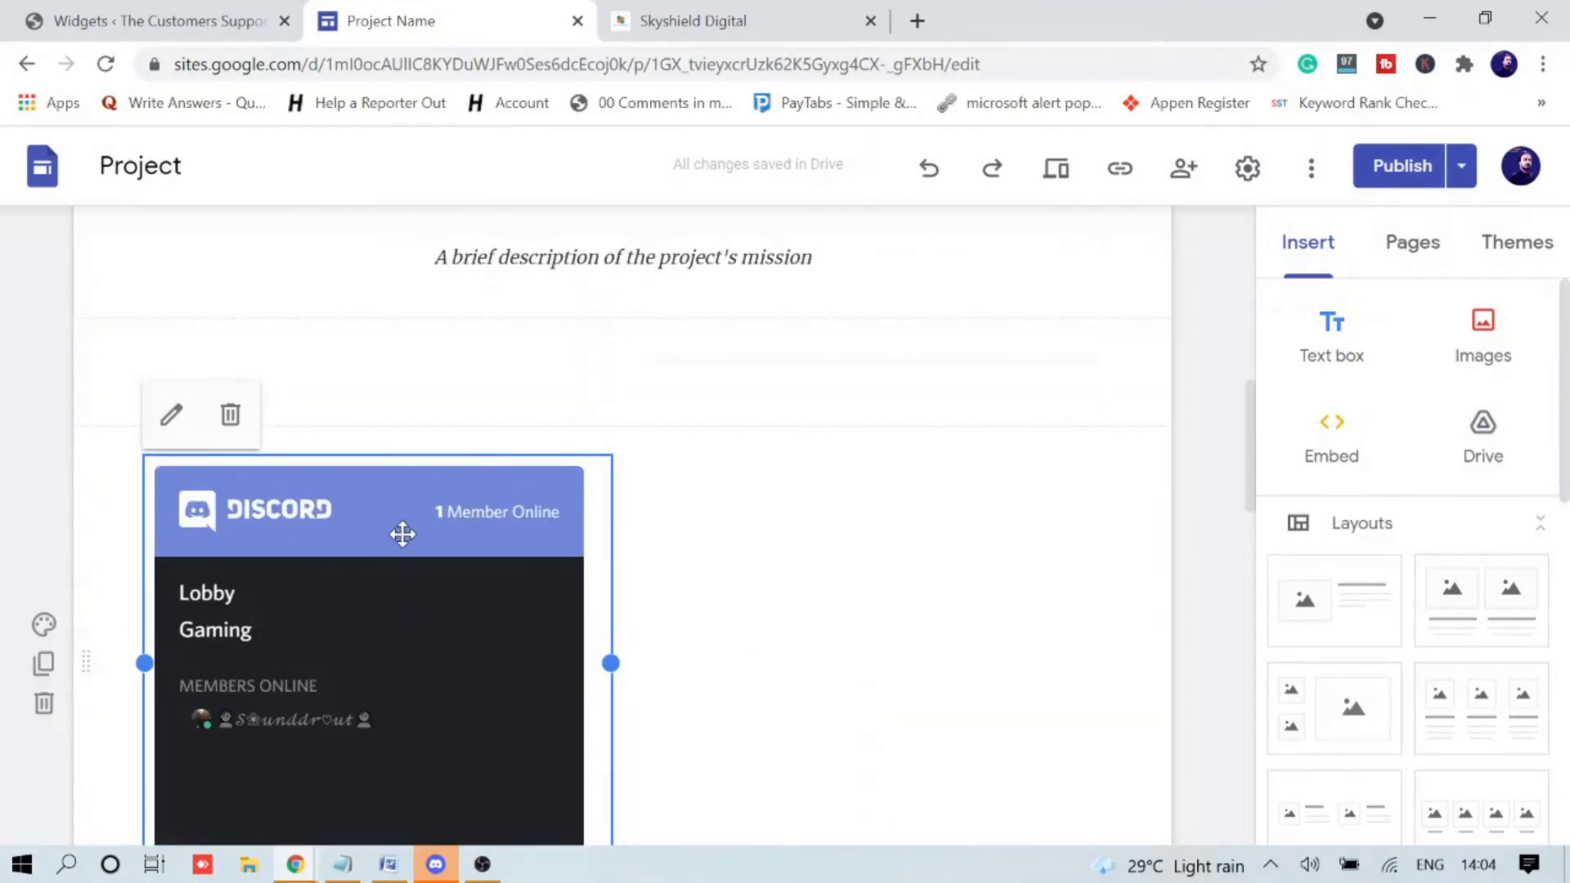
{"action": "mouse_move", "coordinate": [422, 511]}
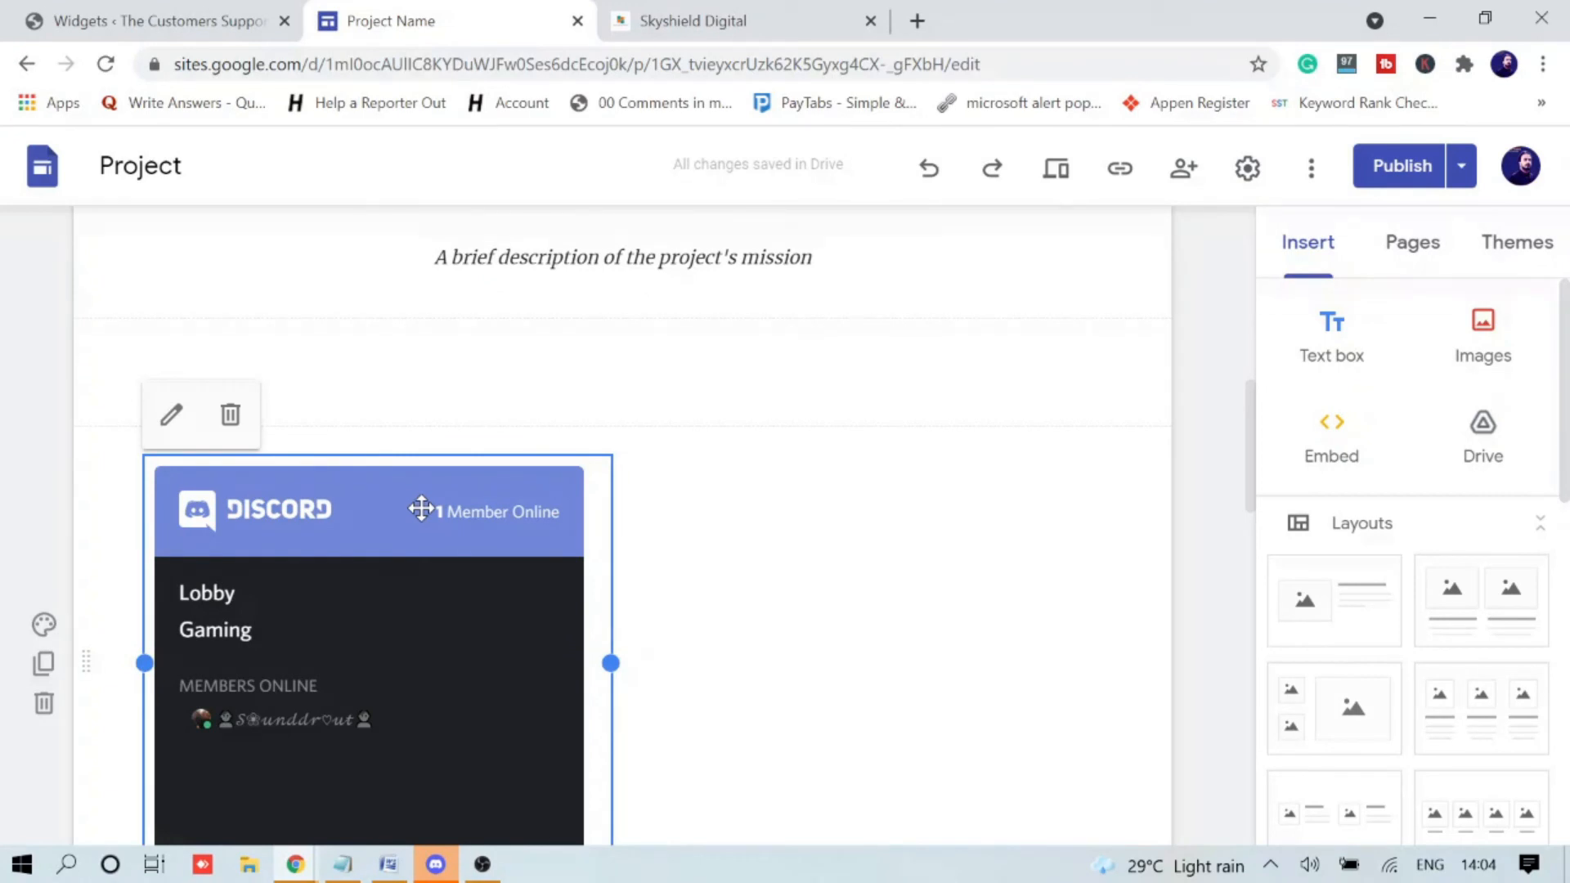